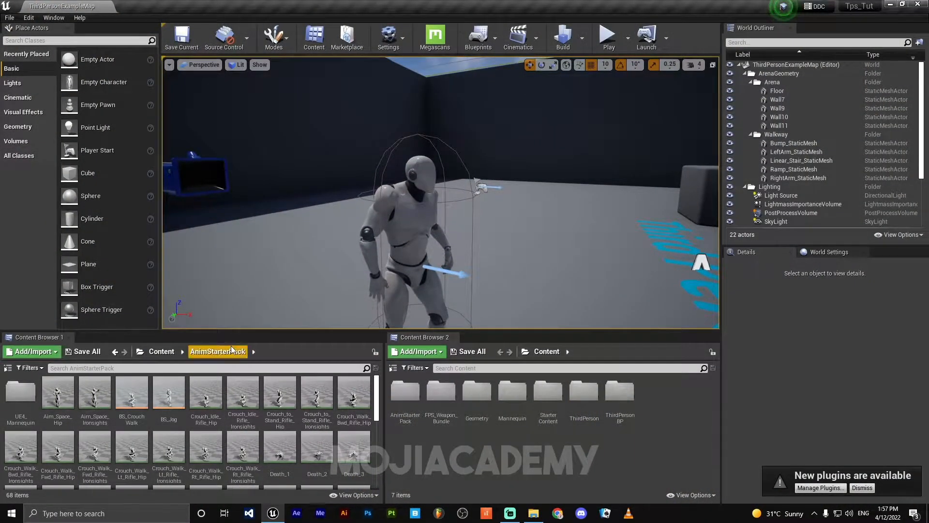
Open the new Files folder and create an 'Animations' subfolder inside it.
{"action": "left_click", "coordinate": [161, 351]}
{"action": "type", "text": "Fil"}
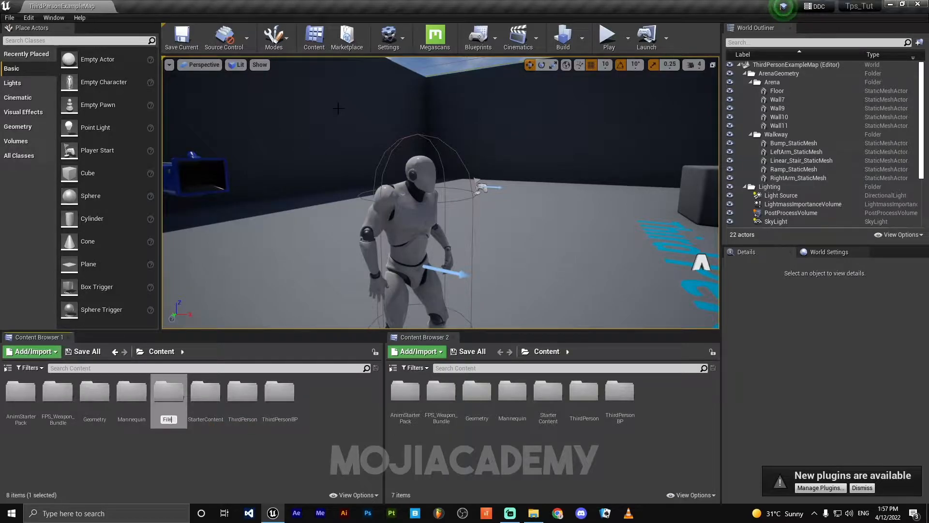
{"action": "double_click", "coordinate": [168, 391]}
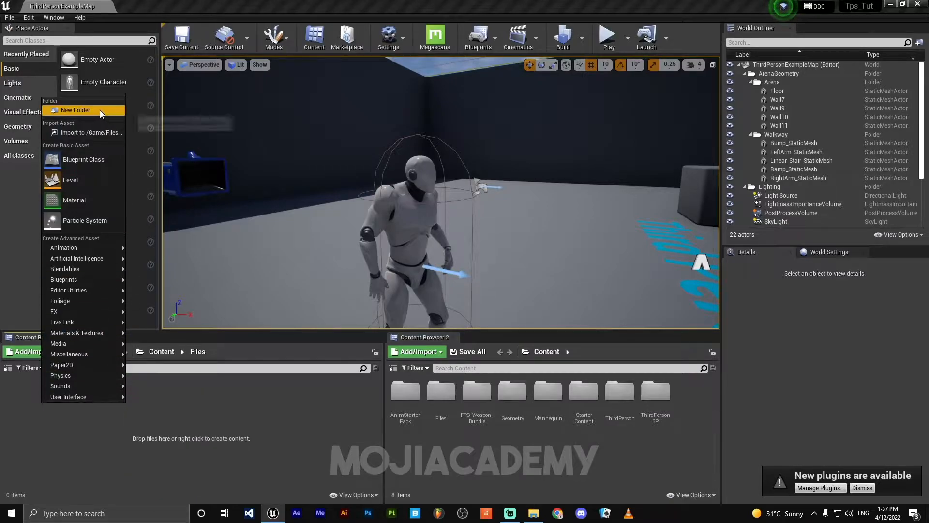
{"action": "left_click", "coordinate": [76, 110]}
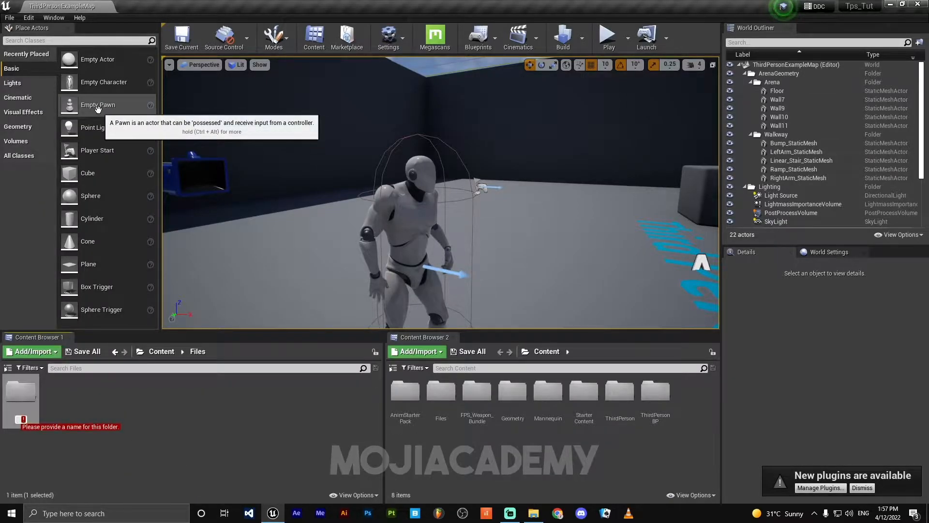
{"action": "type", "text": "Animations"}
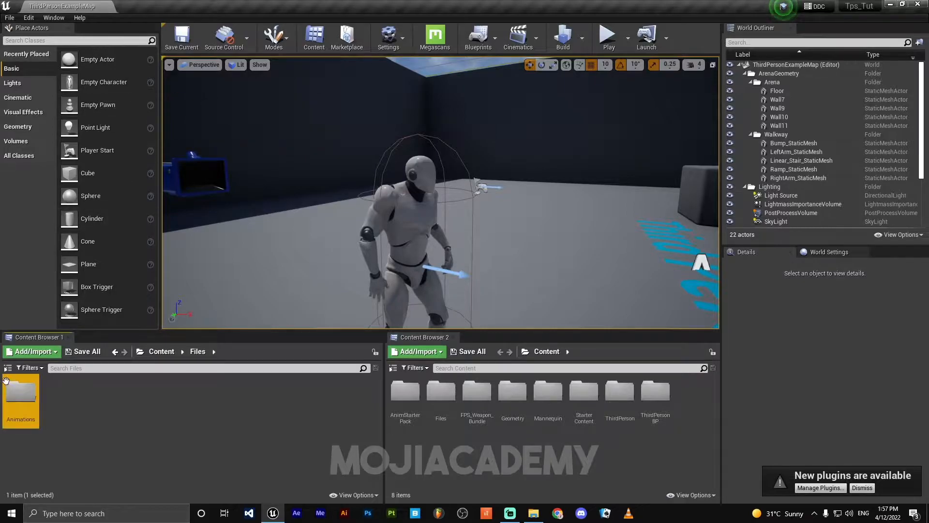
{"action": "double_click", "coordinate": [20, 394]}
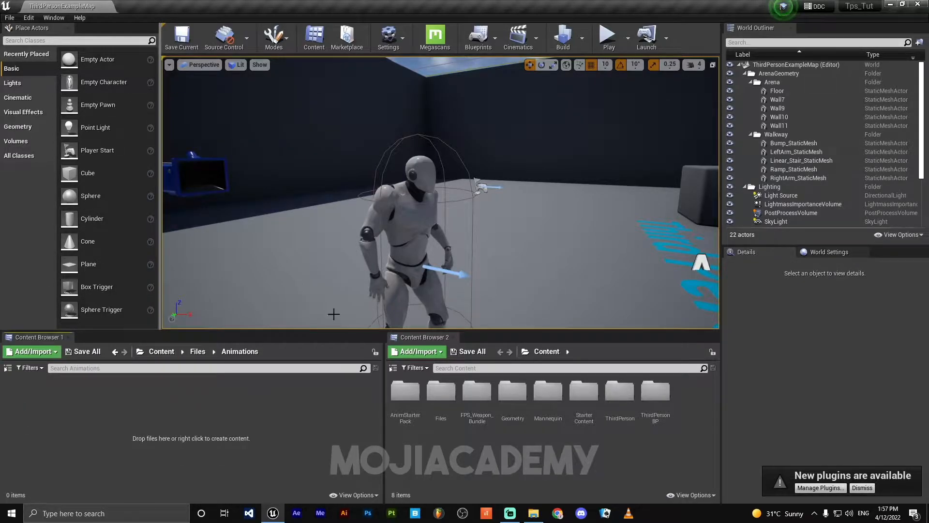
{"action": "mouse_move", "coordinate": [198, 350]}
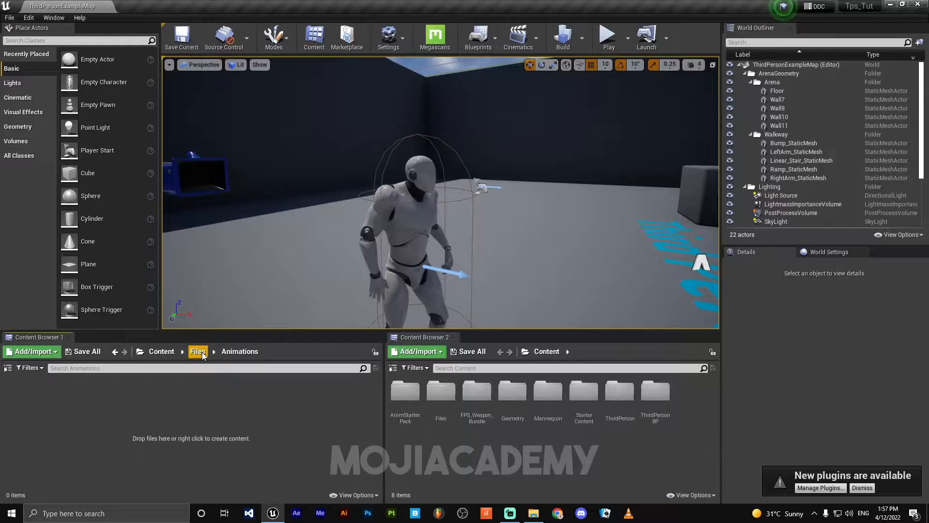
Back in Files, add a second subfolder named 'BPS'.
{"action": "left_click", "coordinate": [198, 351]}
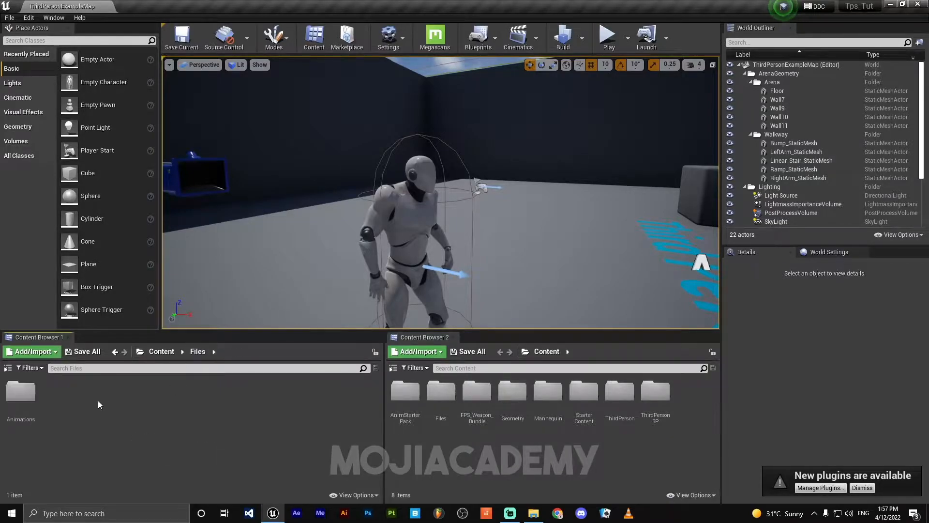
{"action": "left_click", "coordinate": [32, 350]}
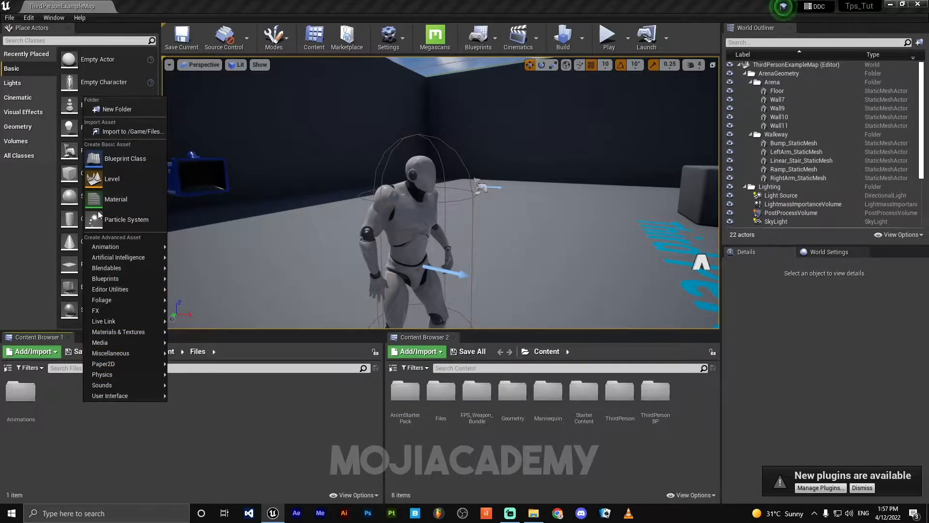
{"action": "left_click", "coordinate": [116, 109]}
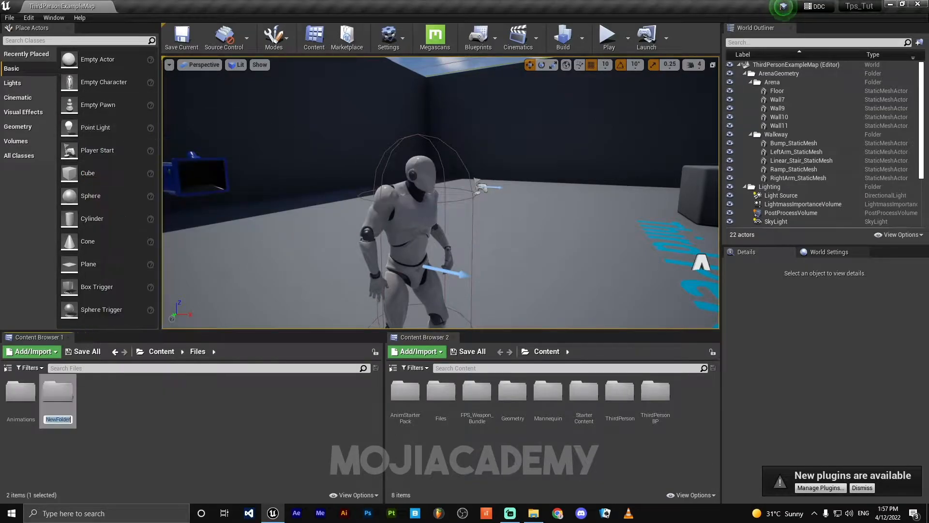
{"action": "type", "text": "BP"}
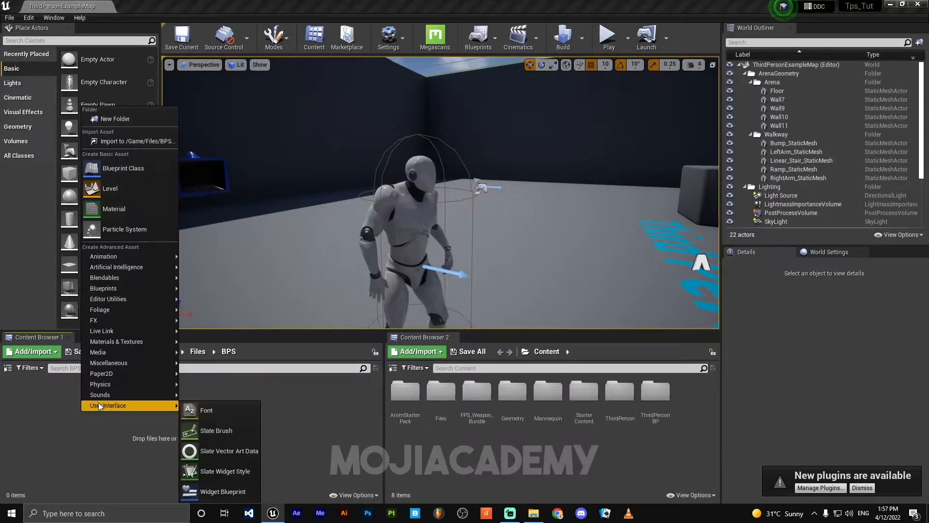
{"action": "mouse_move", "coordinate": [150, 161]}
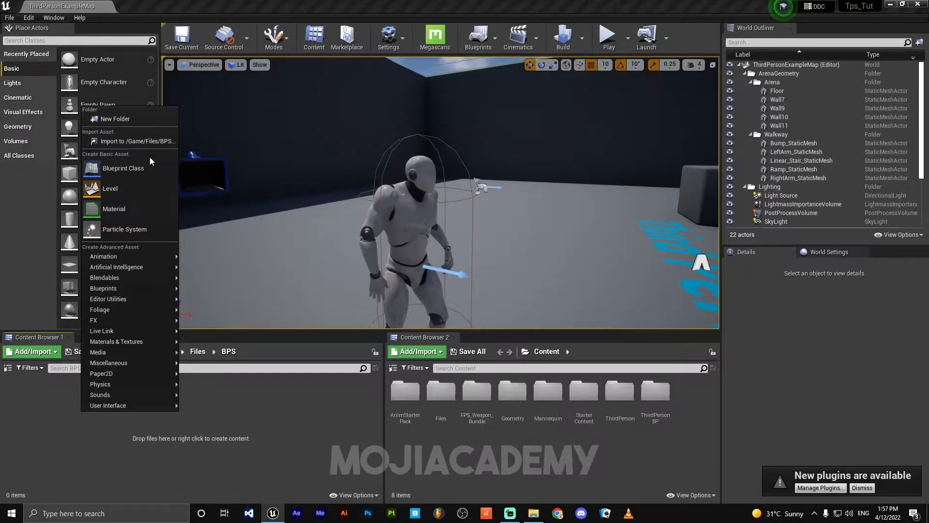
{"action": "mouse_move", "coordinate": [122, 168]}
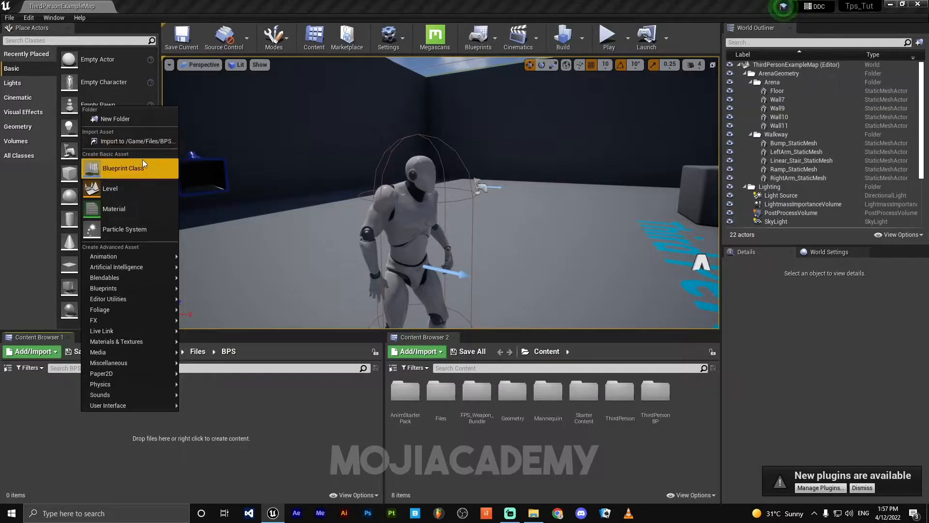
Create a Character Blueprint Class named BP_Player in BPS and open it.
{"action": "left_click", "coordinate": [123, 168]}
{"action": "type", "text": "BP_Player"}
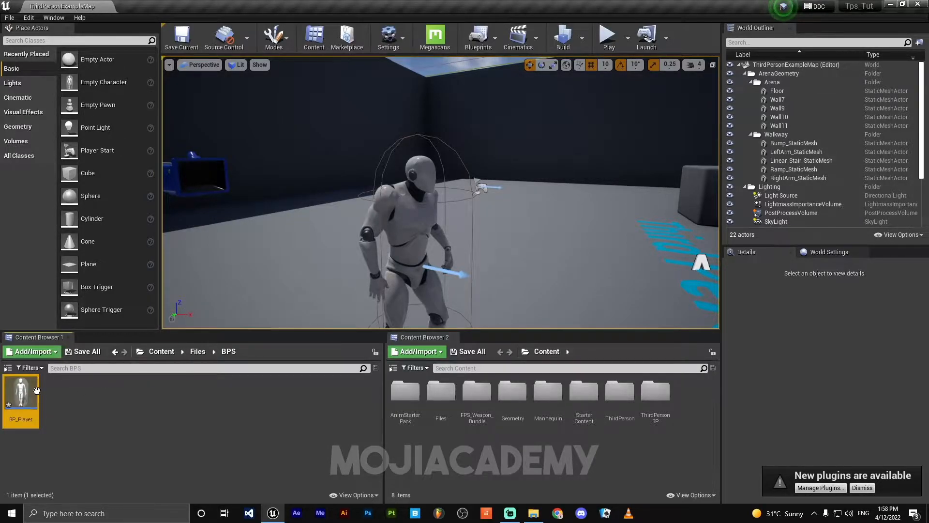
{"action": "double_click", "coordinate": [21, 394]}
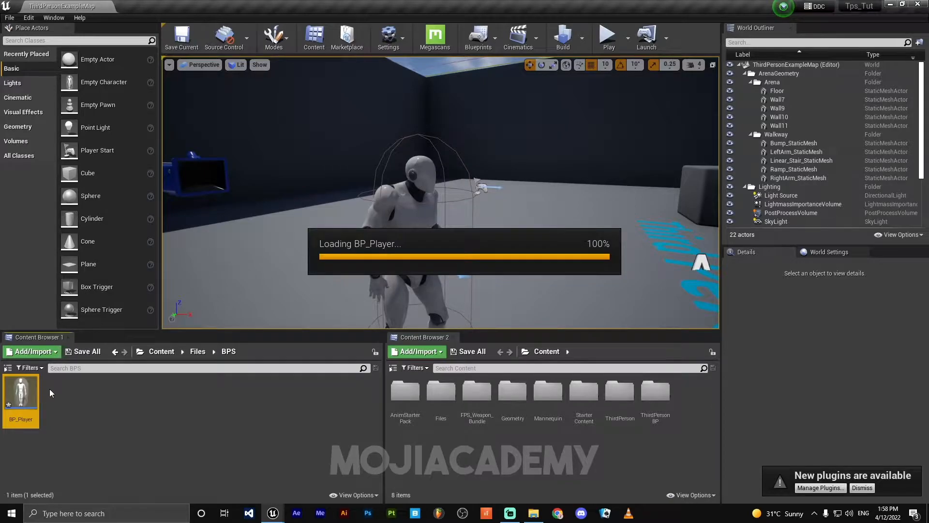
Select BP_Player's Mesh component and assign SK_Mannequin as its Skeletal Mesh.
{"action": "double_click", "coordinate": [20, 394]}
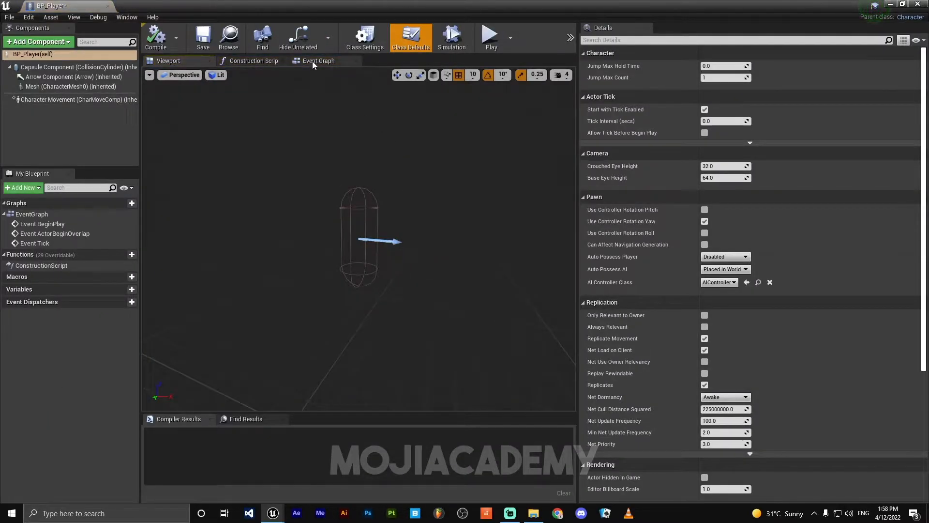
{"action": "left_click", "coordinate": [318, 60]}
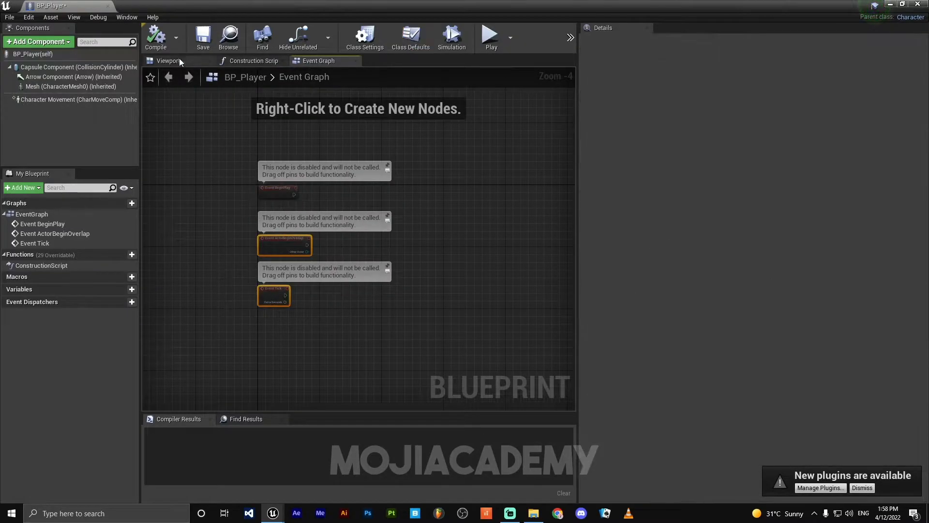
{"action": "left_click", "coordinate": [168, 61]}
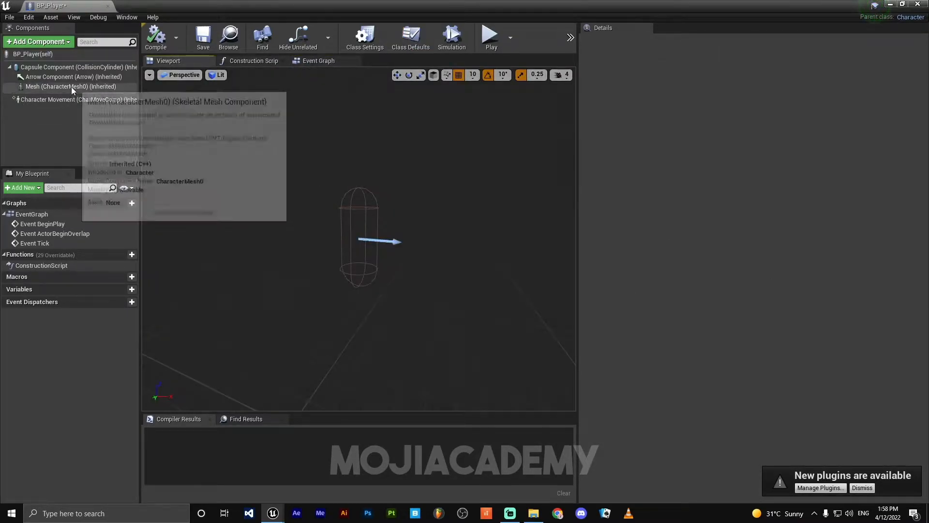
{"action": "left_click", "coordinate": [70, 86]}
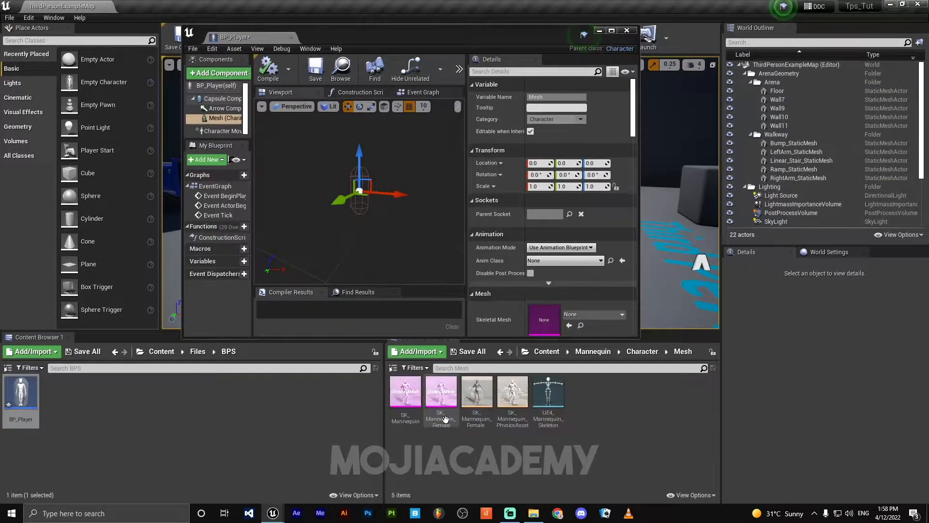
{"action": "mouse_move", "coordinate": [405, 390]}
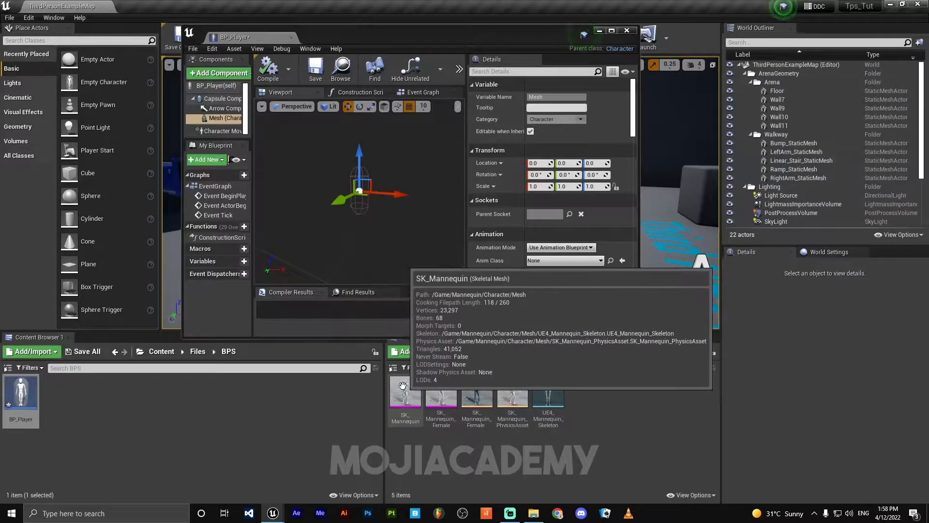
{"action": "left_click", "coordinate": [405, 394]}
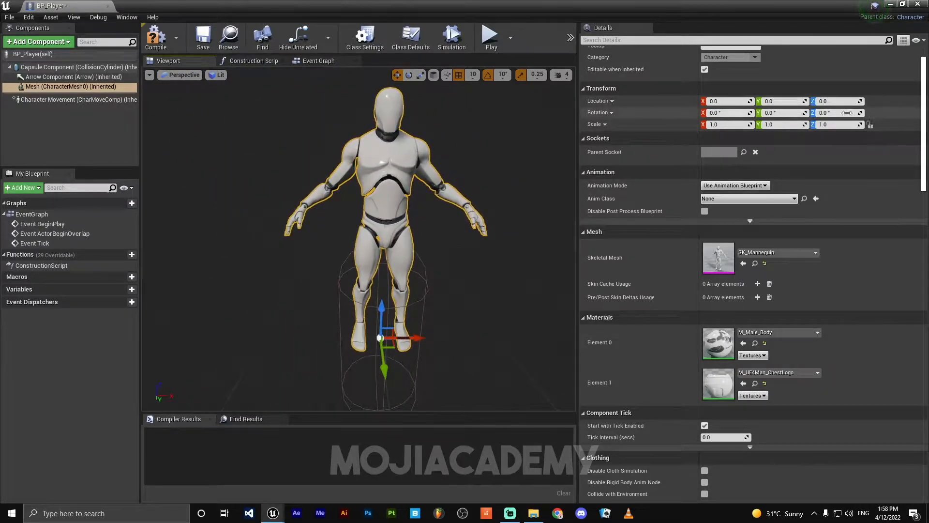
Set the mannequin mesh's Rotation Z to -92 and Location Z to -92, then compile.
{"action": "left_click", "coordinate": [835, 113]}
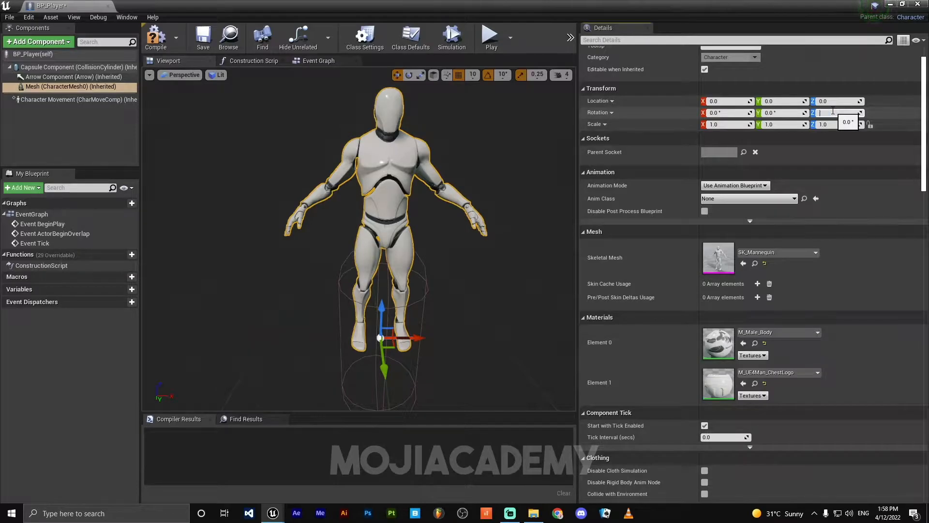
{"action": "type", "text": "-92.0°"}
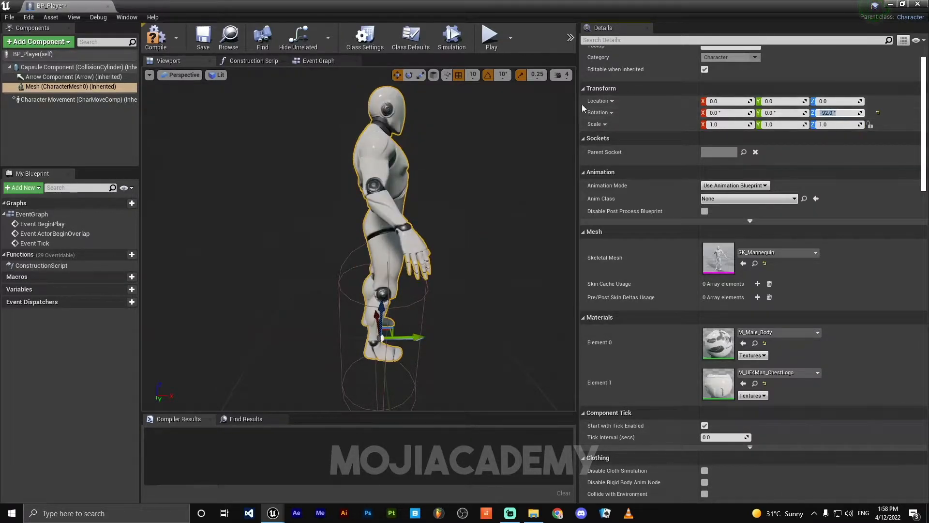
{"action": "left_click", "coordinate": [836, 100]}
{"action": "type", "text": "-92"}
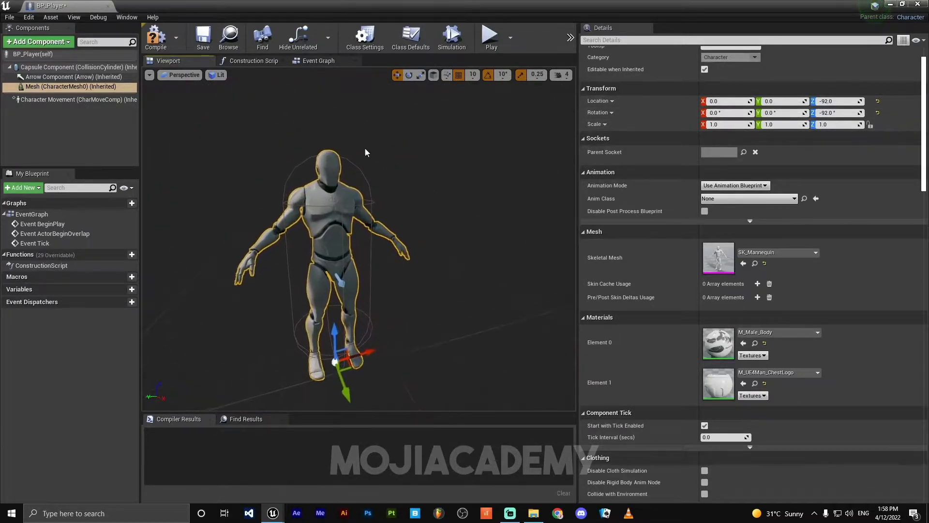
{"action": "left_click", "coordinate": [319, 60]}
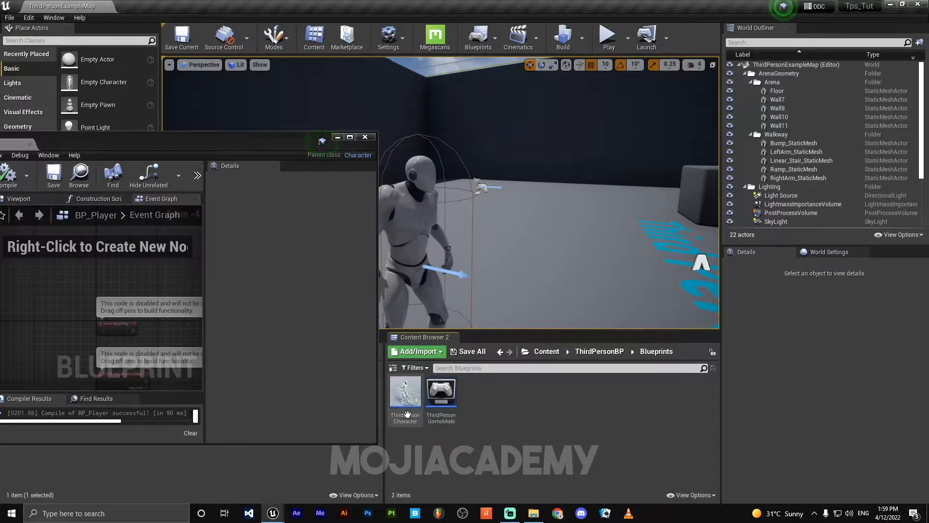
Copy ThirdPersonCharacter's mouse, movement and jump input nodes into BP_Player and compile.
{"action": "double_click", "coordinate": [405, 394]}
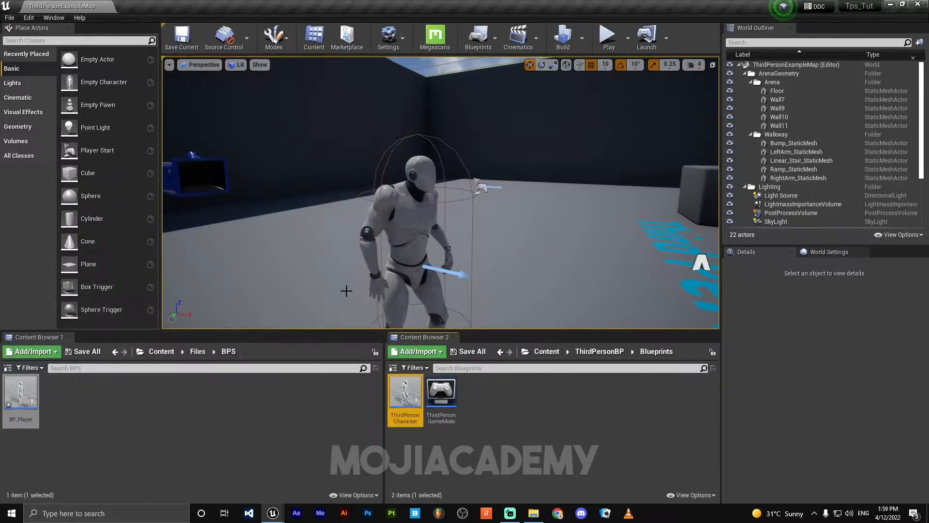
{"action": "double_click", "coordinate": [406, 391]}
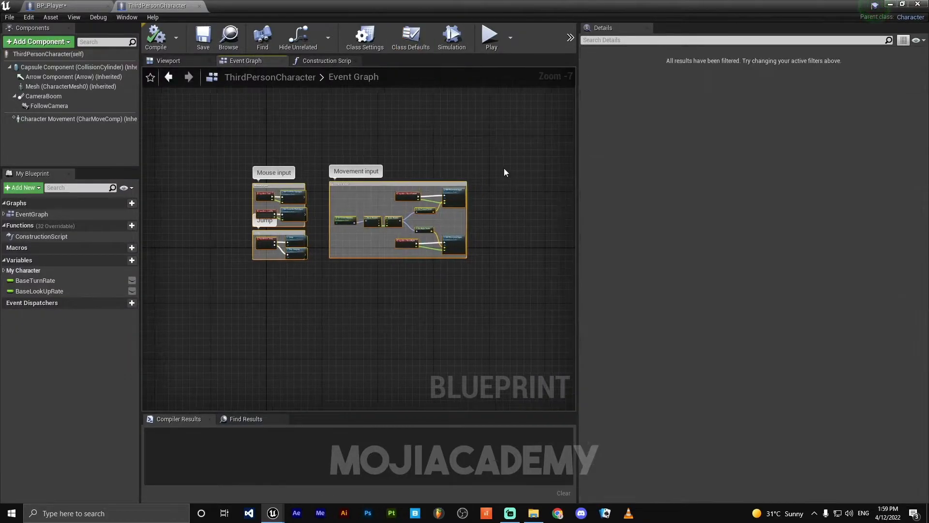
{"action": "left_click", "coordinate": [50, 6]}
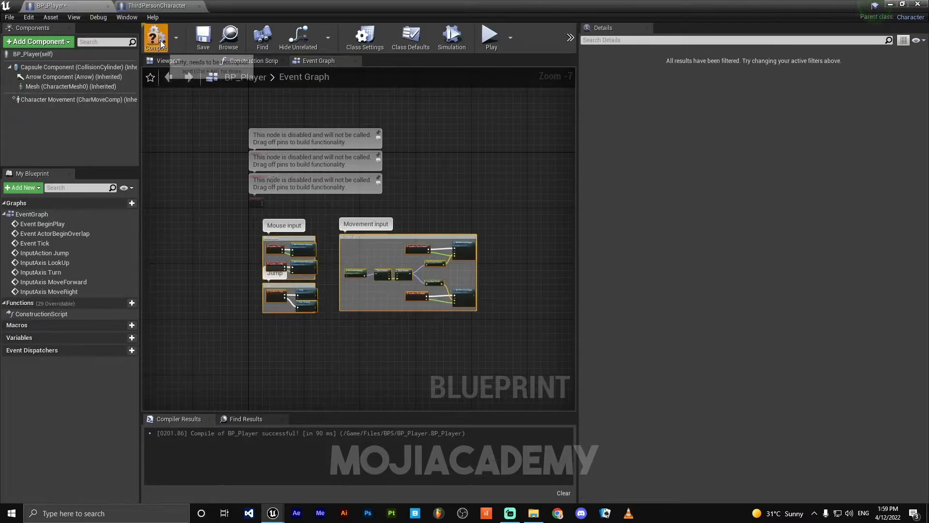
{"action": "left_click", "coordinate": [168, 61]}
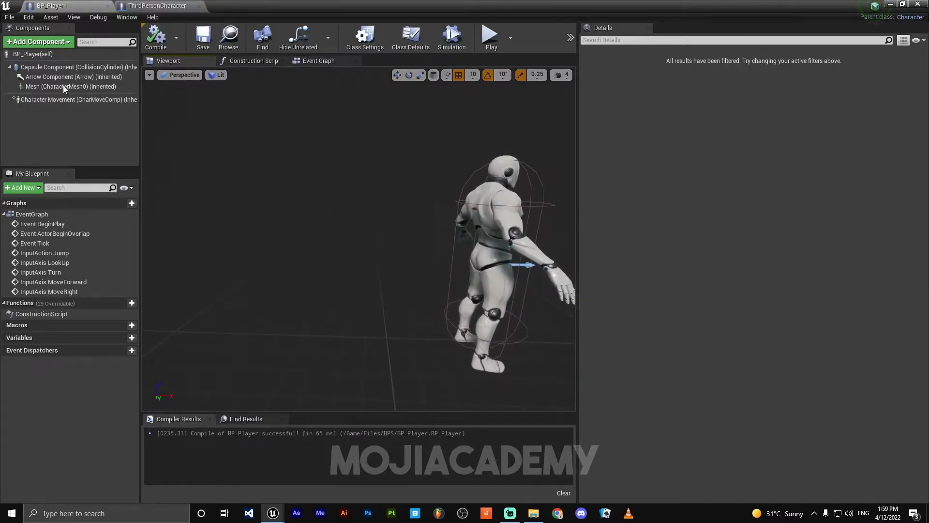
Add a Spring Arm component to BP_Player and search components for 'camera'.
{"action": "left_click", "coordinate": [37, 41]}
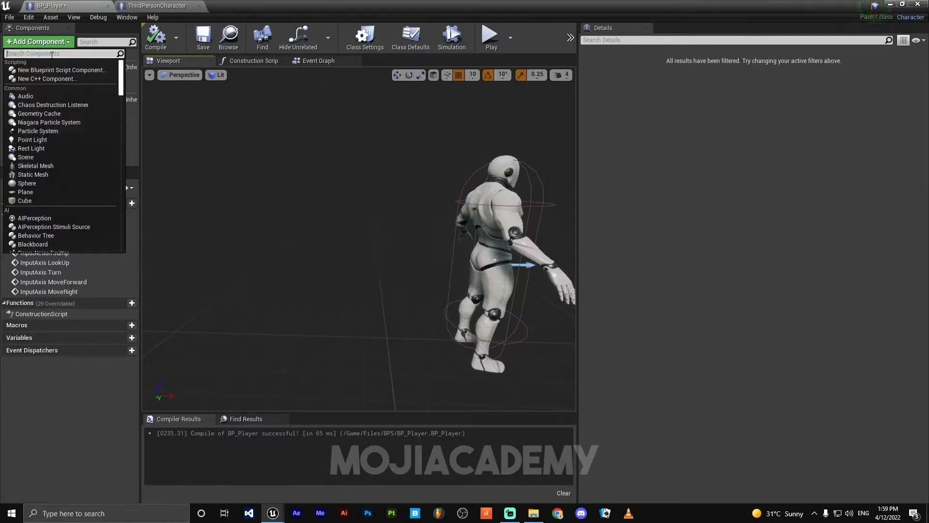
{"action": "type", "text": "sprin"}
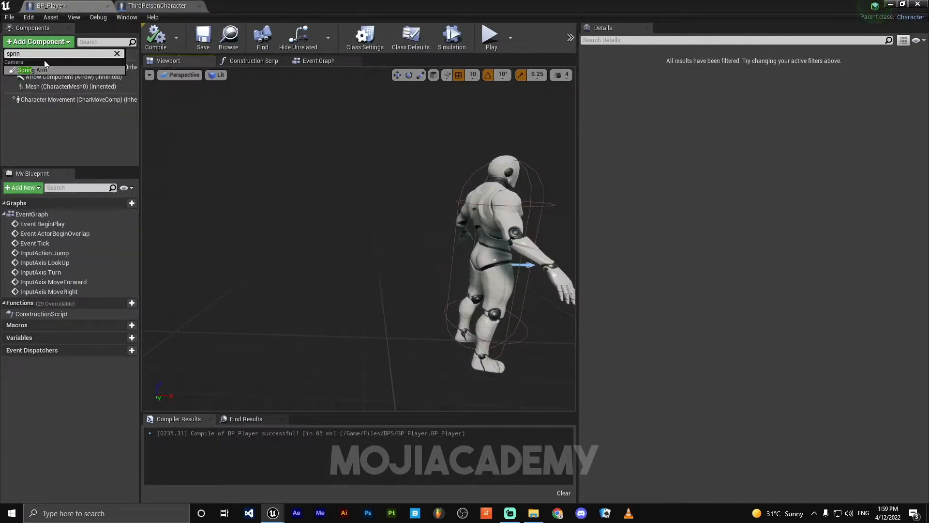
{"action": "left_click", "coordinate": [33, 70]}
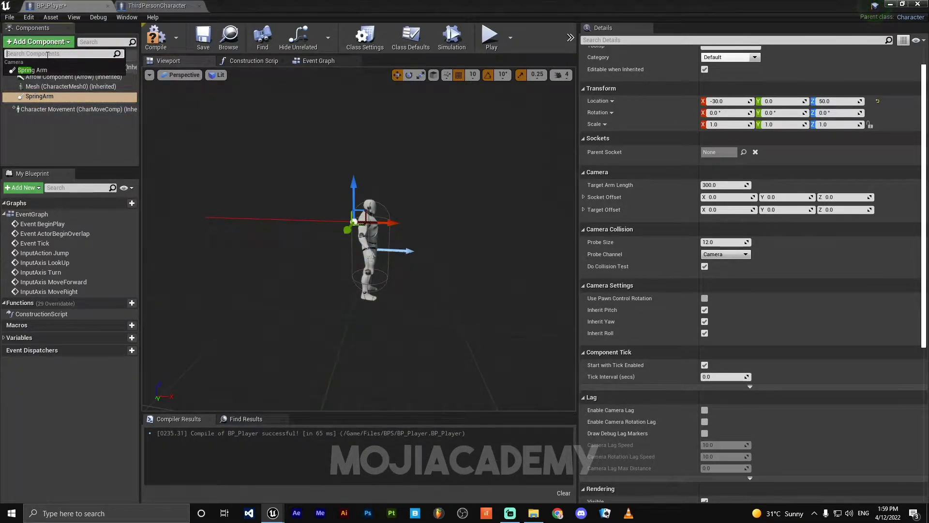
{"action": "type", "text": "c"}
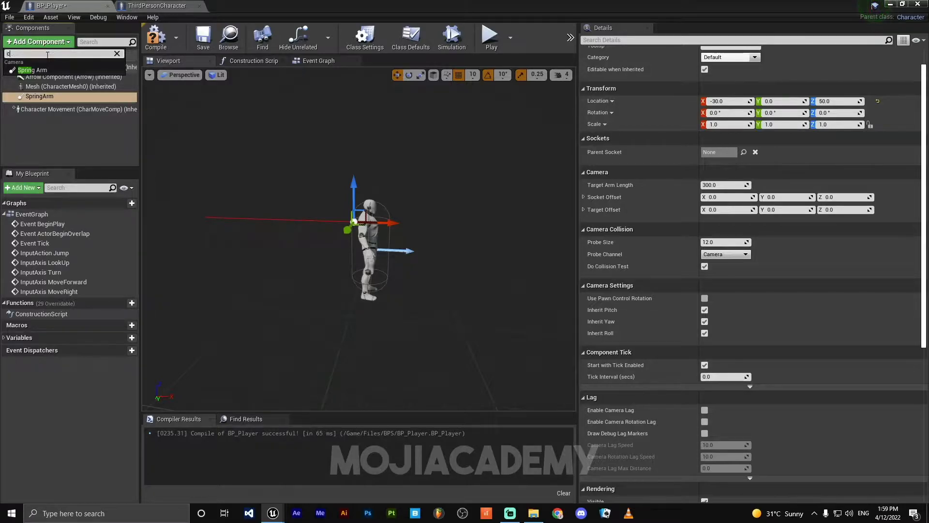
{"action": "type", "text": "amera"}
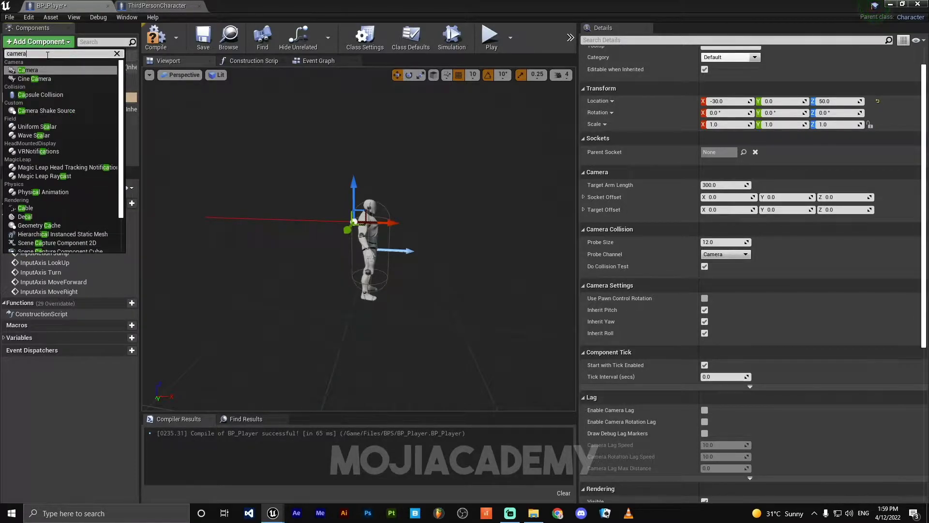
Attach a Camera under the SpringArm, offset both locations, and compile.
{"action": "left_click", "coordinate": [29, 70]}
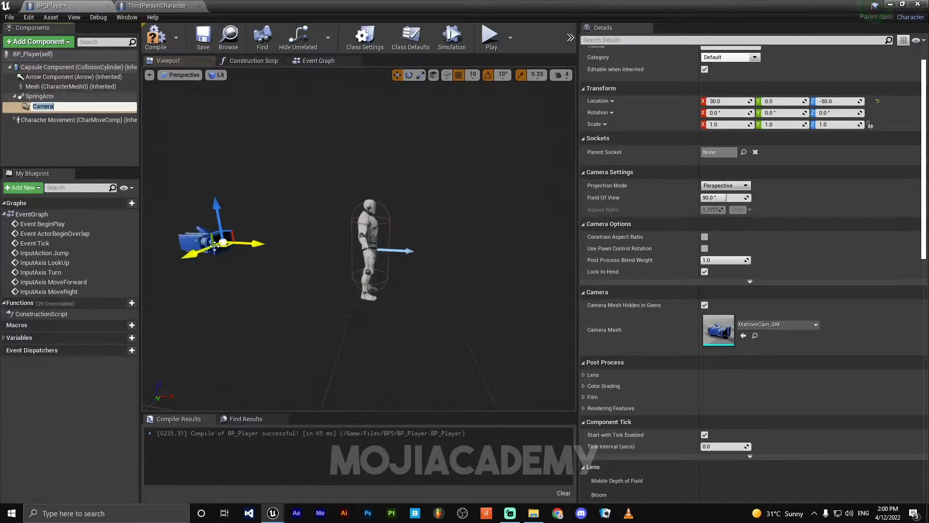
{"action": "left_click", "coordinate": [39, 96]}
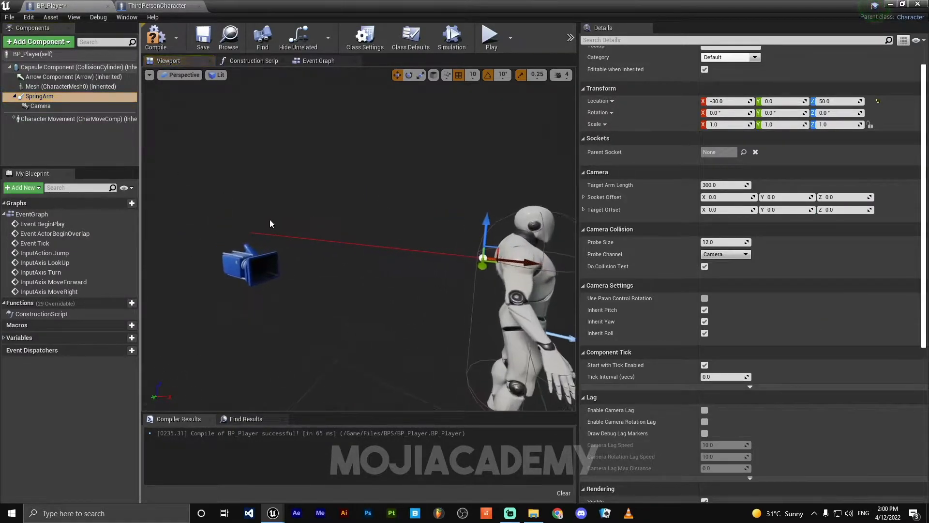
{"action": "left_click", "coordinate": [40, 105]}
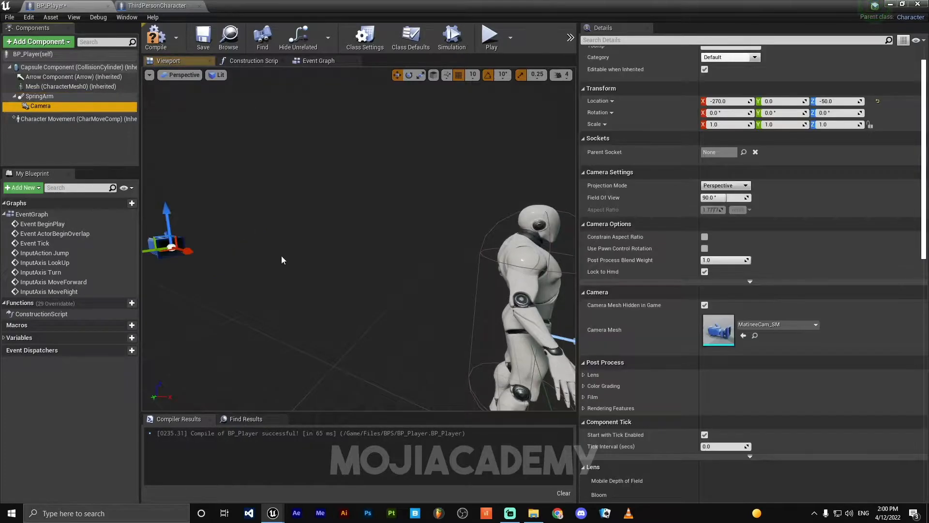
{"action": "left_click", "coordinate": [40, 96]}
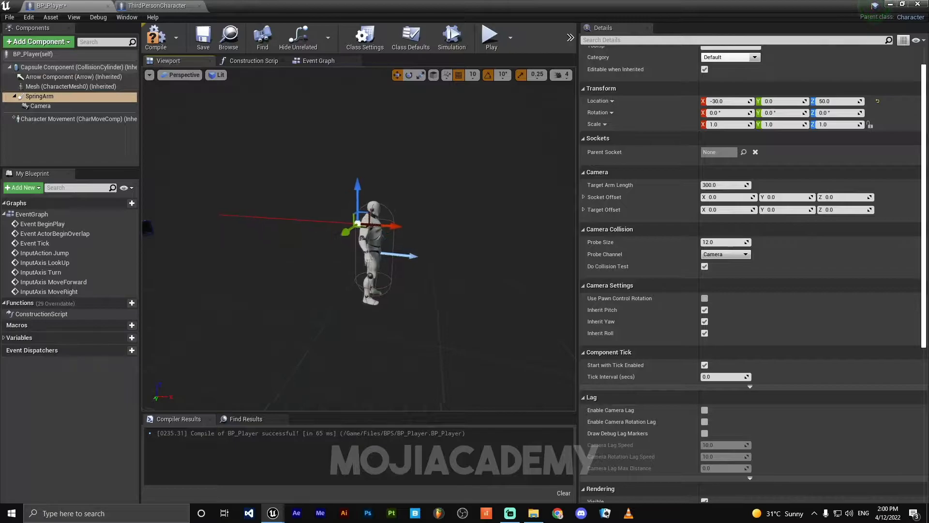
{"action": "left_click", "coordinate": [40, 105]}
{"action": "type", "text": "-10"}
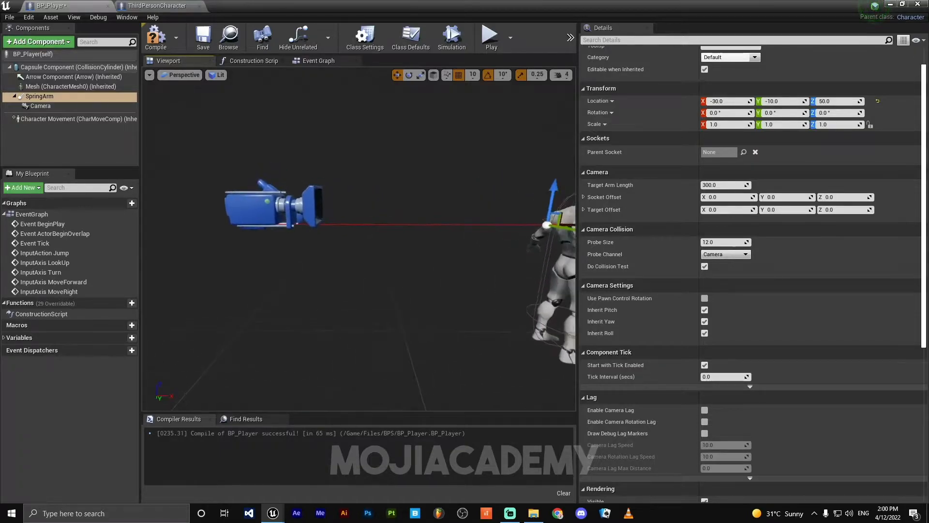
{"action": "left_click", "coordinate": [40, 106]}
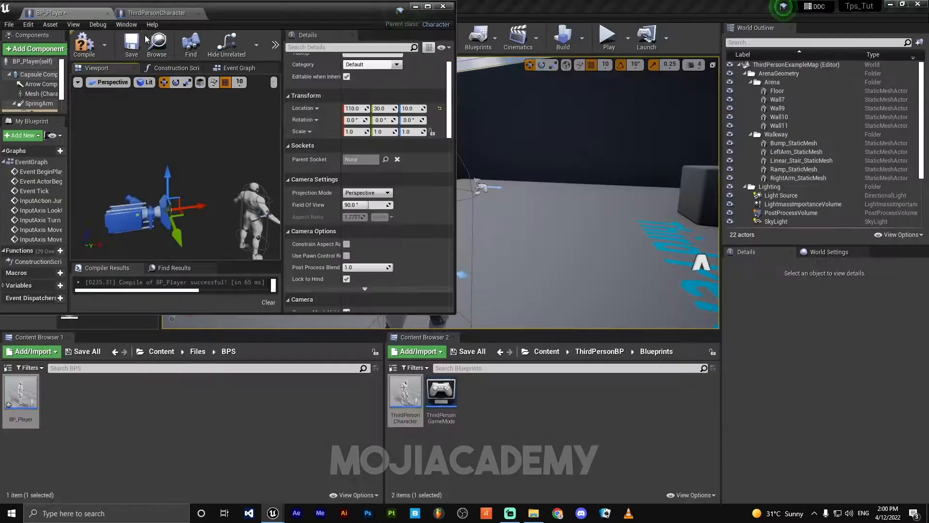
{"action": "left_click", "coordinate": [430, 6]}
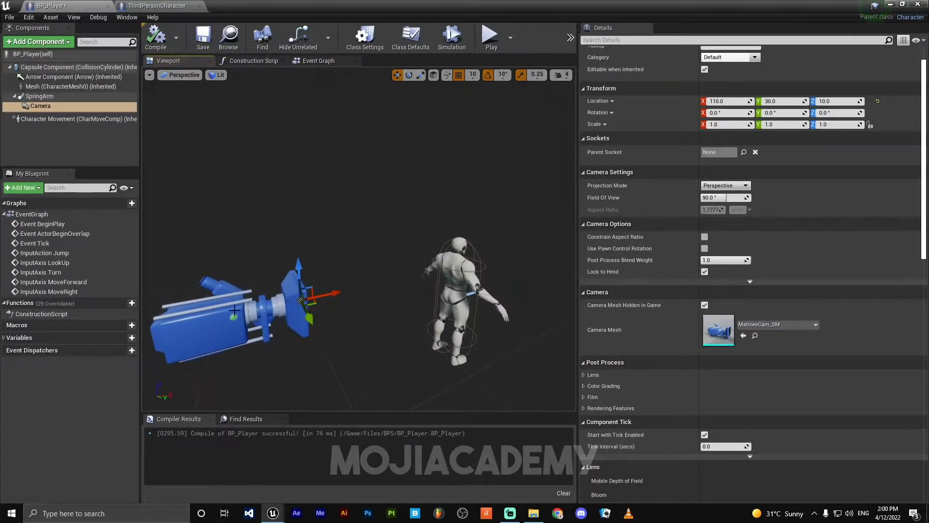
Enable Use Pawn Control Rotation on the SpringArm and return to the level editor.
{"action": "left_click", "coordinate": [40, 96]}
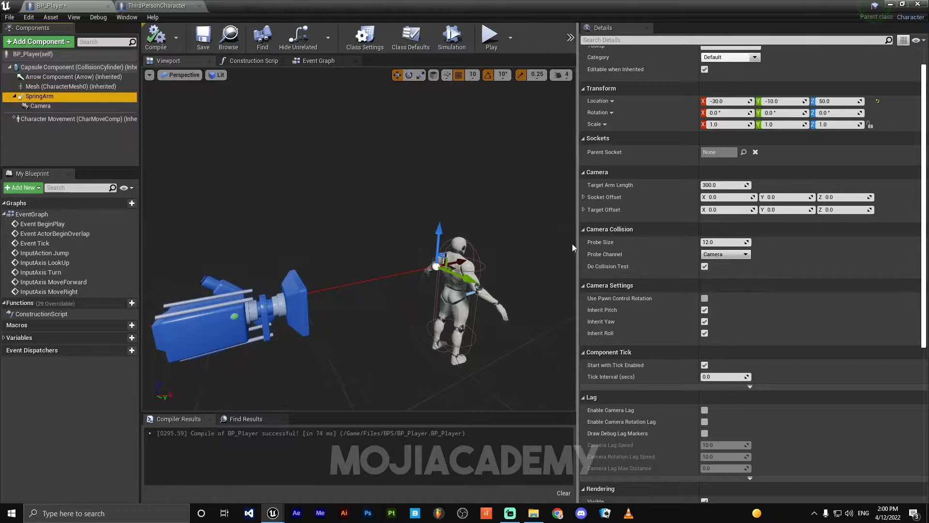
{"action": "mouse_move", "coordinate": [40, 96]}
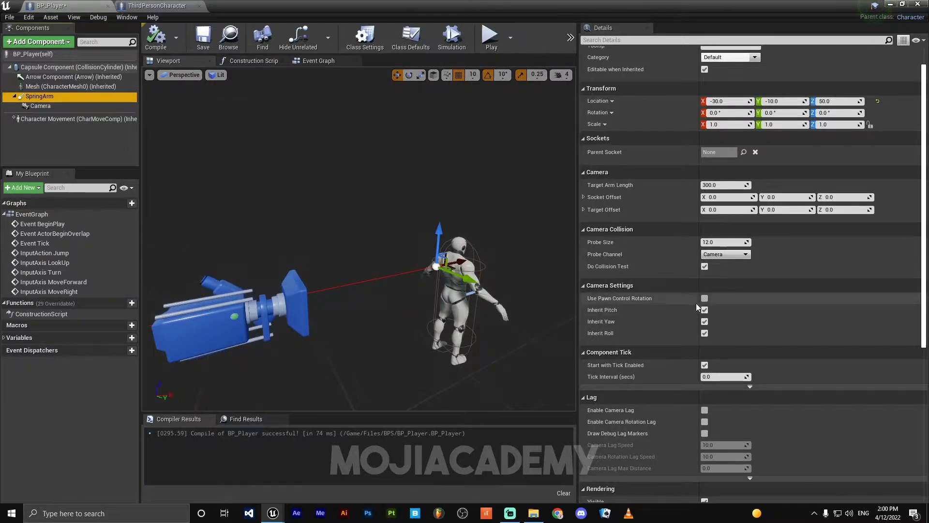
{"action": "left_click", "coordinate": [704, 298]}
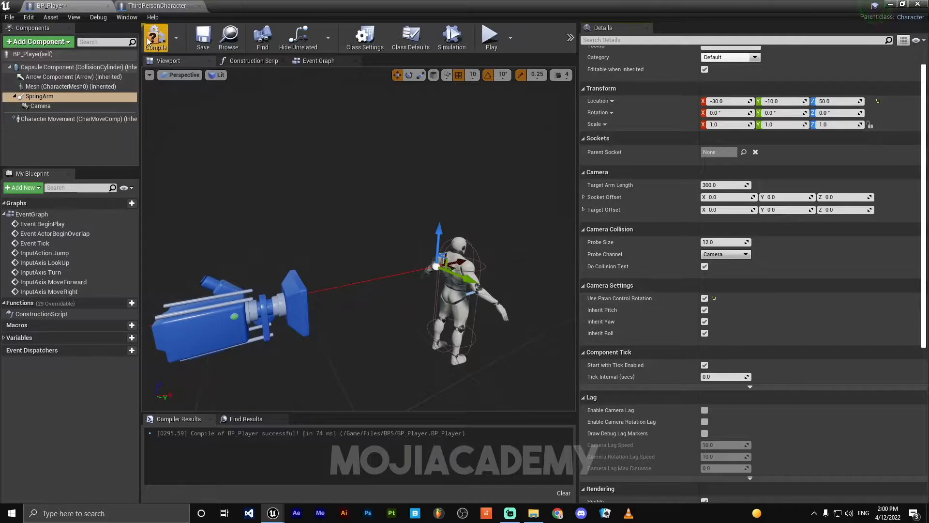
{"action": "left_click", "coordinate": [157, 5]}
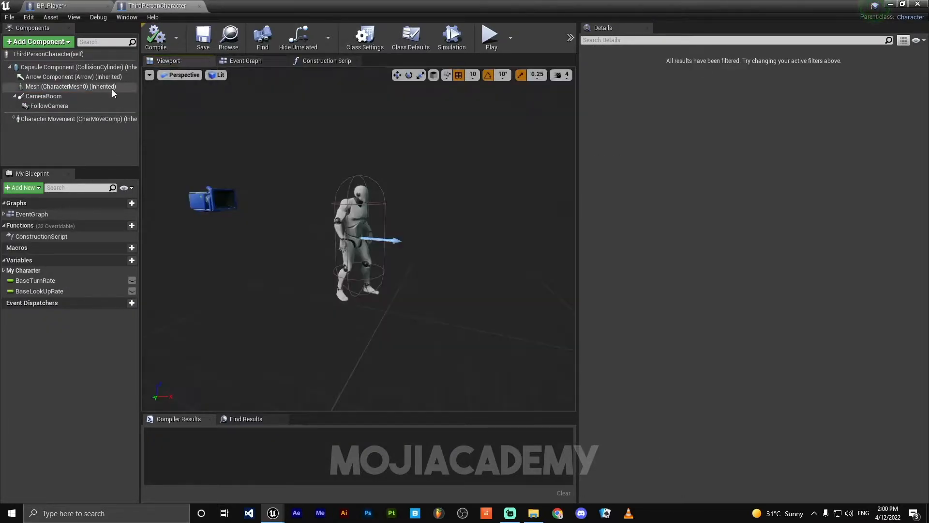
{"action": "left_click", "coordinate": [43, 95]}
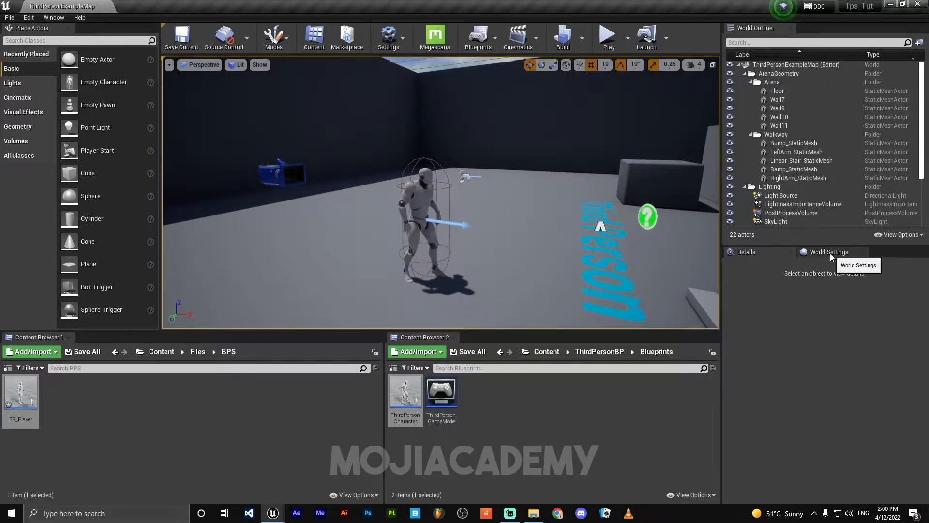
Set GameMode Override to ThirdPersonGameMode with BP_Player as Default Pawn, and select ThirdPersonCharacter.
{"action": "left_click", "coordinate": [828, 251]}
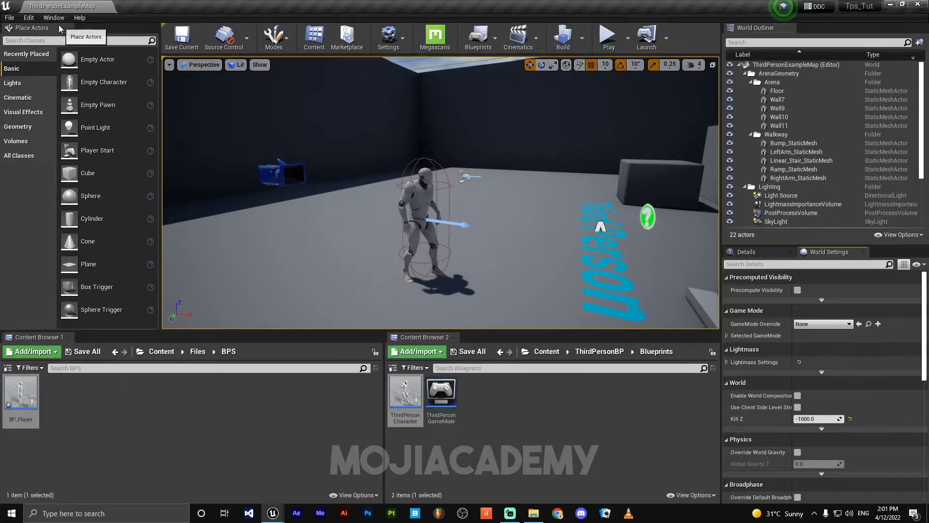
{"action": "left_click", "coordinate": [53, 17]}
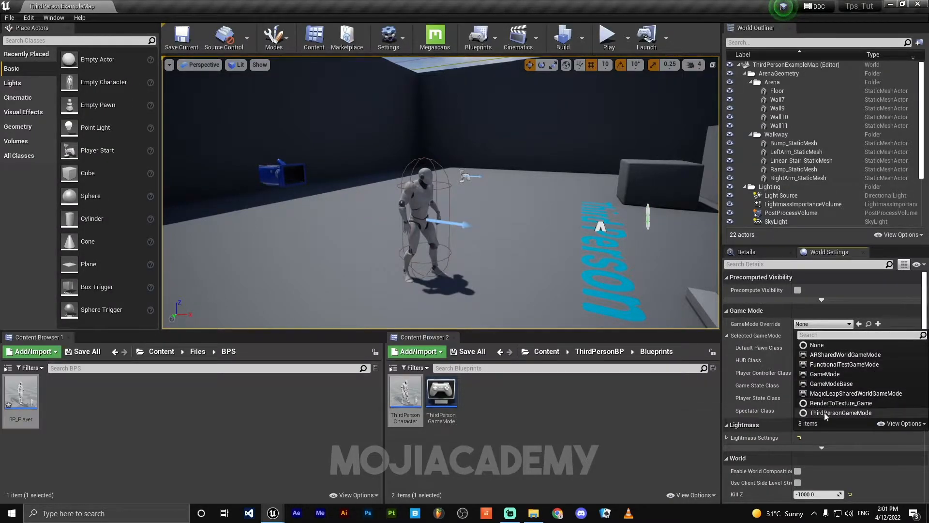
{"action": "mouse_move", "coordinate": [841, 414]}
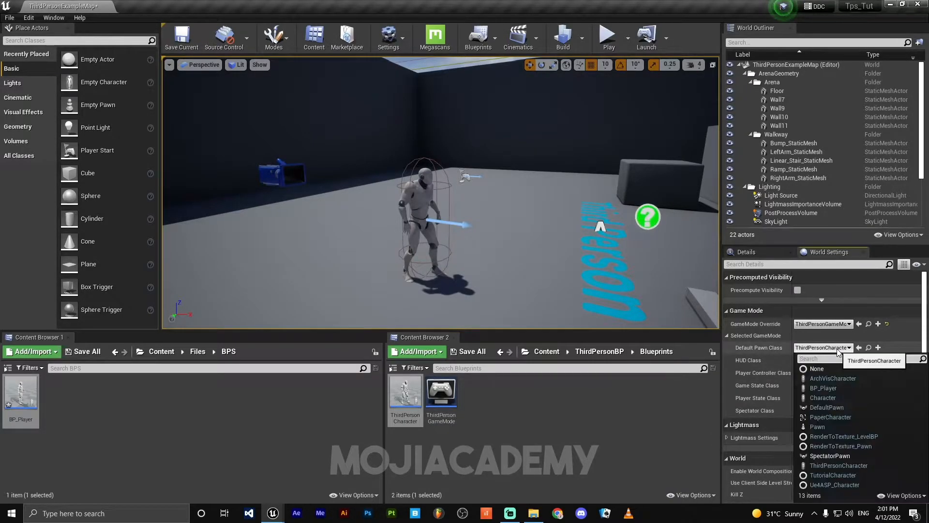
{"action": "mouse_move", "coordinate": [822, 387]}
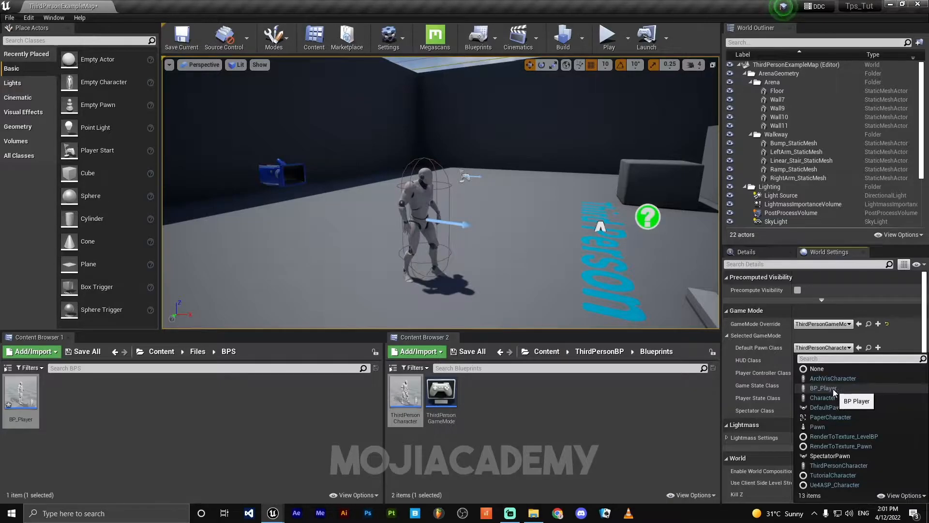
{"action": "left_click", "coordinate": [823, 388]}
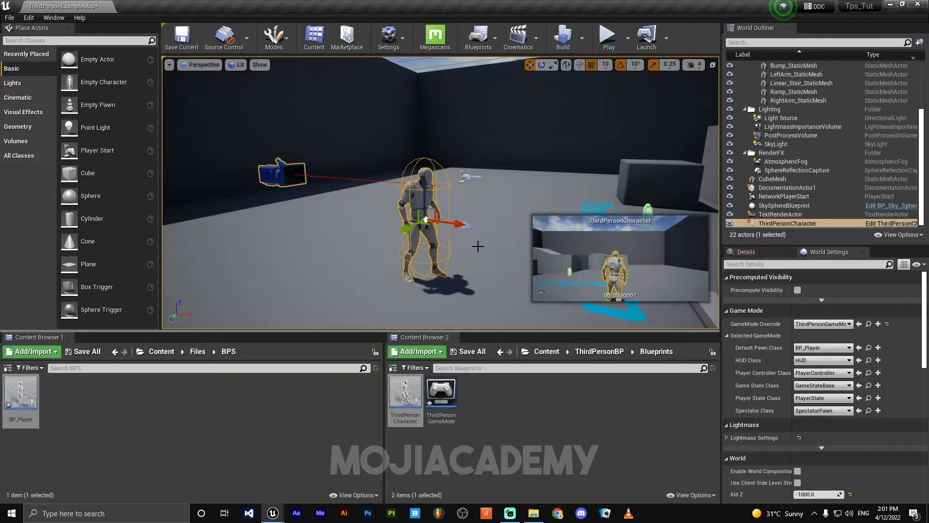
{"action": "left_click", "coordinate": [608, 35]}
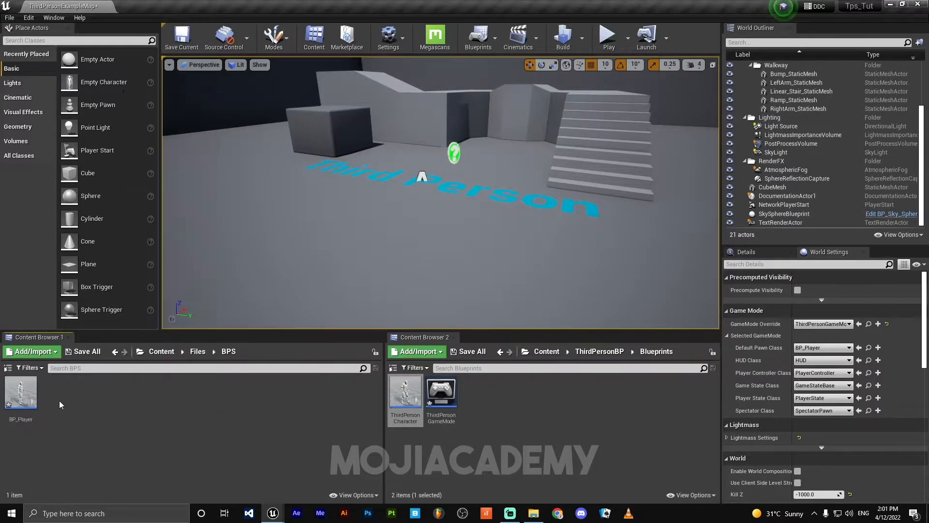
In Animations, create animation blueprint BP_anim and asset 'Rifle' for the mannequin skeleton.
{"action": "left_click", "coordinate": [115, 351]}
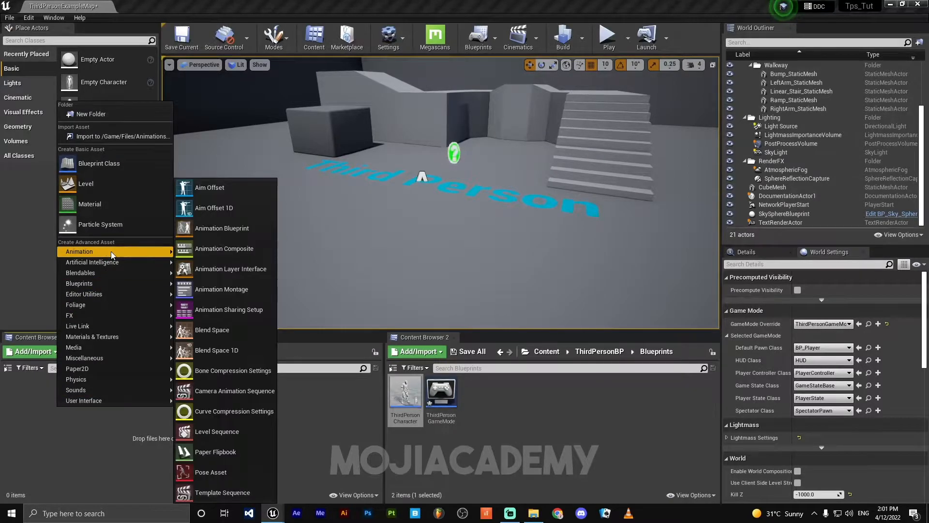
{"action": "mouse_move", "coordinate": [221, 228]}
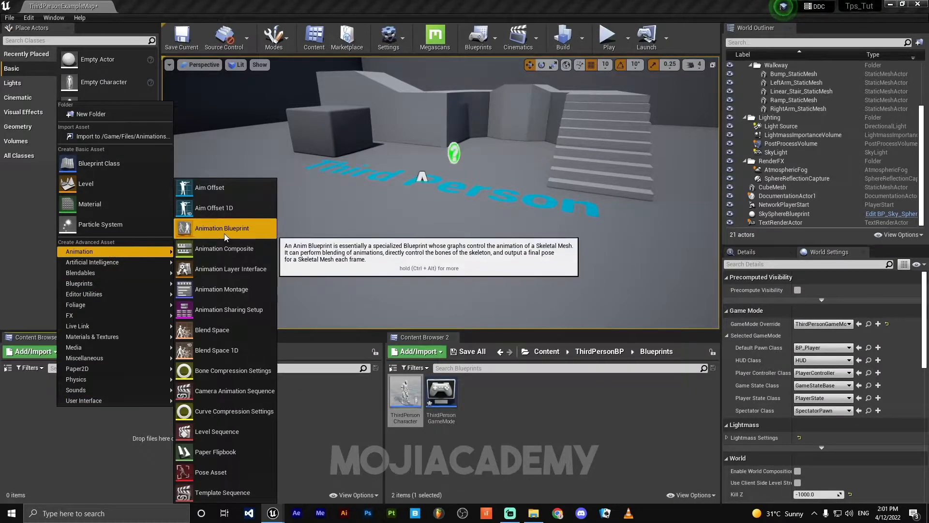
{"action": "left_click", "coordinate": [222, 227]}
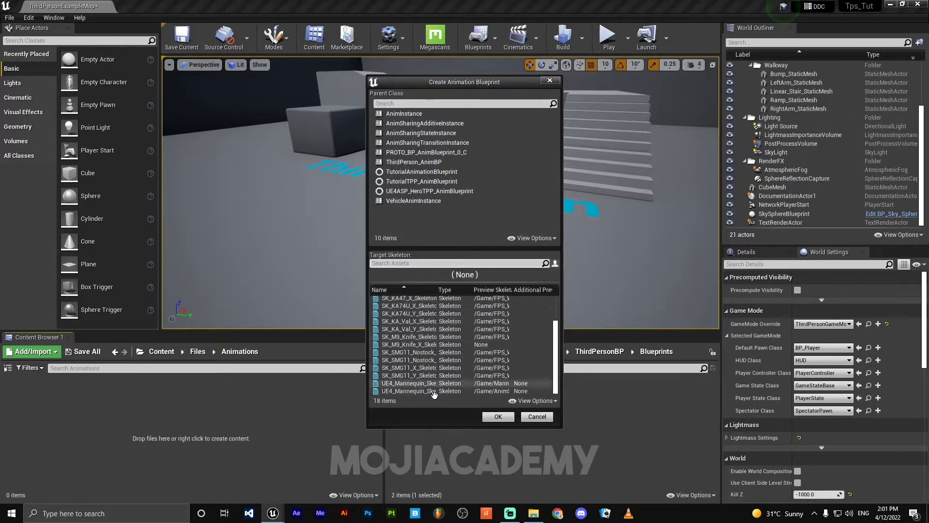
{"action": "left_click", "coordinate": [420, 382]}
{"action": "type", "text": "BP_anim"}
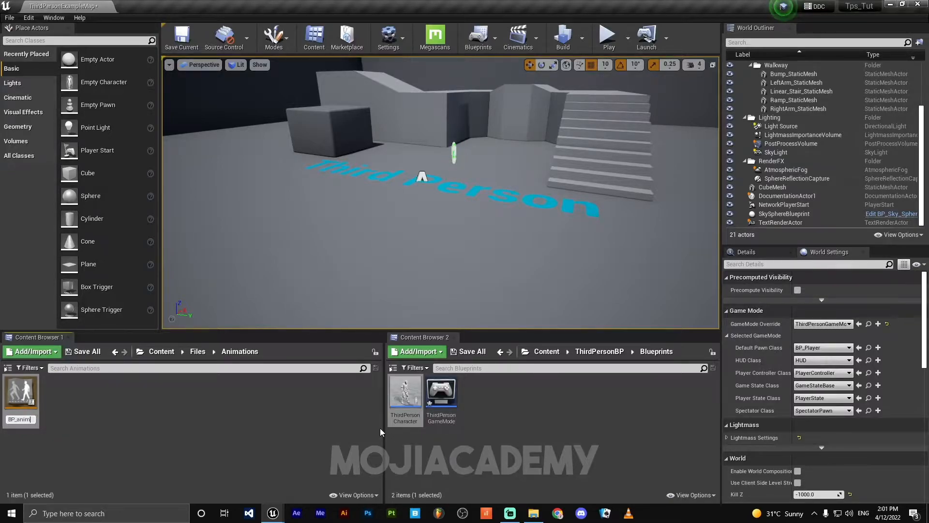
{"action": "left_click", "coordinate": [21, 393]}
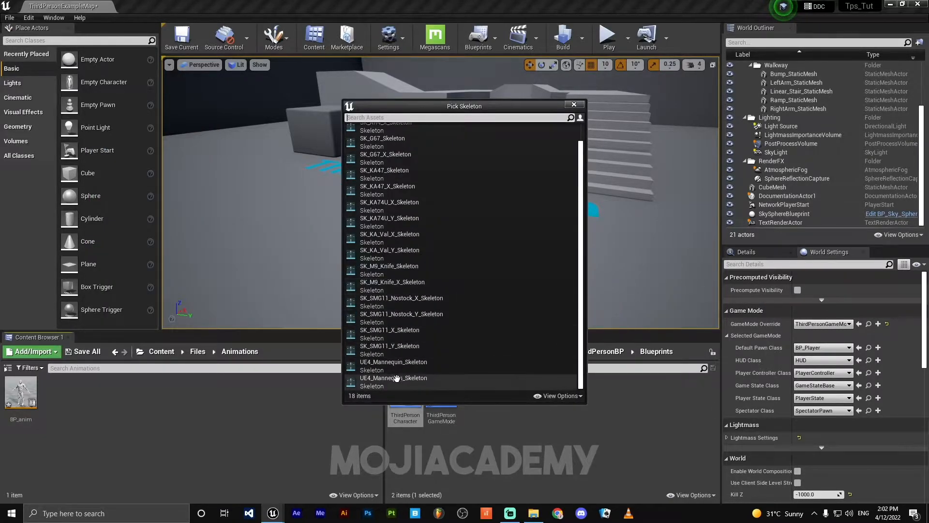
{"action": "mouse_move", "coordinate": [393, 362]}
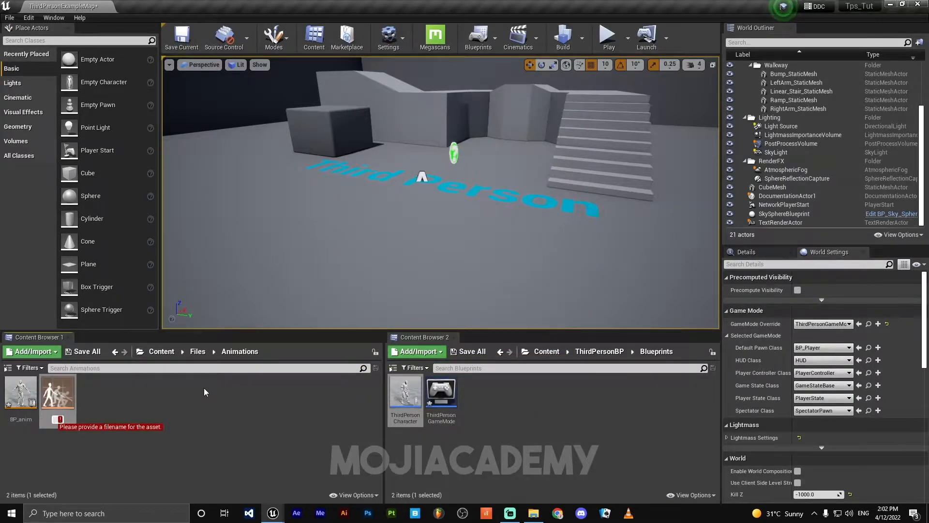
{"action": "type", "text": "Rifle"}
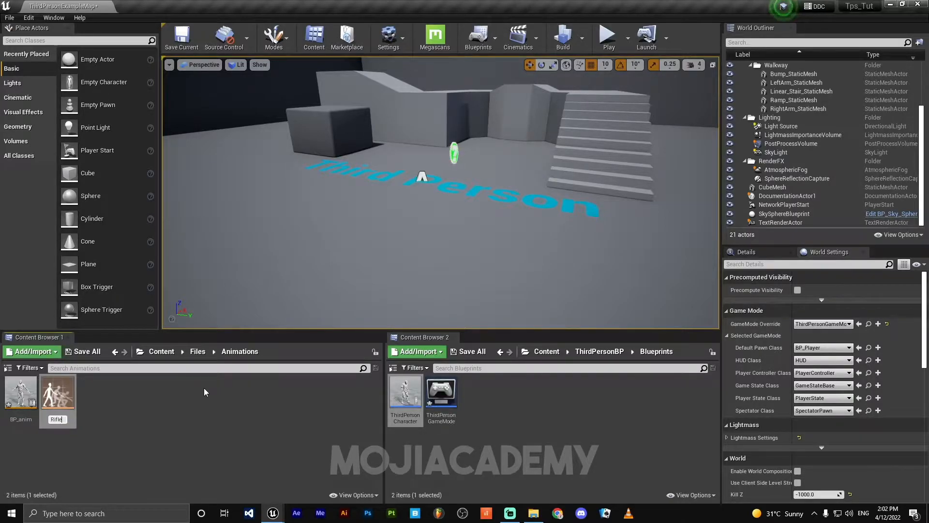
{"action": "left_click", "coordinate": [57, 394]}
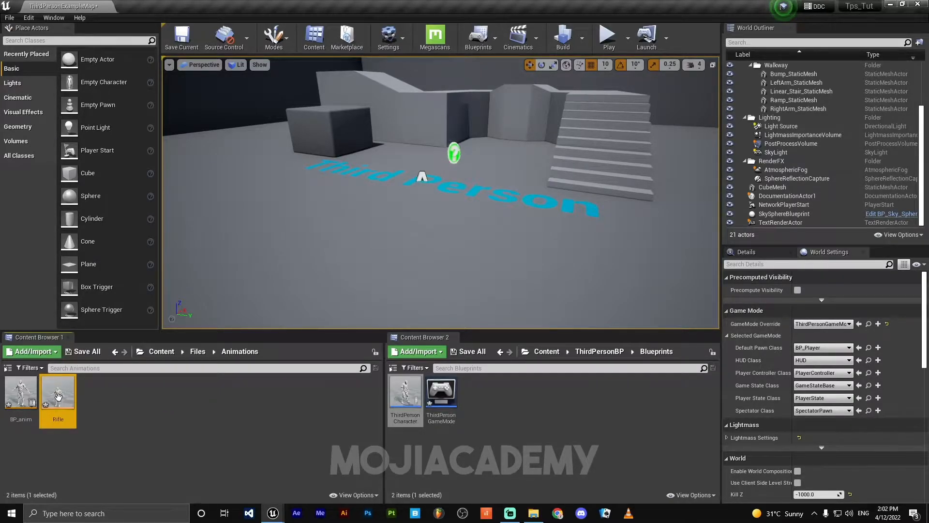
{"action": "mouse_move", "coordinate": [20, 394]}
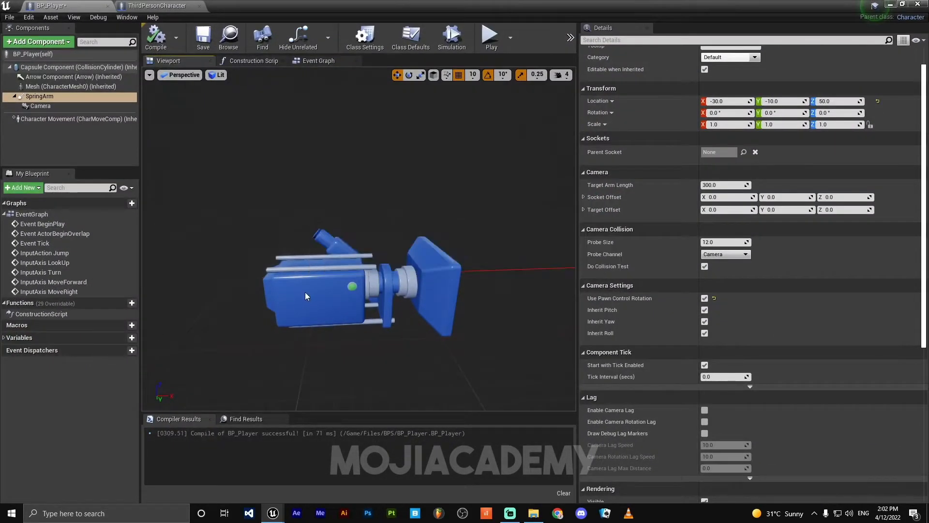
In BP_anim's event graph, wire Try Get Pawn Owner into Is Valid and Cast To BP_Player, then compile.
{"action": "left_click", "coordinate": [232, 5]}
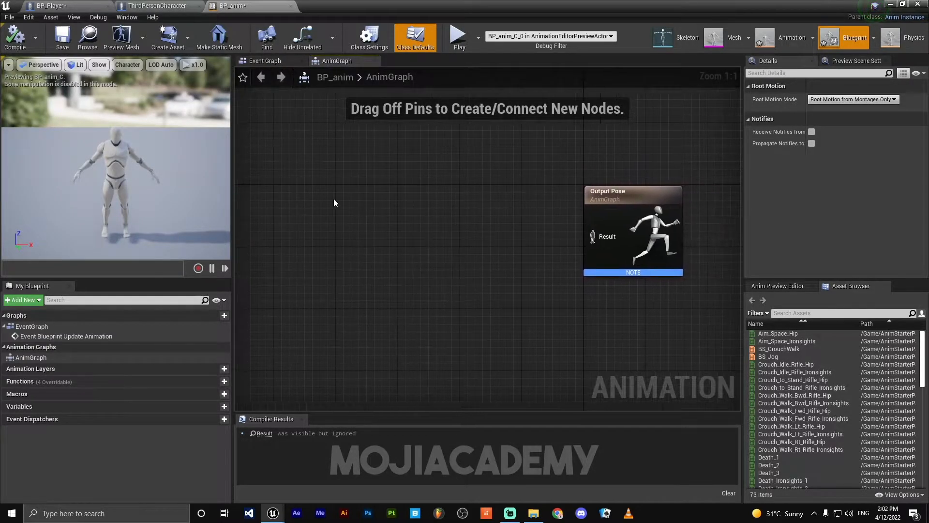
{"action": "left_click", "coordinate": [265, 61]}
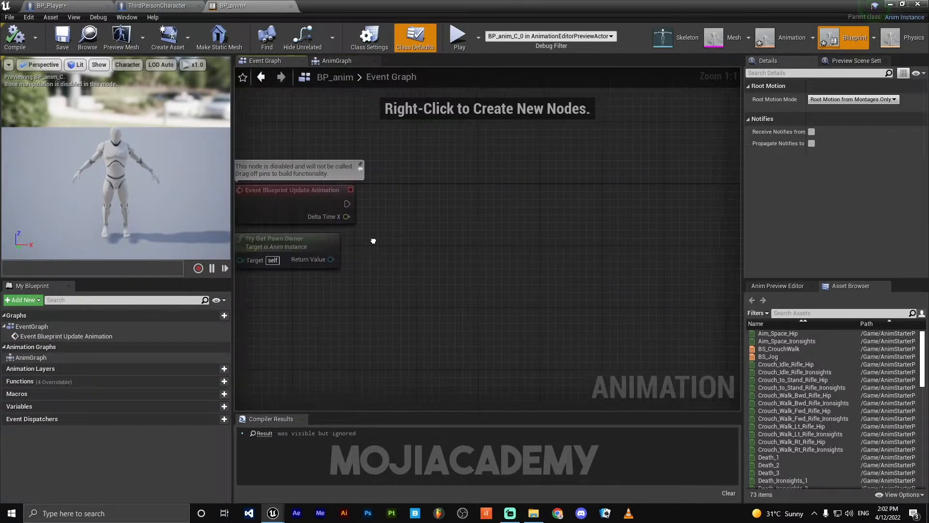
{"action": "left_click_drag", "start_coordinate": [335, 259], "coordinate": [461, 206]}
{"action": "type", "text": "is valid"}
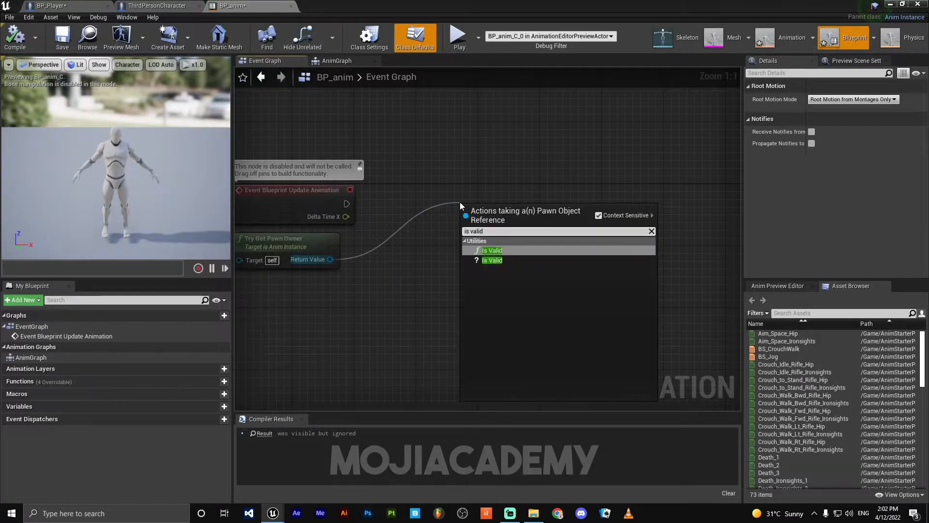
{"action": "left_click", "coordinate": [491, 250]}
{"action": "type", "text": "cast to bp_"}
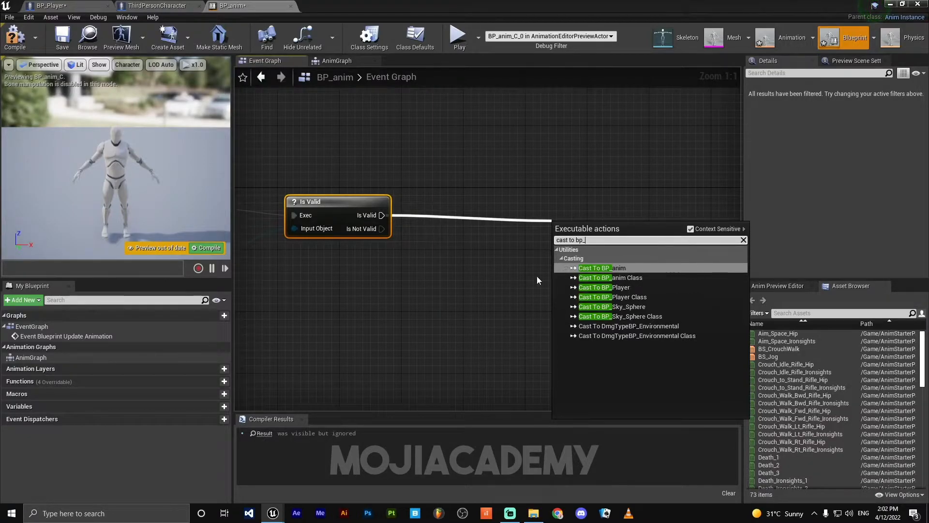
{"action": "left_click", "coordinate": [604, 287]}
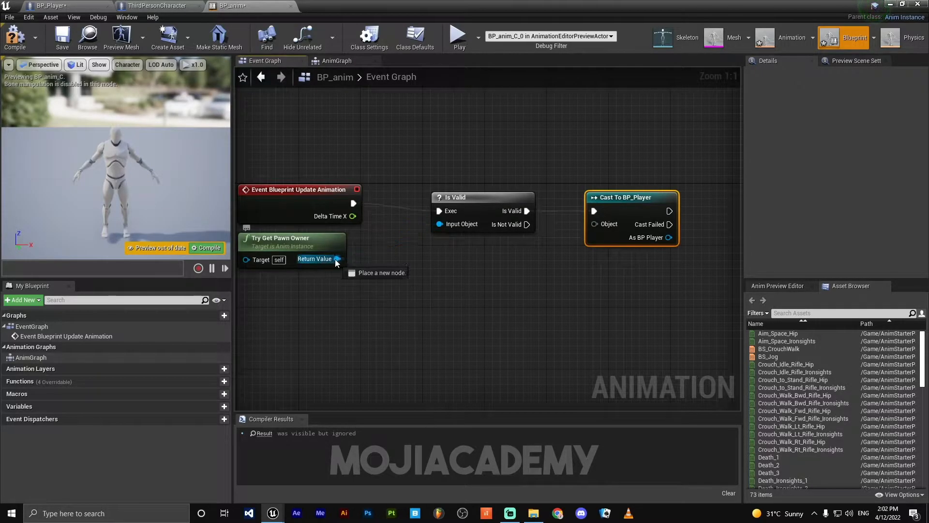
{"action": "left_click_drag", "start_coordinate": [338, 258], "coordinate": [595, 224]}
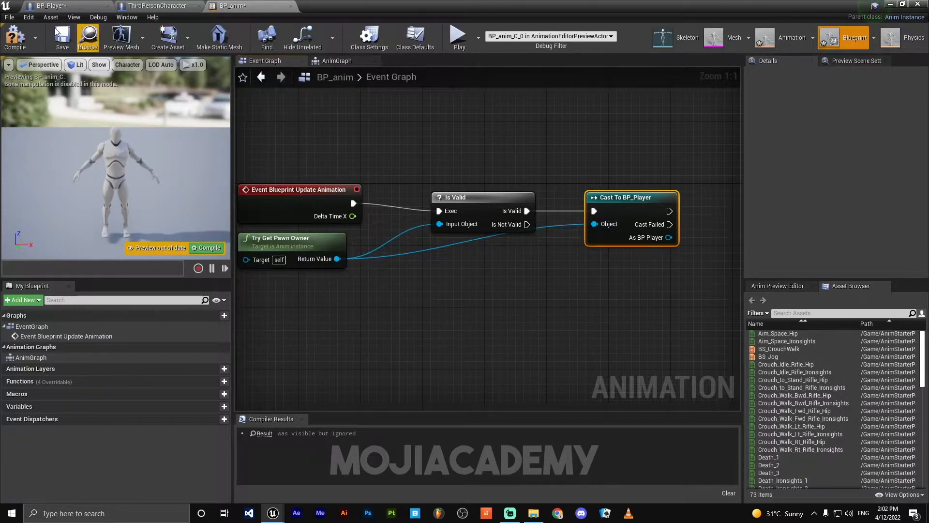
{"action": "left_click", "coordinate": [14, 37]}
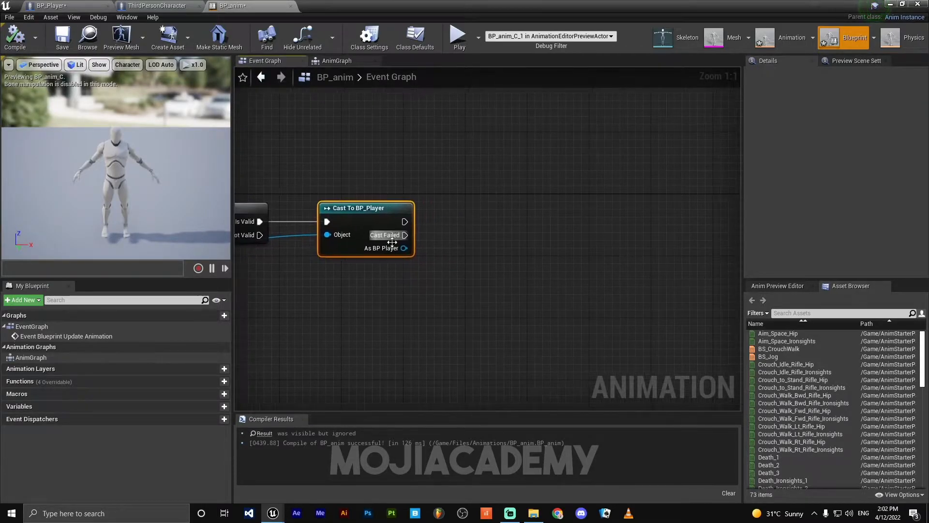
{"action": "mouse_move", "coordinate": [403, 247]}
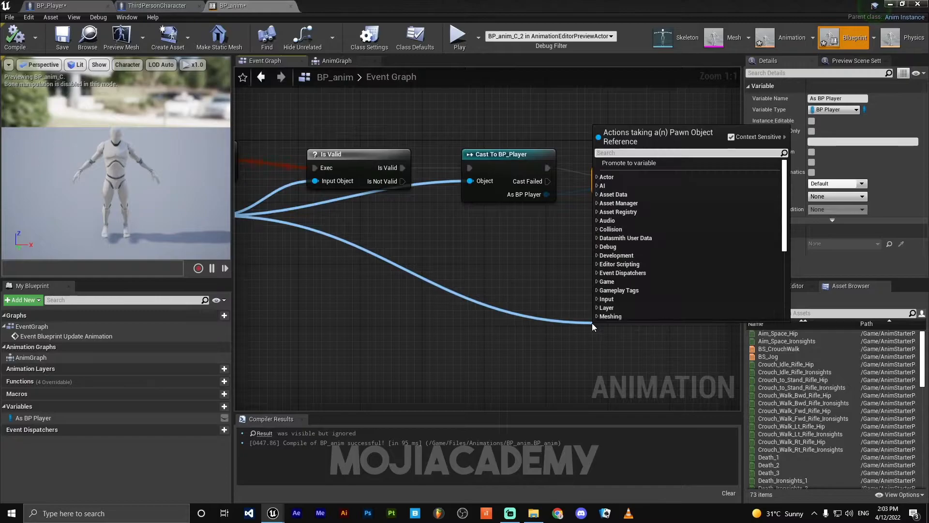
Add a Get Velocity node for the pawn owner.
{"action": "type", "text": "g"}
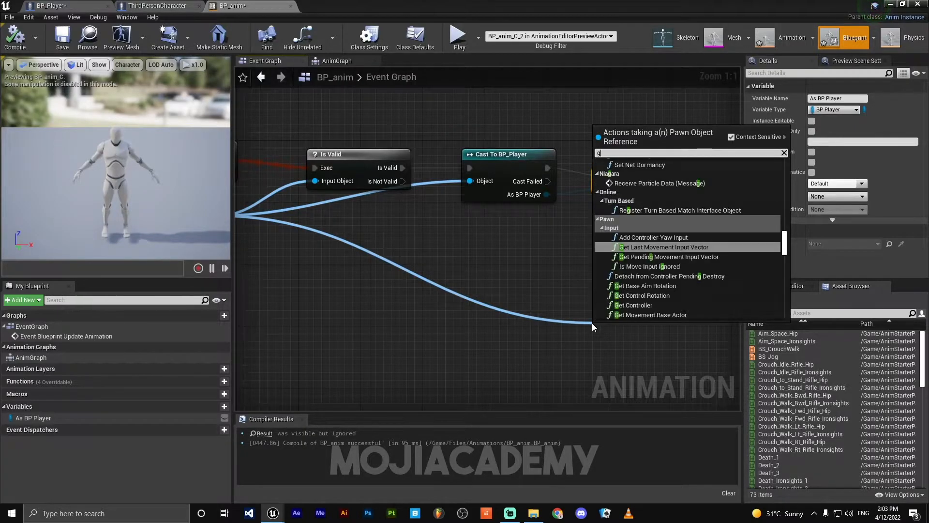
{"action": "type", "text": "et velo"}
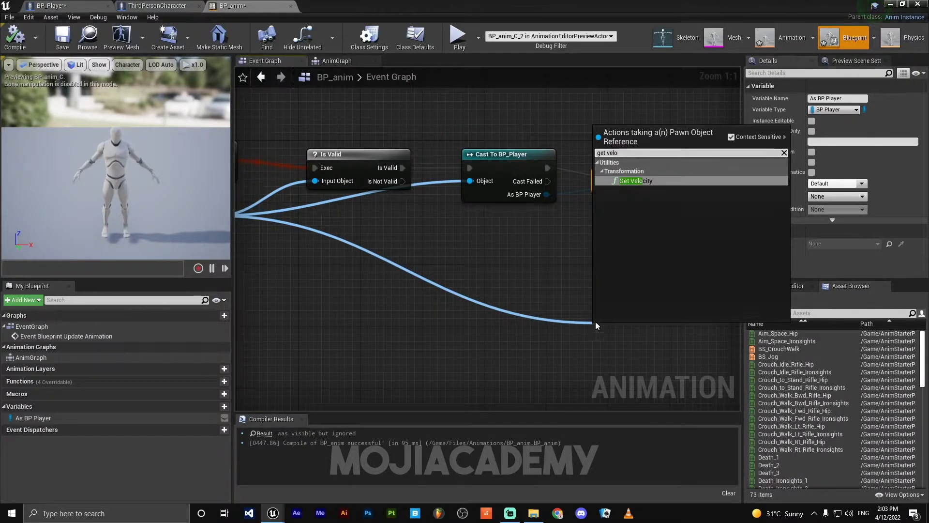
{"action": "left_click", "coordinate": [635, 180]}
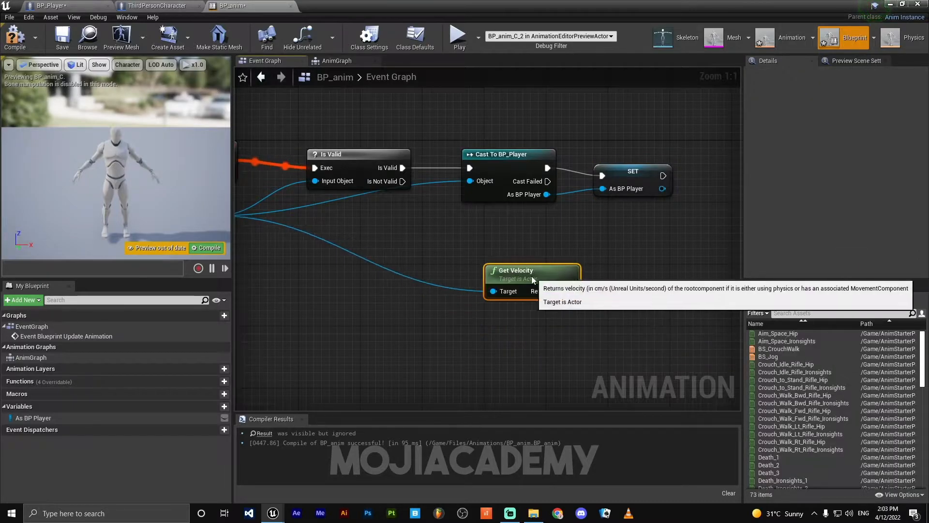
{"action": "left_click_drag", "start_coordinate": [422, 275], "coordinate": [527, 279]}
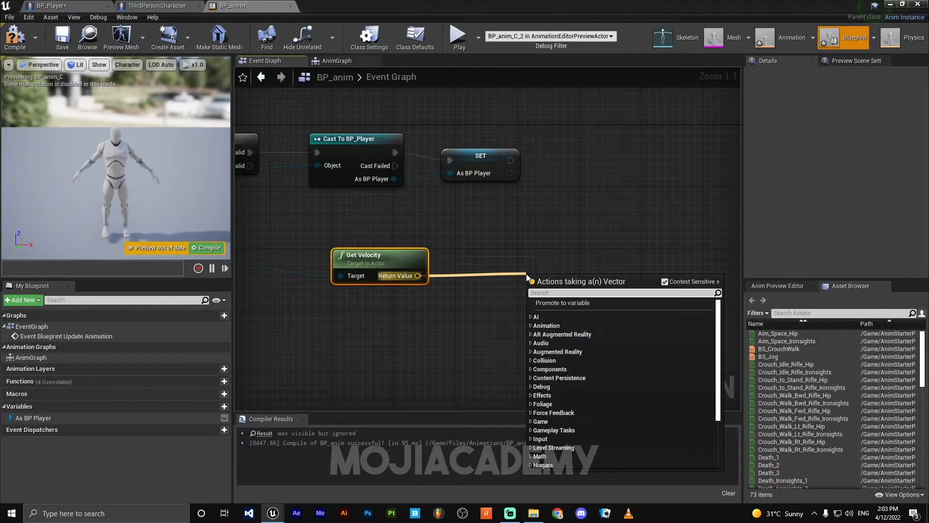
Take the velocity's VectorLength and promote it to a float variable named Speed.
{"action": "type", "text": "get vector"}
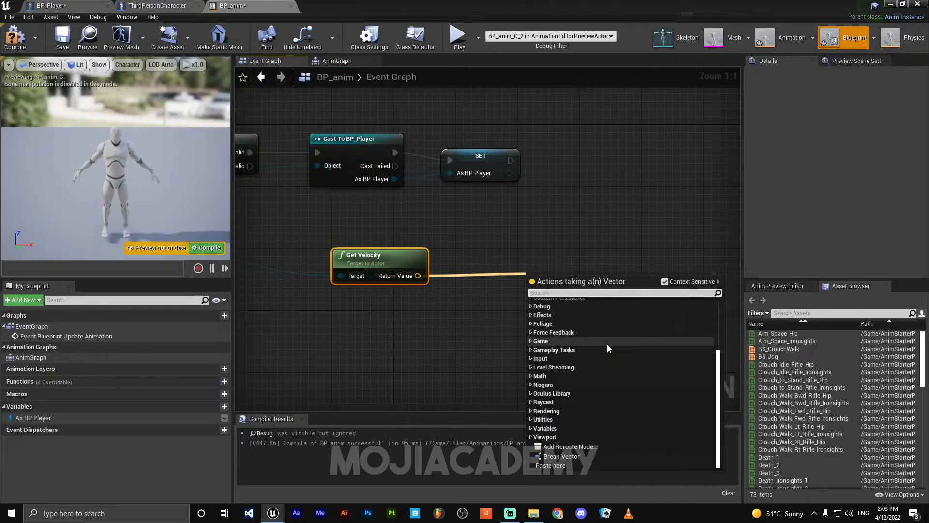
{"action": "type", "text": "vector leng"}
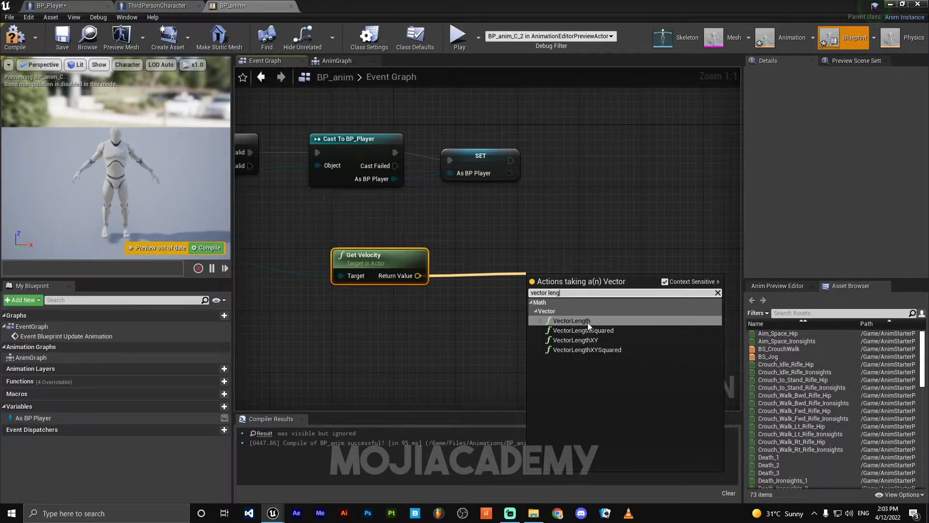
{"action": "left_click", "coordinate": [571, 321]}
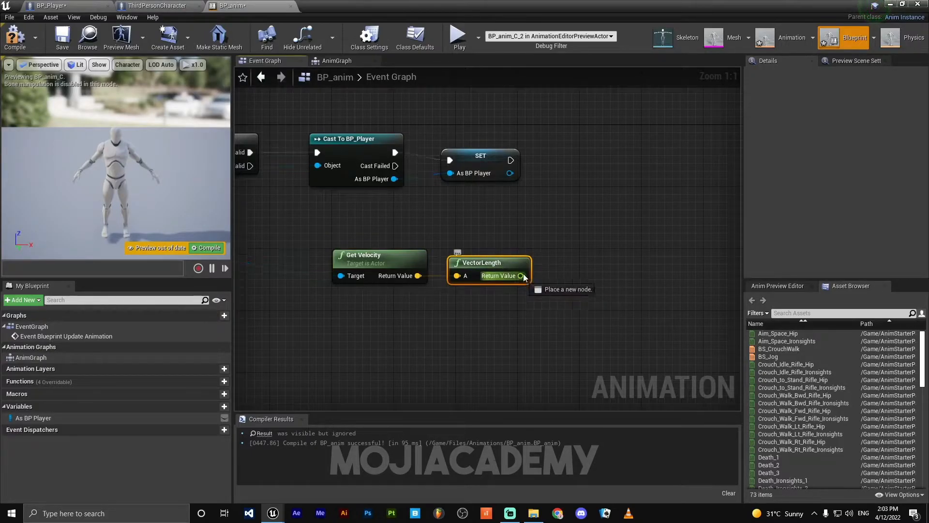
{"action": "left_click_drag", "start_coordinate": [523, 275], "coordinate": [678, 282]}
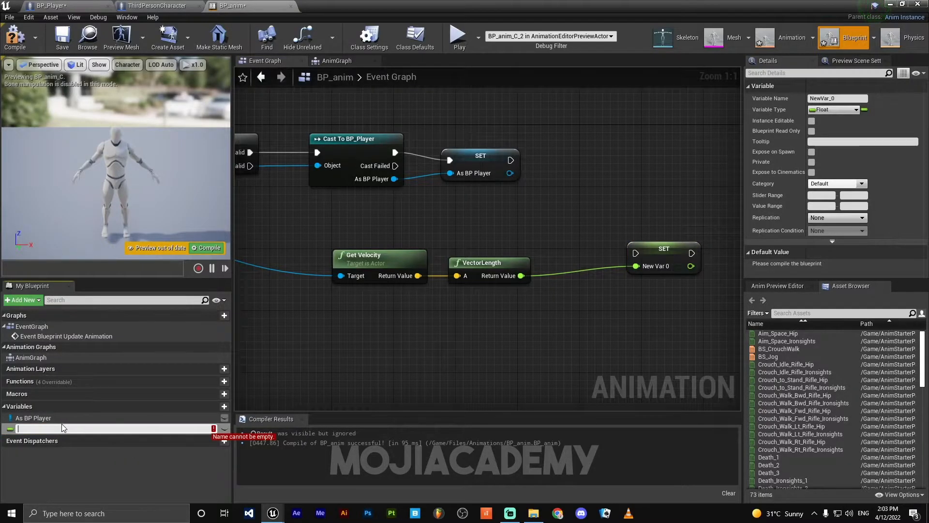
{"action": "type", "text": "Speed"}
{"action": "type", "text": "get actor rot"}
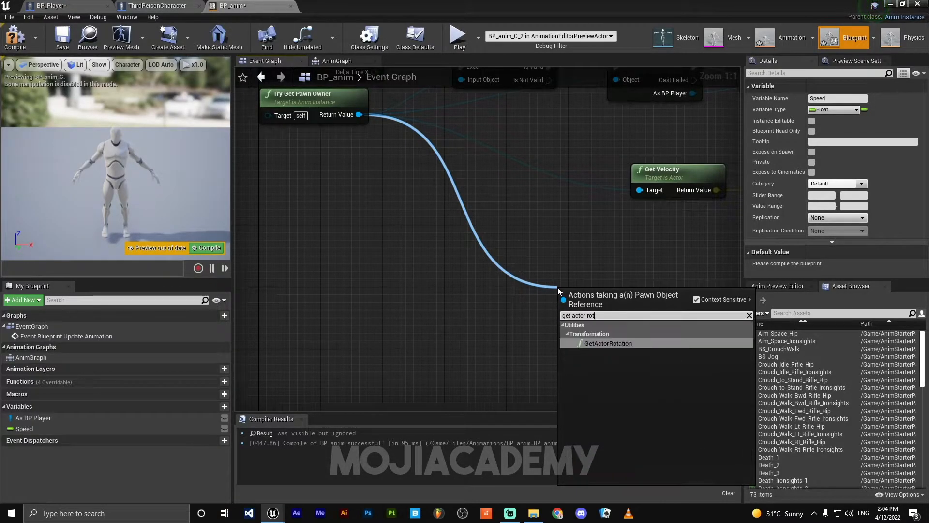
Feed actor rotation and velocity into Calculate Direction and promote its result to 'Diraction'.
{"action": "left_click", "coordinate": [607, 343]}
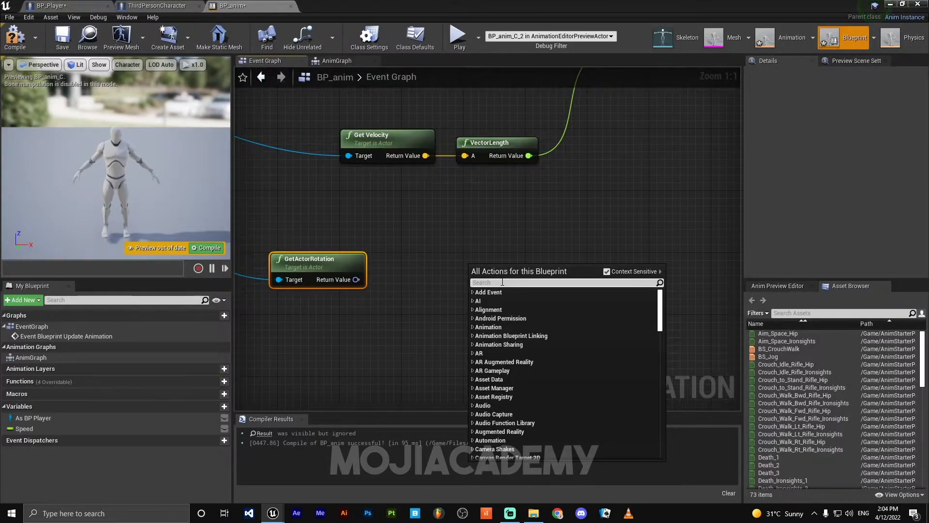
{"action": "type", "text": "cal"}
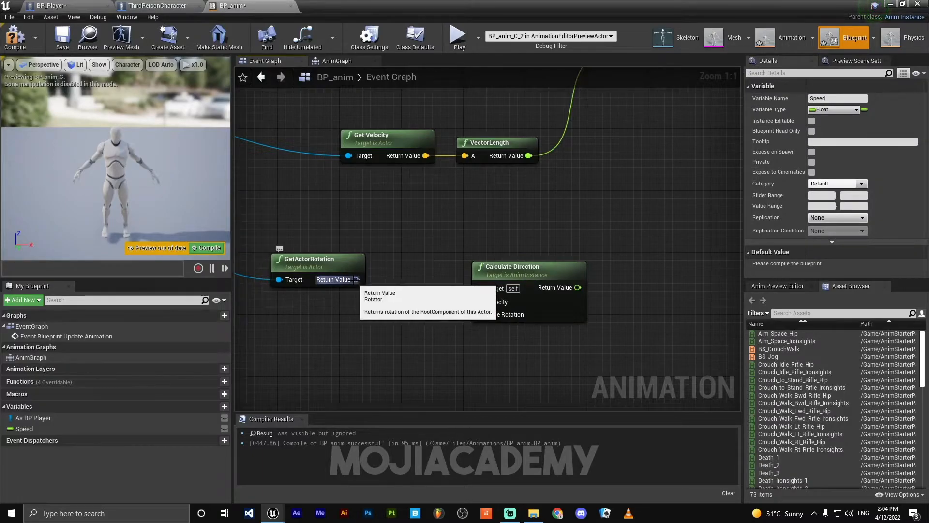
{"action": "left_click_drag", "start_coordinate": [356, 279], "coordinate": [480, 314]}
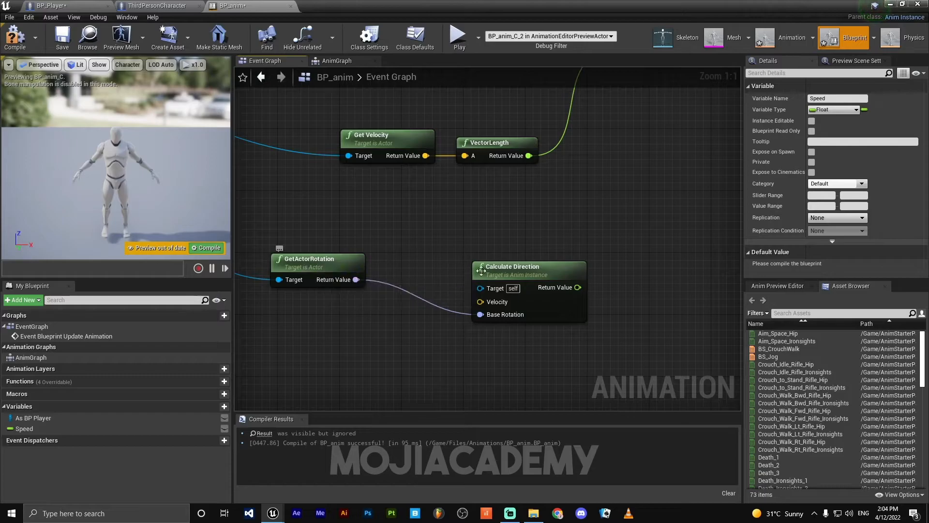
{"action": "left_click_drag", "start_coordinate": [510, 266], "coordinate": [483, 235]}
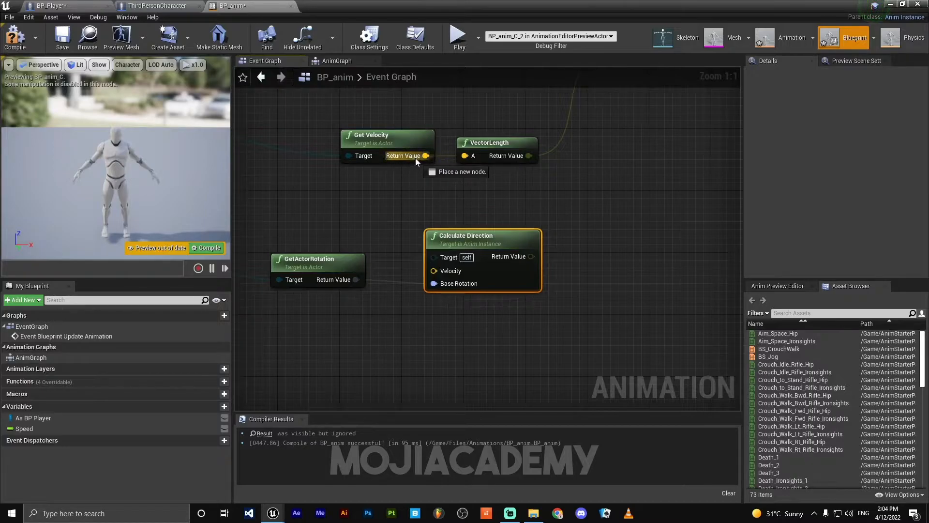
{"action": "left_click_drag", "start_coordinate": [425, 155], "coordinate": [414, 255]}
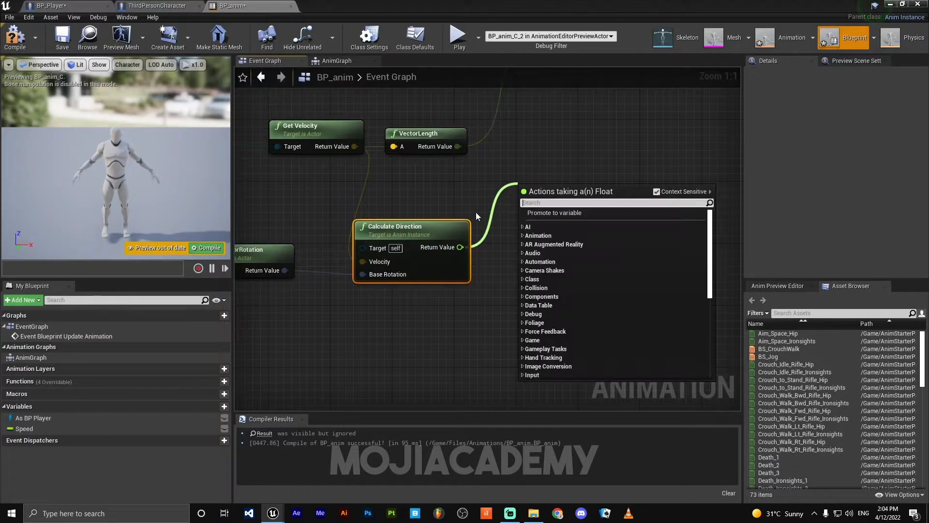
{"action": "left_click", "coordinate": [554, 211]}
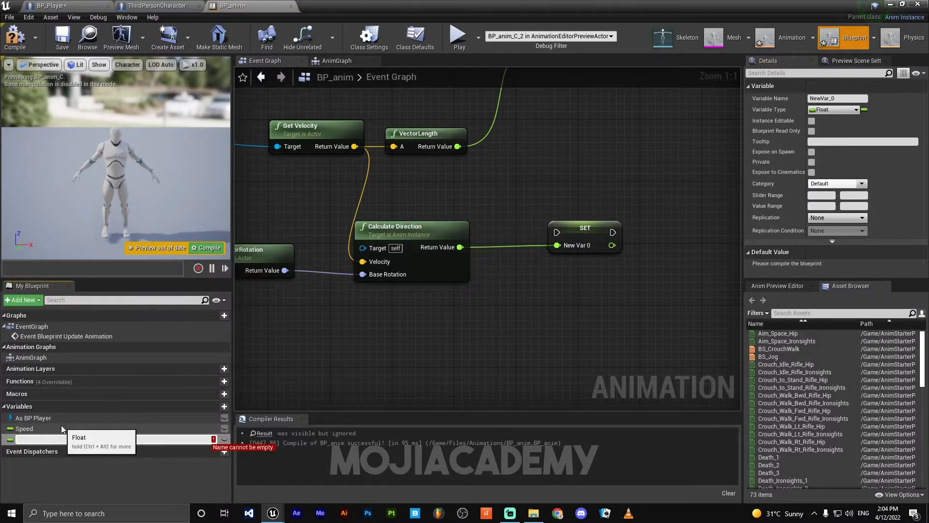
{"action": "type", "text": "Diraction"}
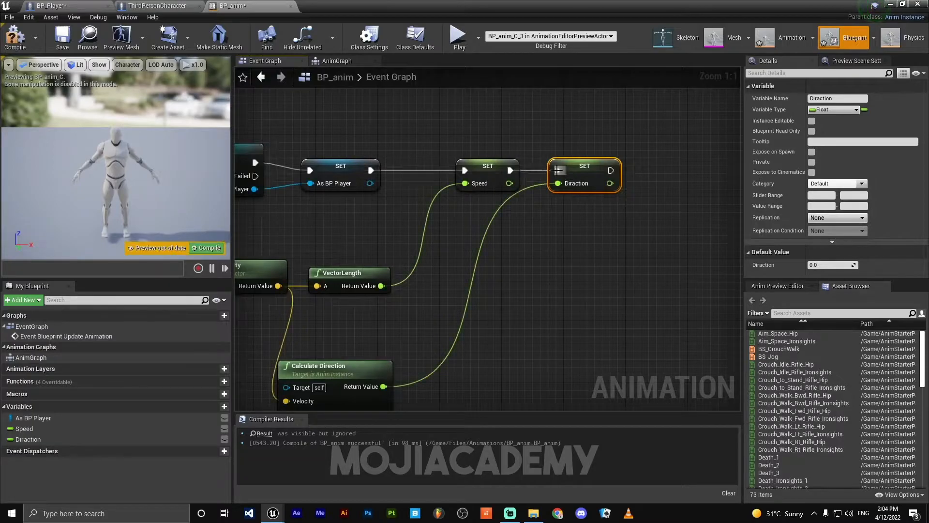
In AnimGraph, add a state machine 'Our state', wire it to Output Pose, and compile.
{"action": "left_click", "coordinate": [336, 61]}
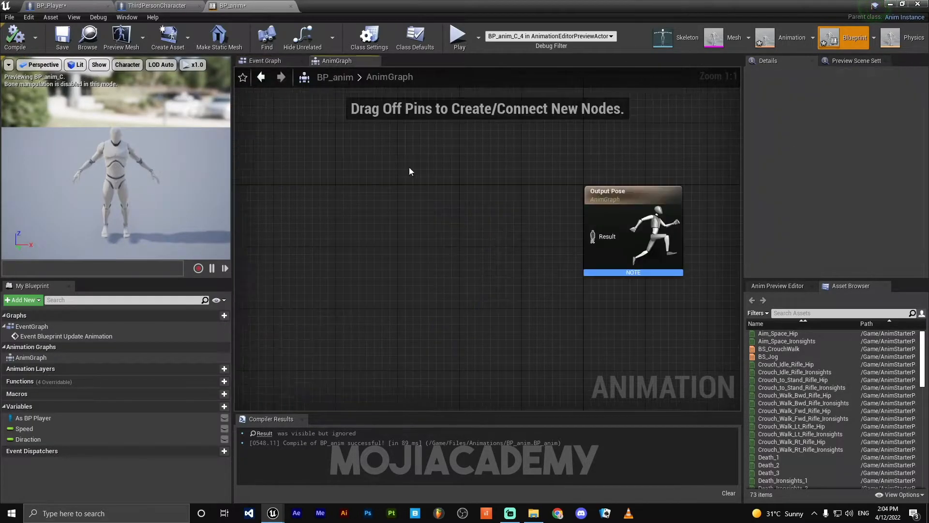
{"action": "left_click", "coordinate": [265, 60]}
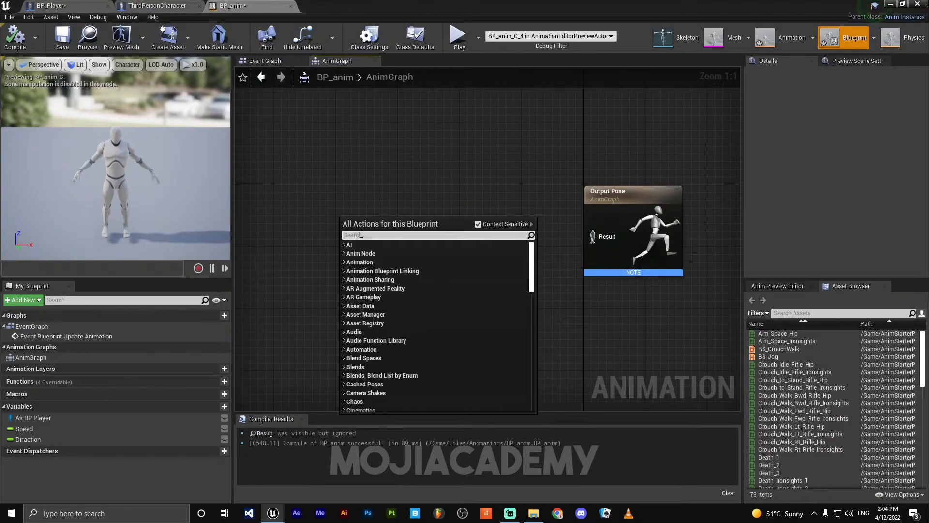
{"action": "type", "text": "add new"}
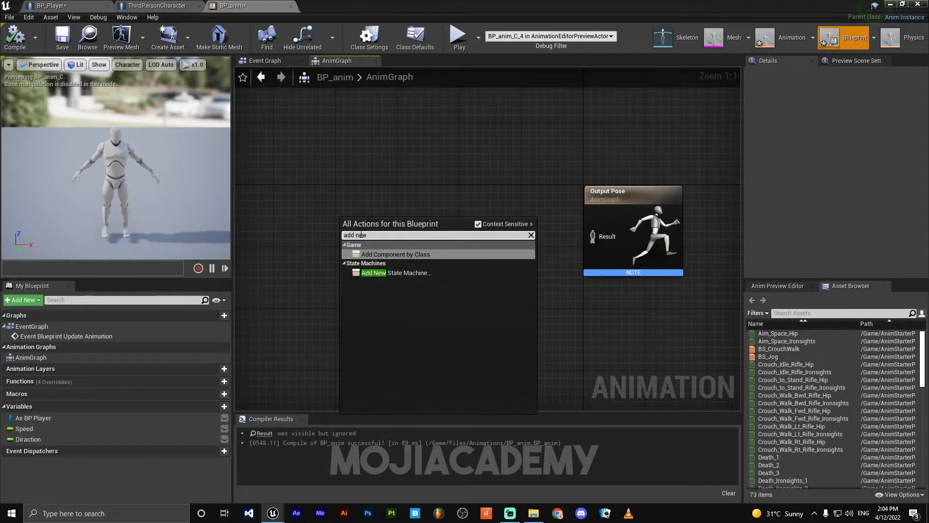
{"action": "left_click", "coordinate": [396, 272]}
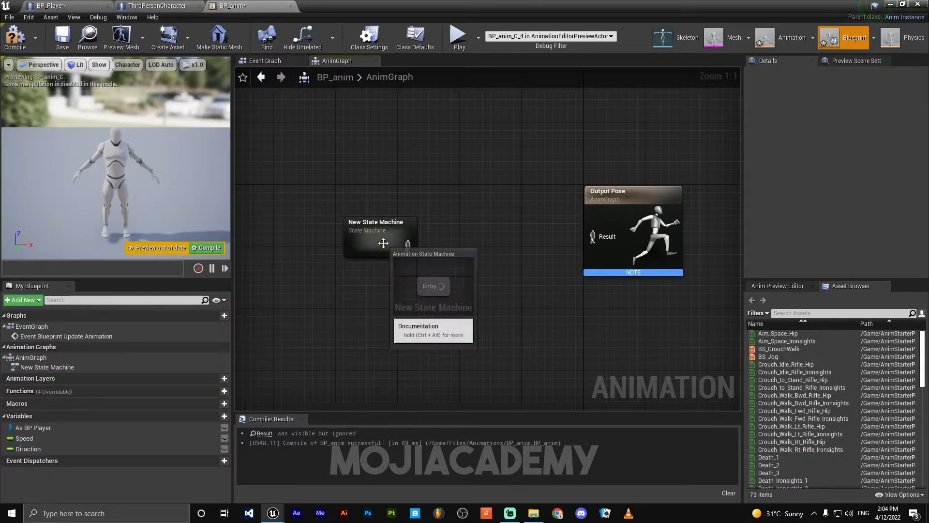
{"action": "left_click", "coordinate": [377, 234]}
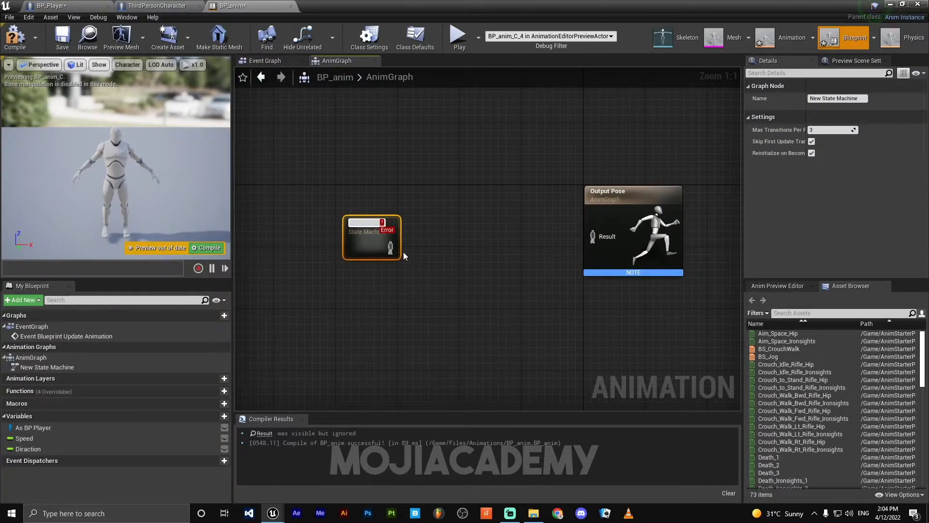
{"action": "type", "text": "Our state"}
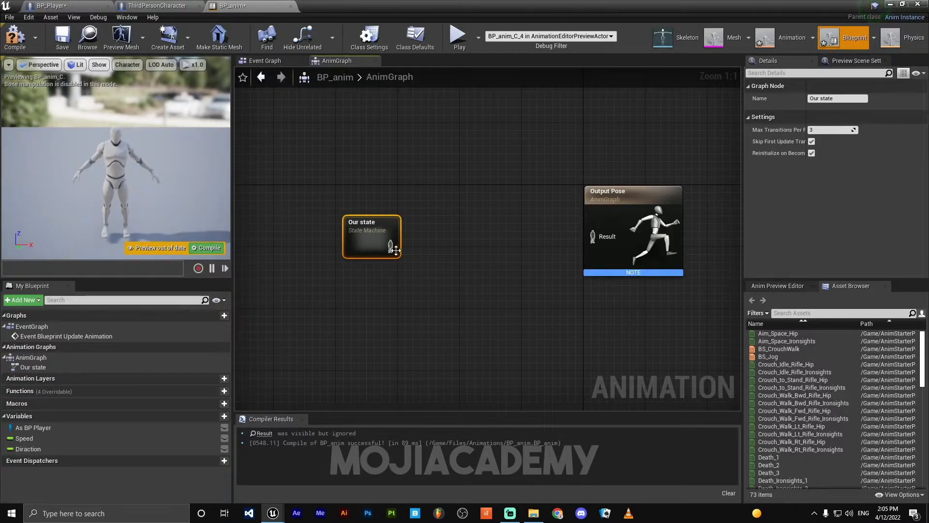
{"action": "left_click_drag", "start_coordinate": [396, 245], "coordinate": [591, 237]}
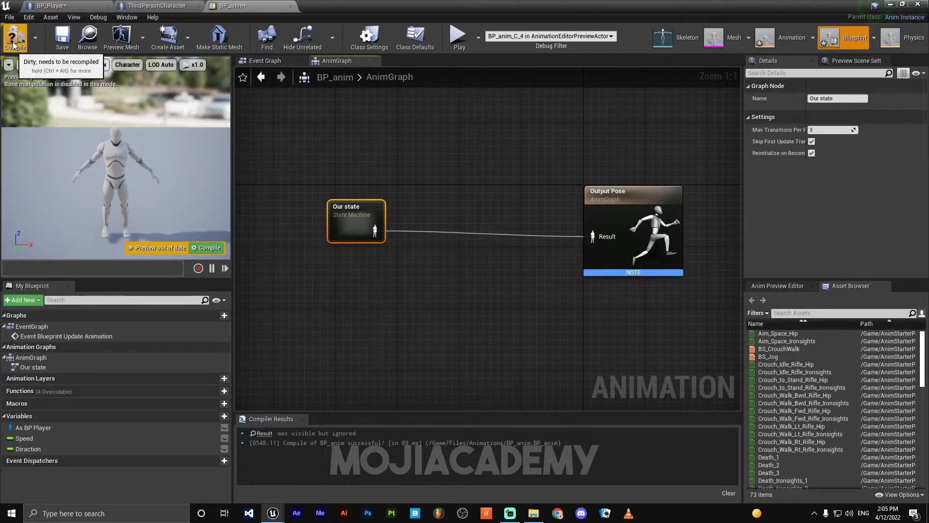
{"action": "left_click", "coordinate": [15, 37]}
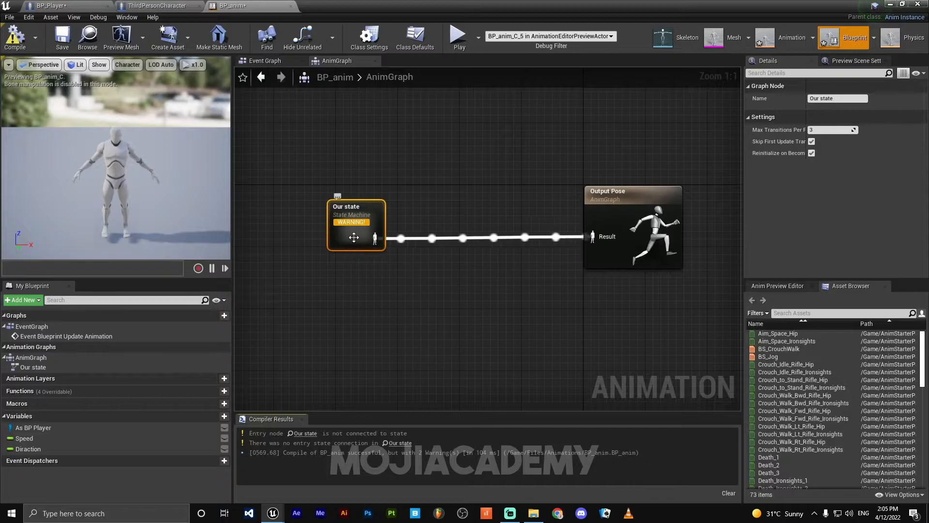
Inside Our state, add a state named 'defult' linked from Entry.
{"action": "double_click", "coordinate": [356, 225]}
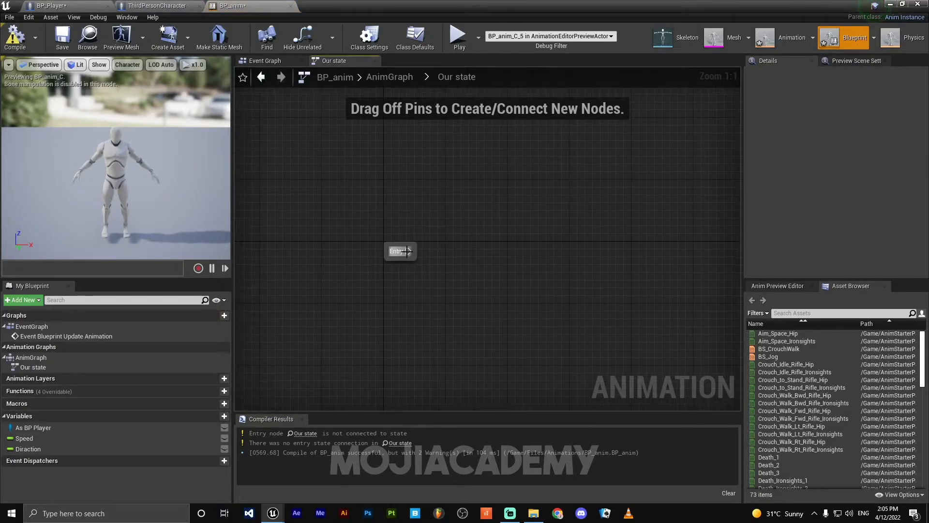
{"action": "left_click_drag", "start_coordinate": [407, 250], "coordinate": [539, 251]}
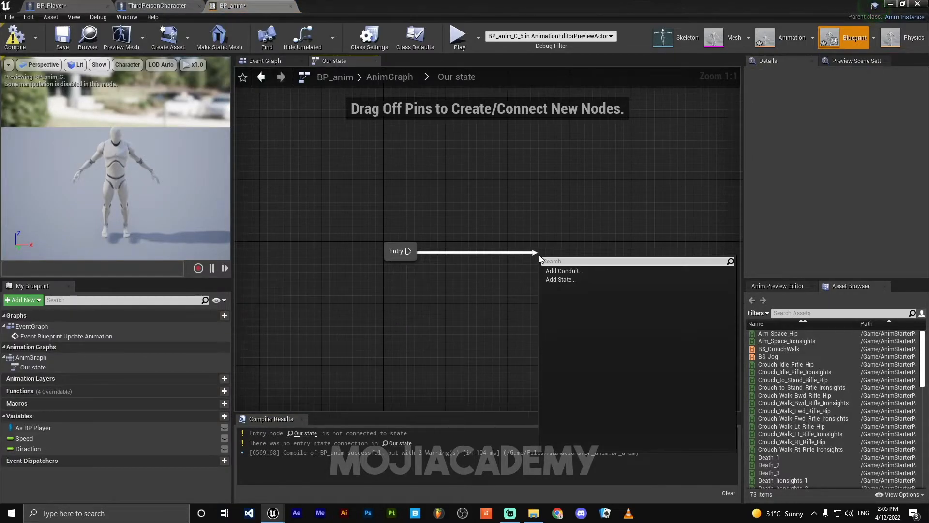
{"action": "left_click", "coordinate": [560, 279]}
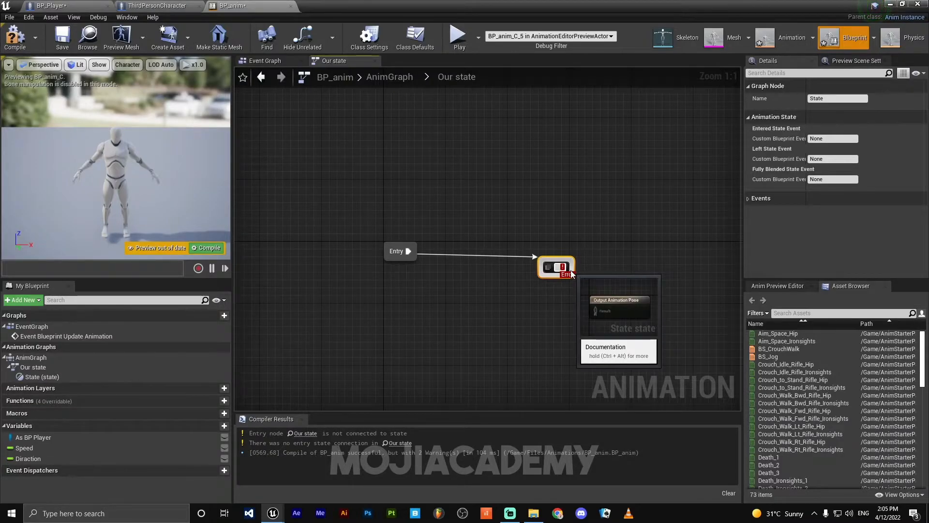
{"action": "type", "text": "defult"}
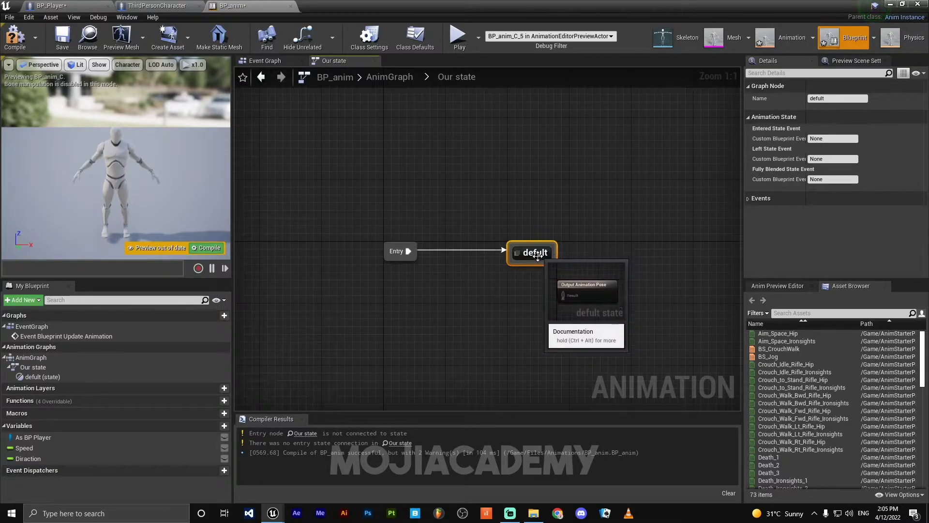
Place ThirdPerson_IdleRun_2D in the defult state and connect it to Output Animation Pose.
{"action": "double_click", "coordinate": [532, 252]}
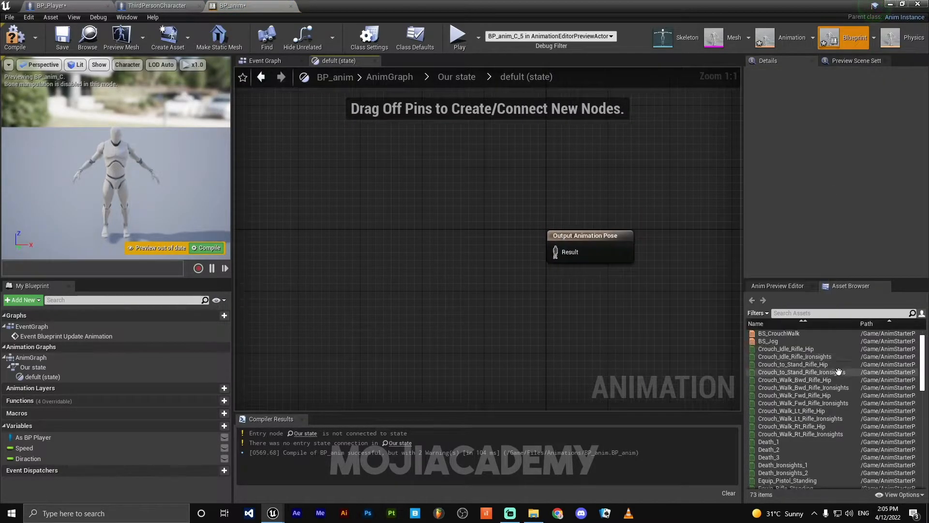
{"action": "scroll", "scroll_direction": "down", "scroll_amount": 3}
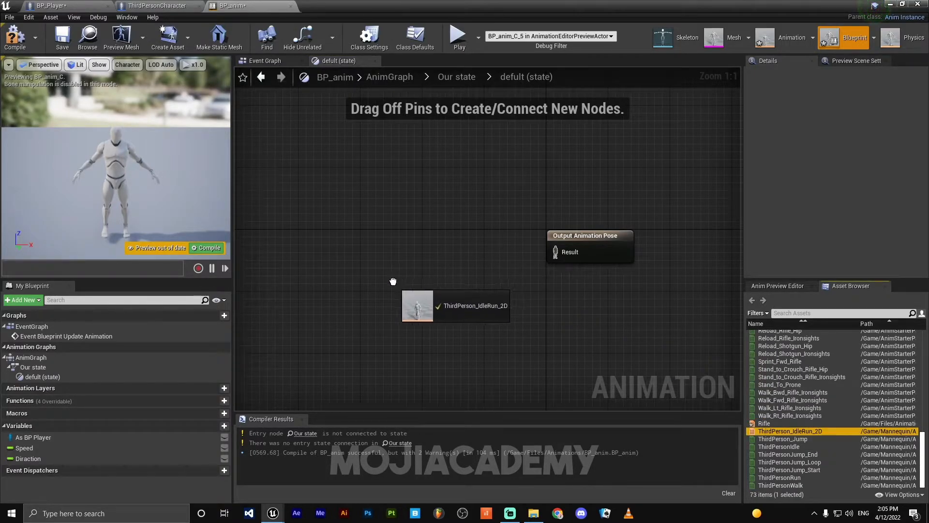
{"action": "left_click", "coordinate": [436, 305]}
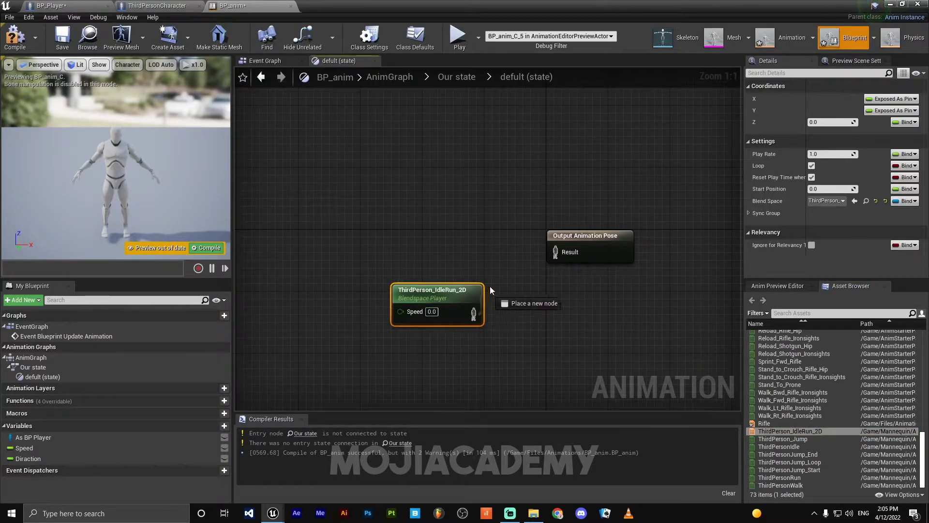
{"action": "left_click_drag", "start_coordinate": [473, 311], "coordinate": [554, 252]}
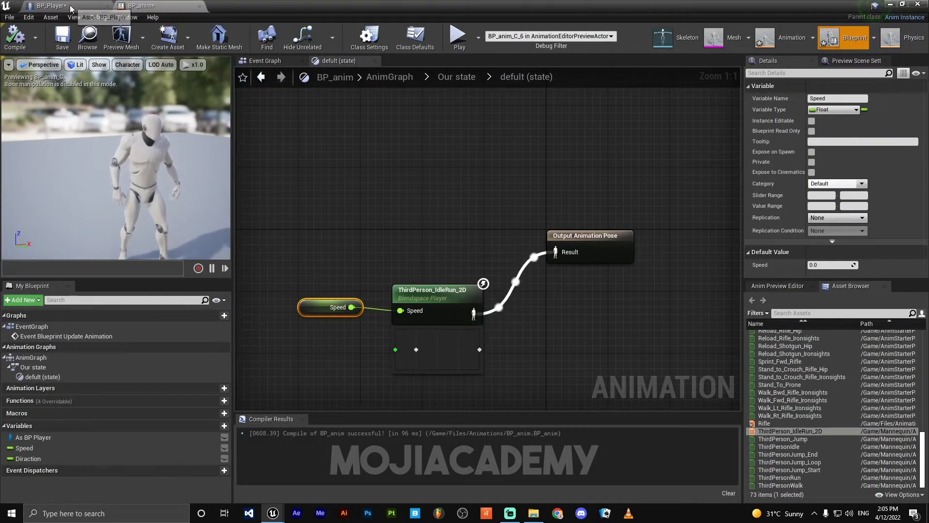
Set BP_Player's mesh Anim Class to BP_anim.
{"action": "left_click", "coordinate": [44, 5]}
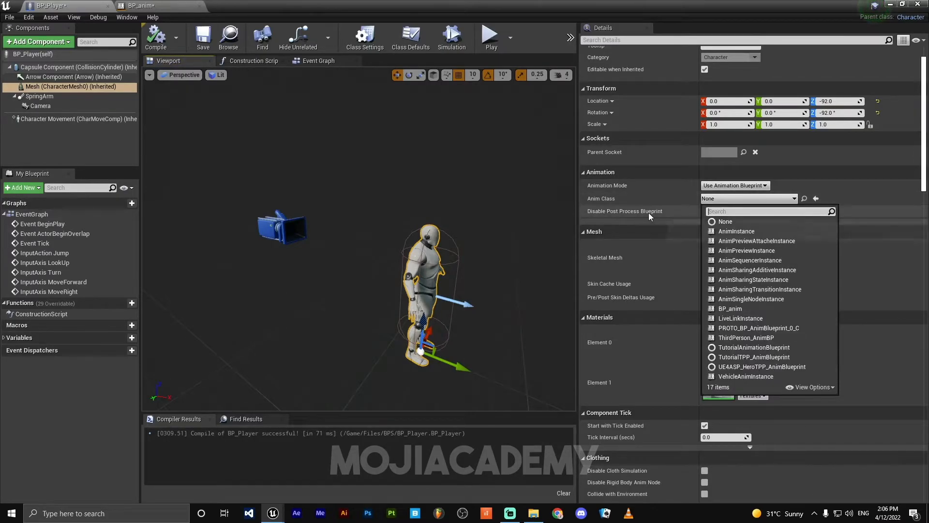
{"action": "left_click", "coordinate": [730, 309]}
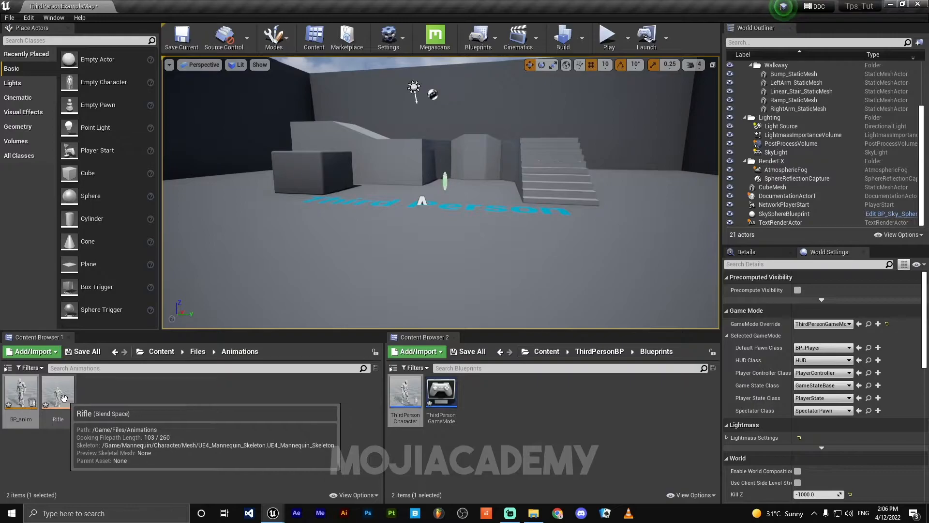
Open the Rifle blend space and set its horizontal axis to Direction, -180 to 180.
{"action": "double_click", "coordinate": [59, 394]}
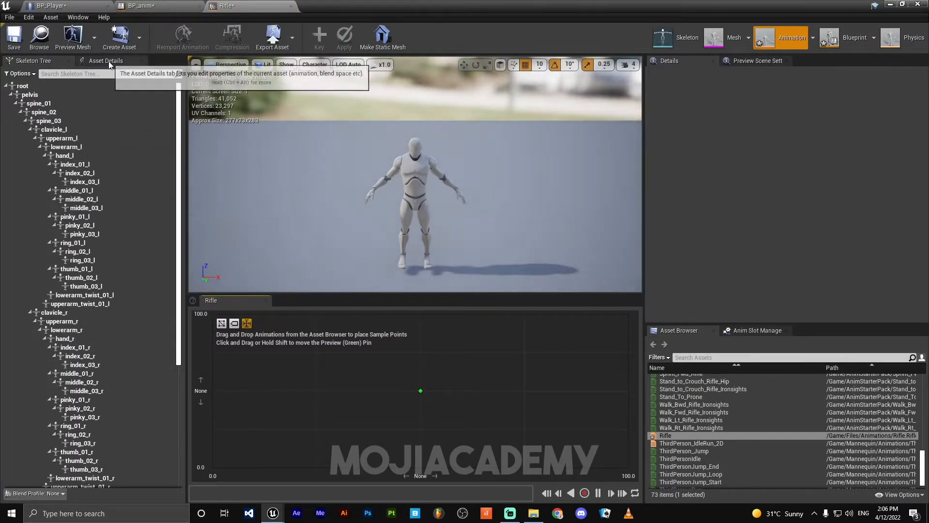
{"action": "left_click", "coordinate": [106, 61]}
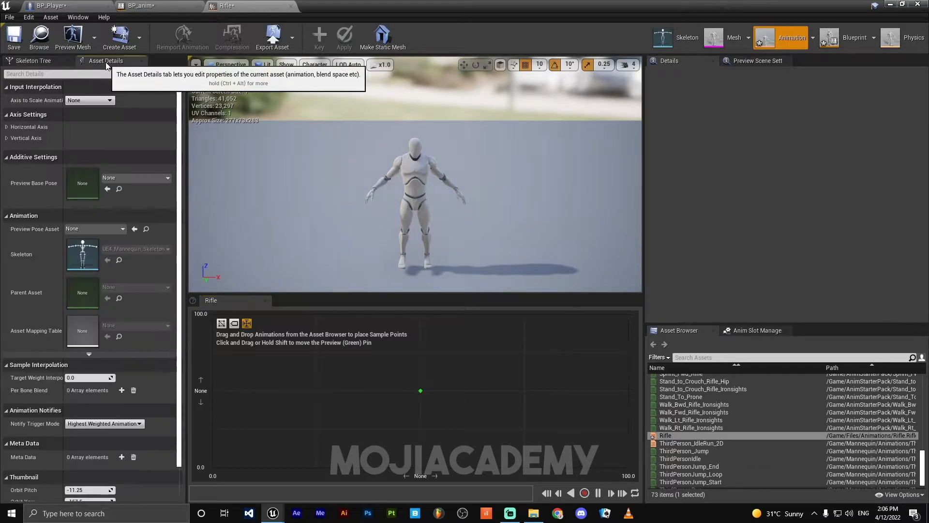
{"action": "mouse_move", "coordinate": [7, 130]}
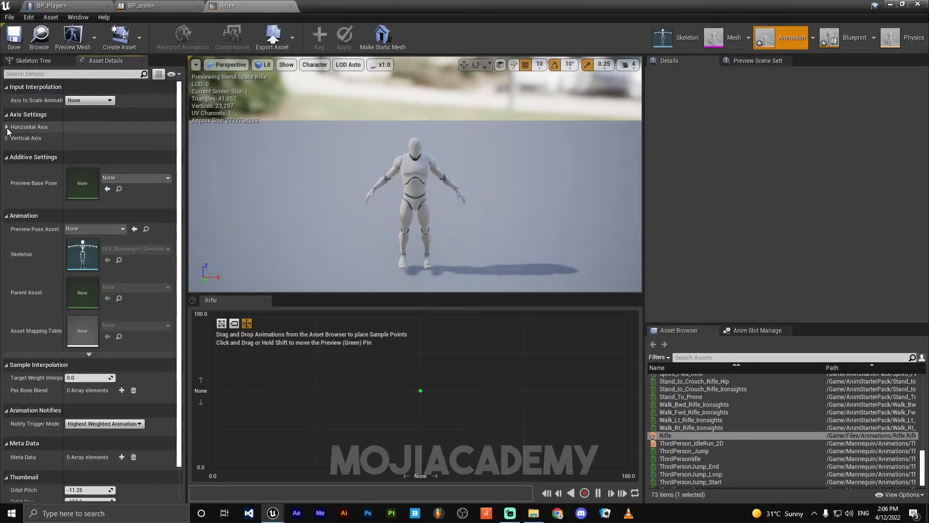
{"action": "left_click", "coordinate": [9, 127]}
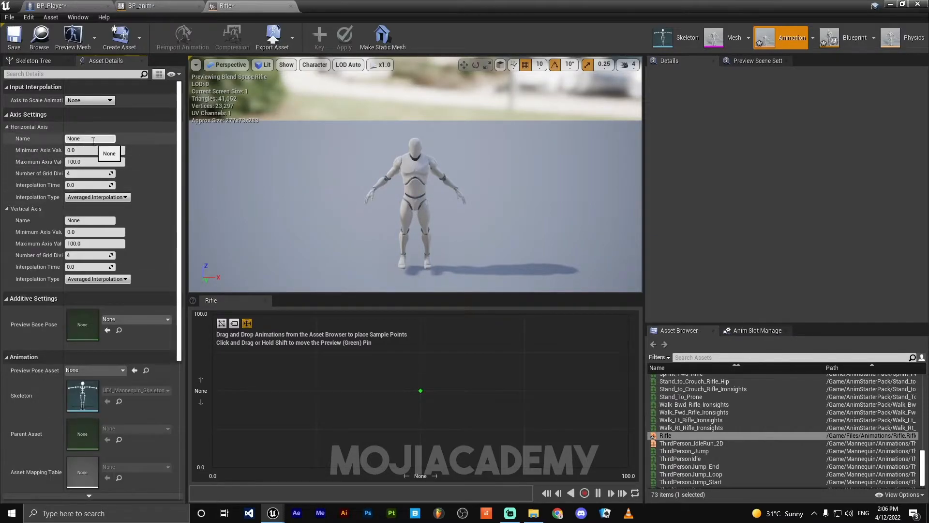
{"action": "left_click", "coordinate": [89, 138]}
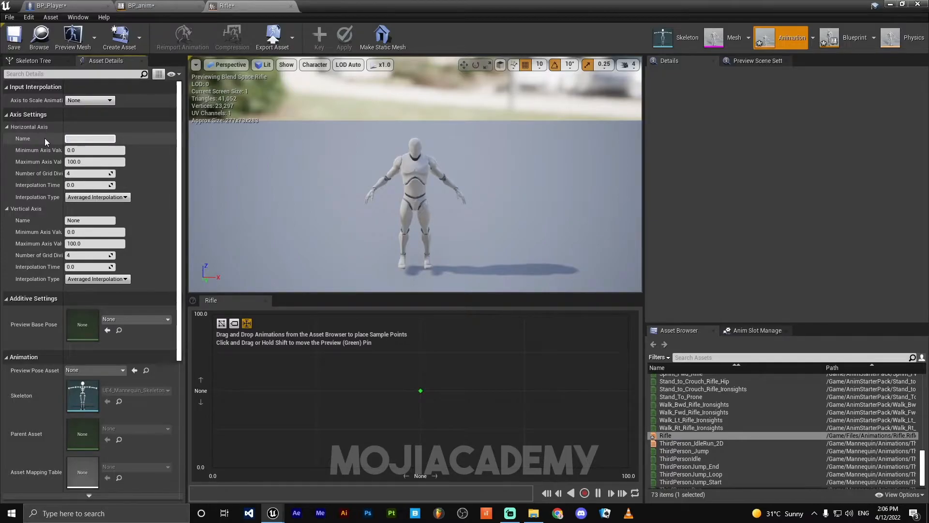
{"action": "type", "text": "Diraction"}
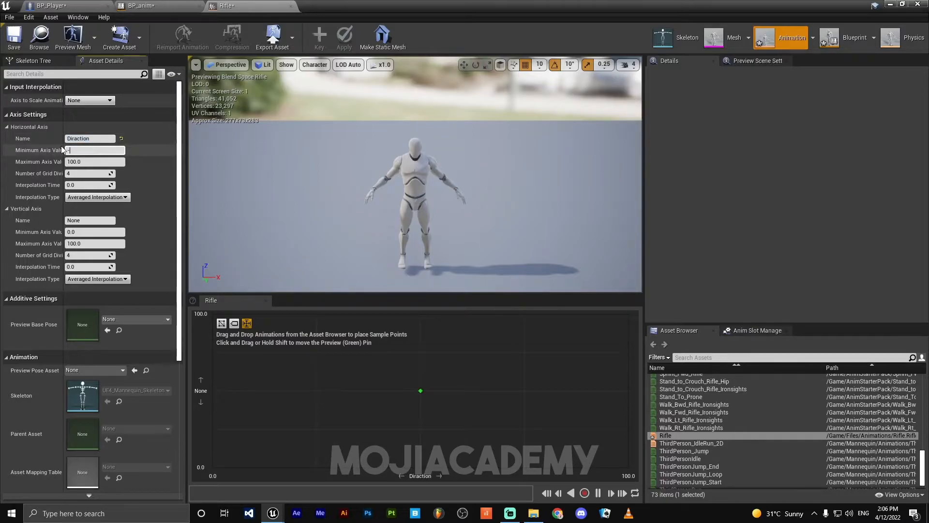
{"action": "type", "text": "-180.0"}
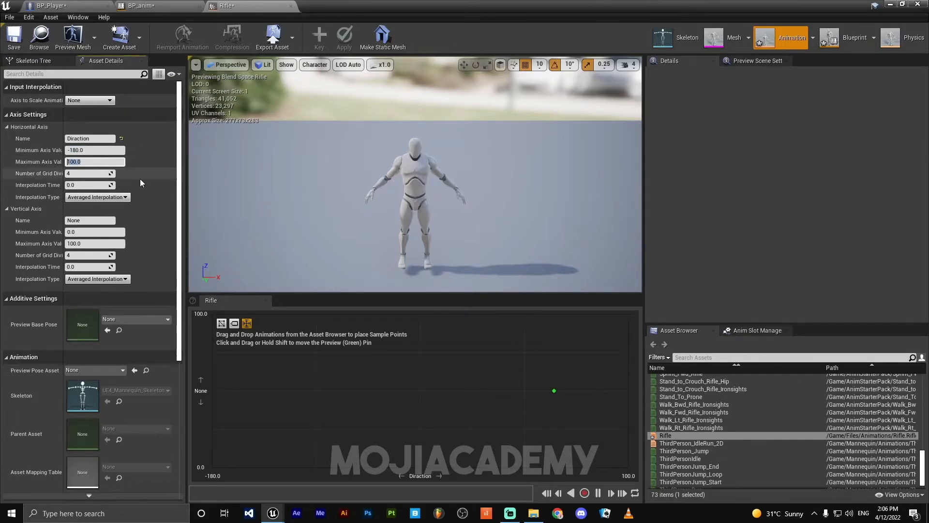
{"action": "type", "text": "180"}
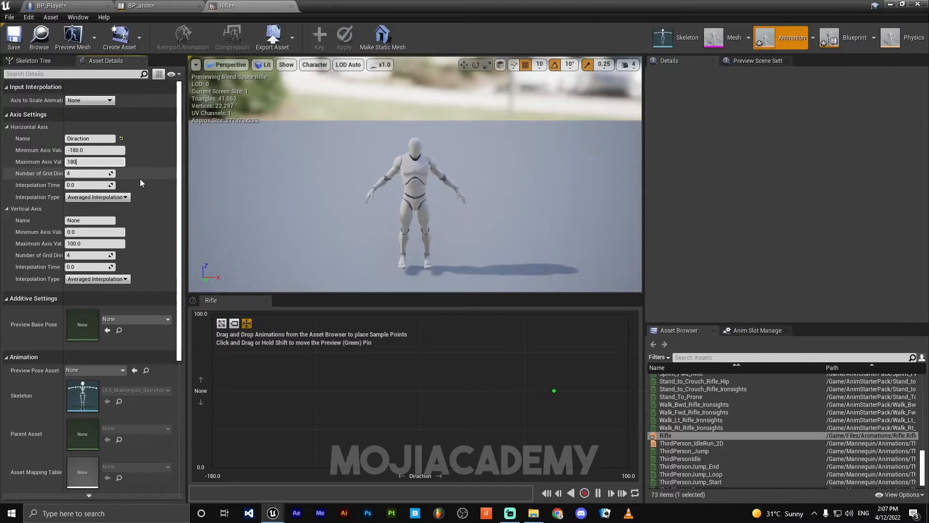
{"action": "key", "text": "enter"}
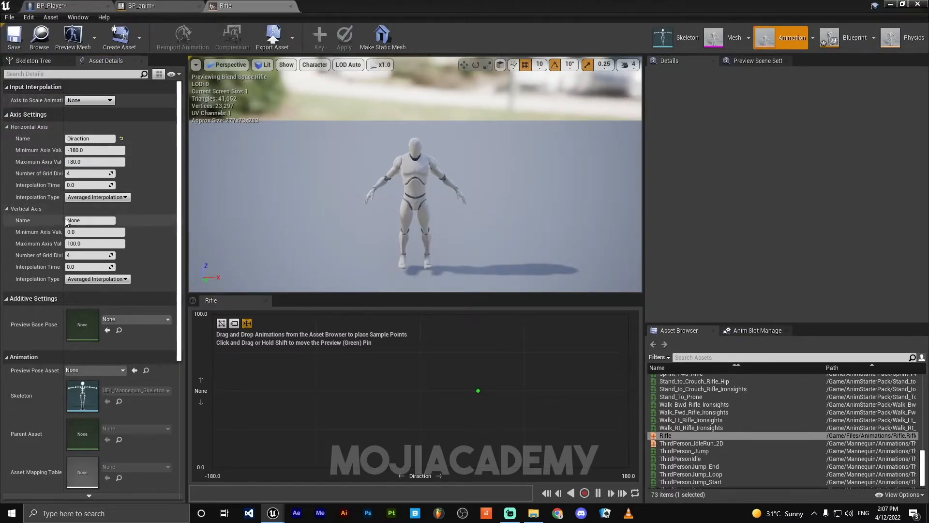
Name the vertical axis Speed and set its maximum value to 600.
{"action": "type", "text": "Speed"}
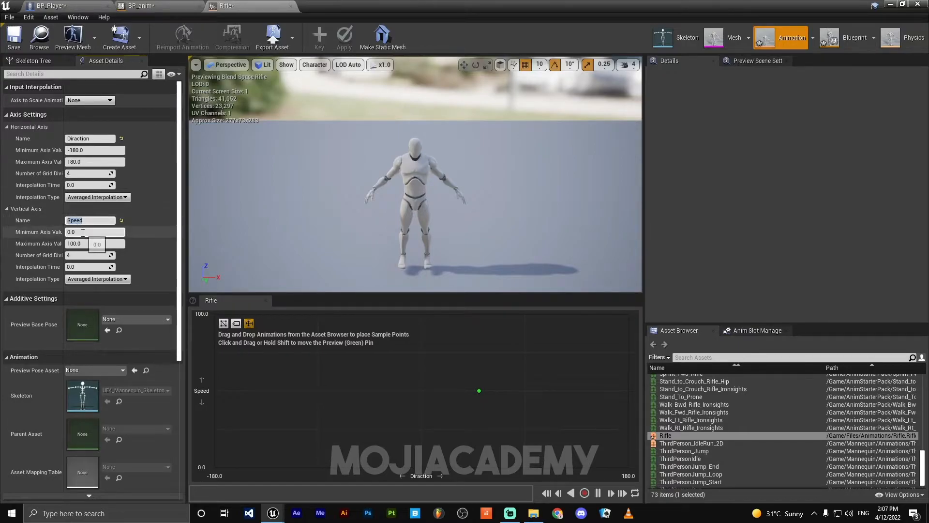
{"action": "mouse_move", "coordinate": [38, 232]}
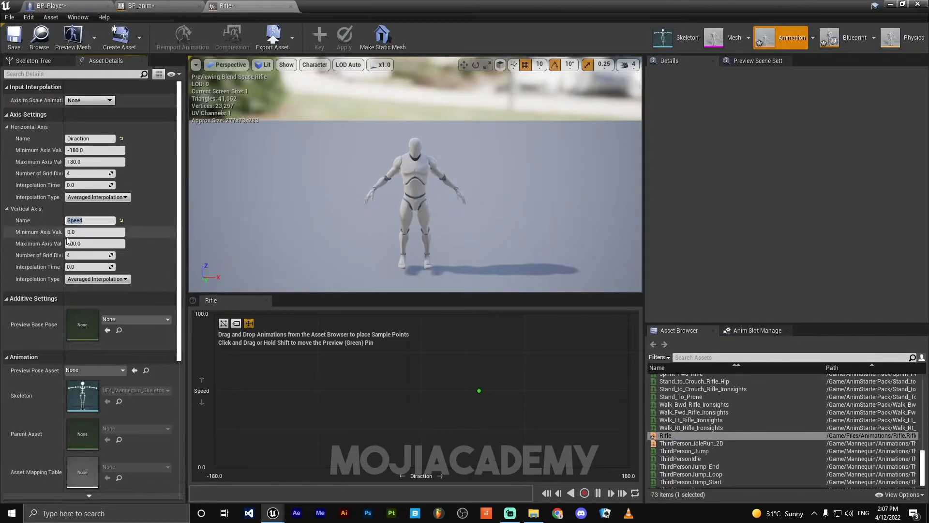
{"action": "left_click", "coordinate": [95, 243]}
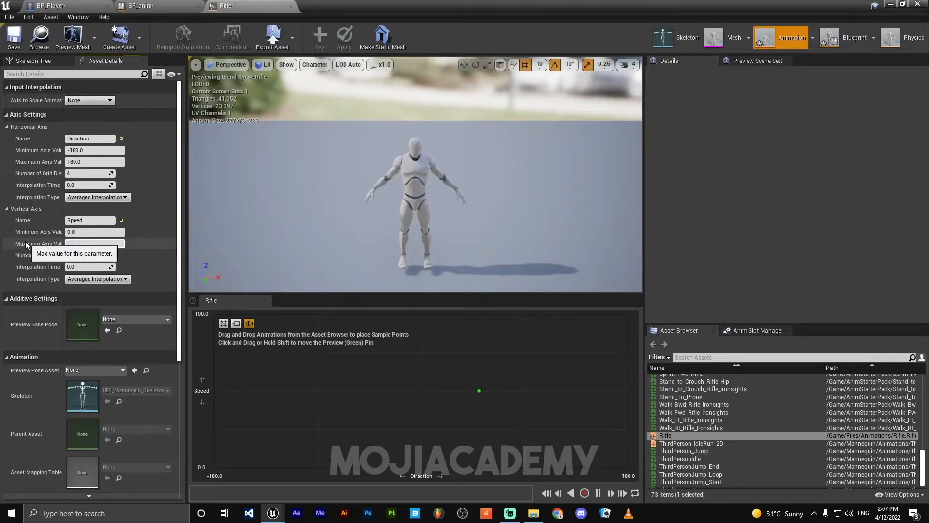
{"action": "type", "text": "600.0"}
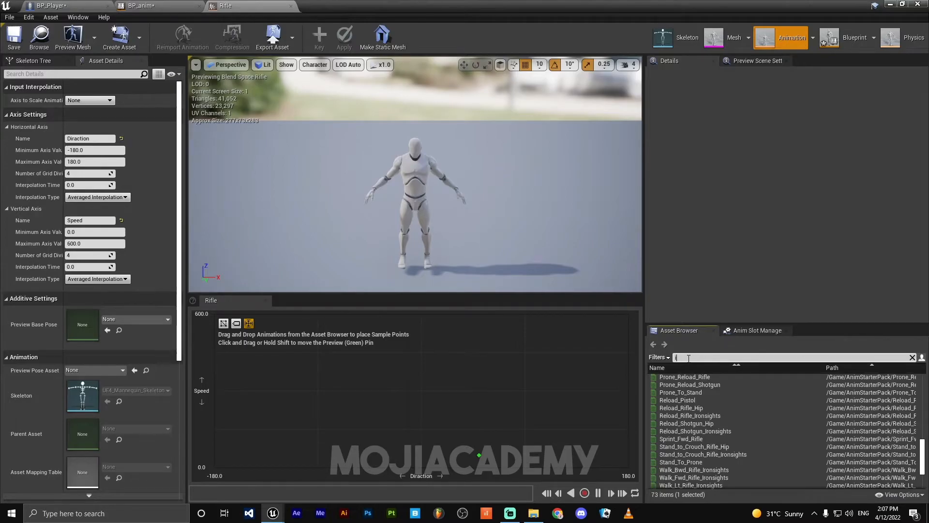
Search assets for idle and place Idle_Rifle_Hip samples along the zero-Speed row.
{"action": "type", "text": "idle"}
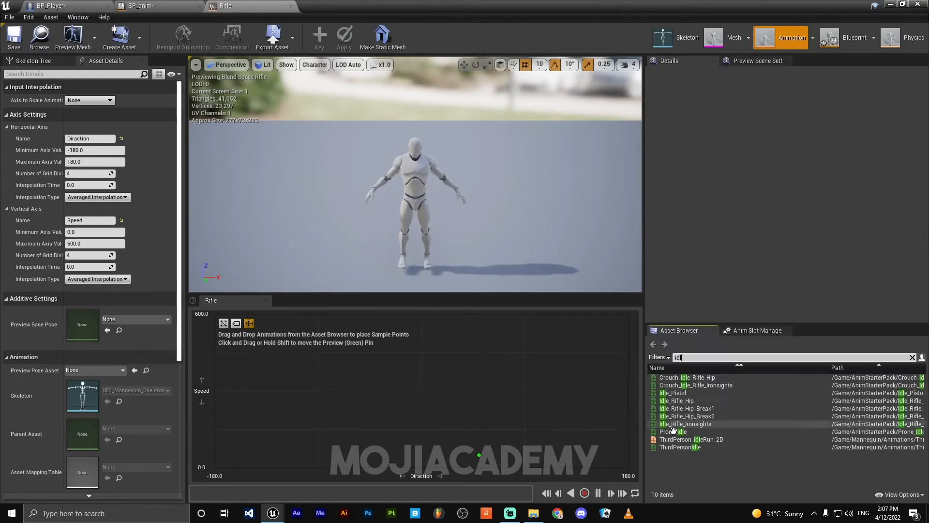
{"action": "mouse_move", "coordinate": [687, 408]}
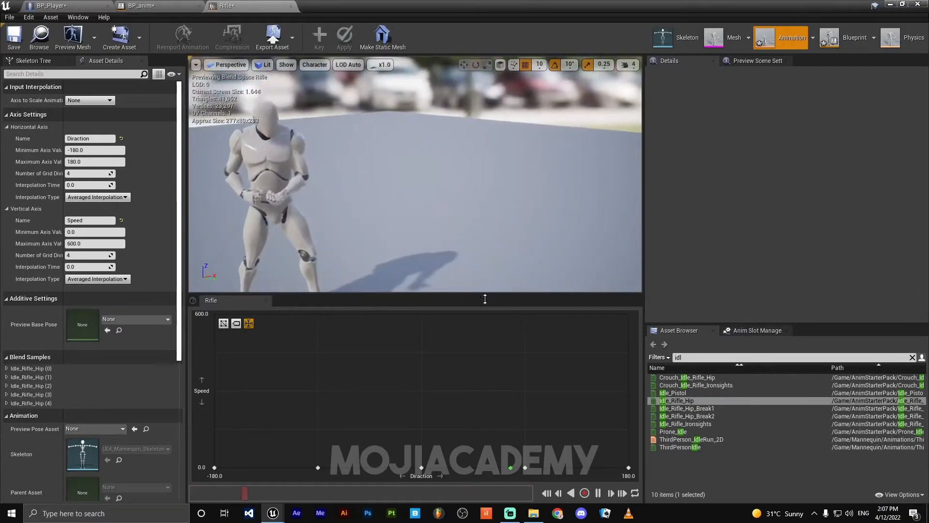
{"action": "left_click", "coordinate": [911, 357]}
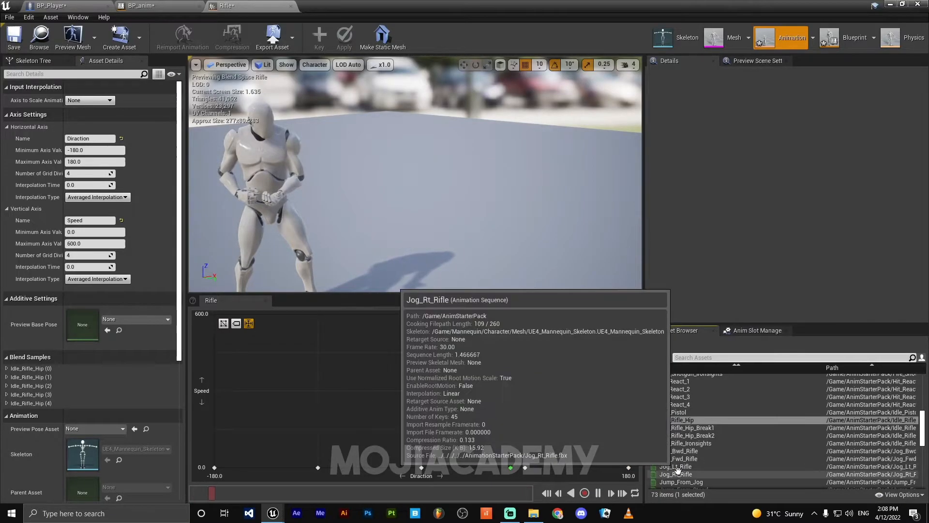
{"action": "mouse_move", "coordinate": [675, 466]}
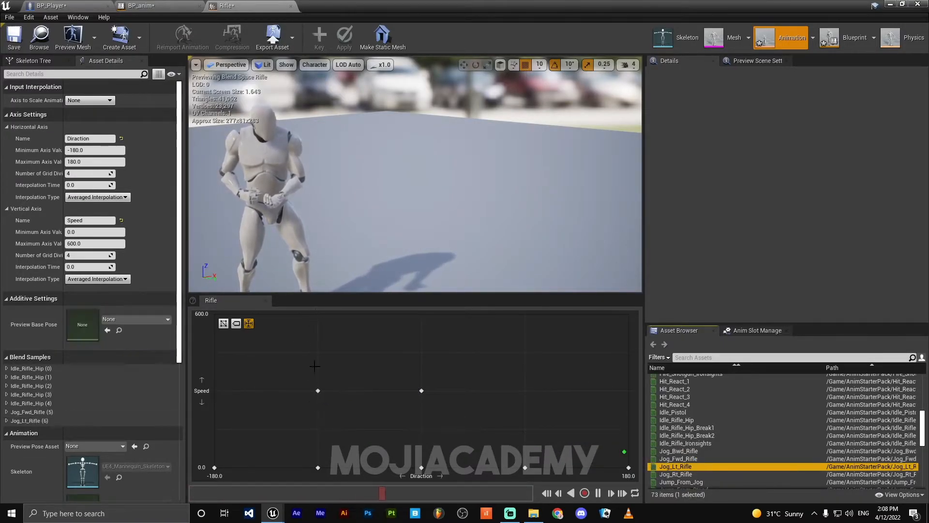
{"action": "mouse_move", "coordinate": [675, 475]}
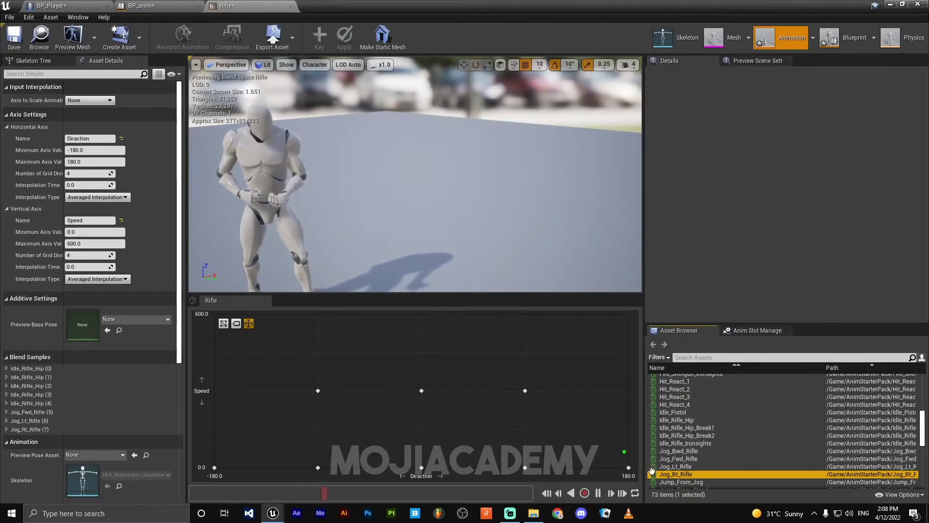
{"action": "mouse_move", "coordinate": [680, 451]}
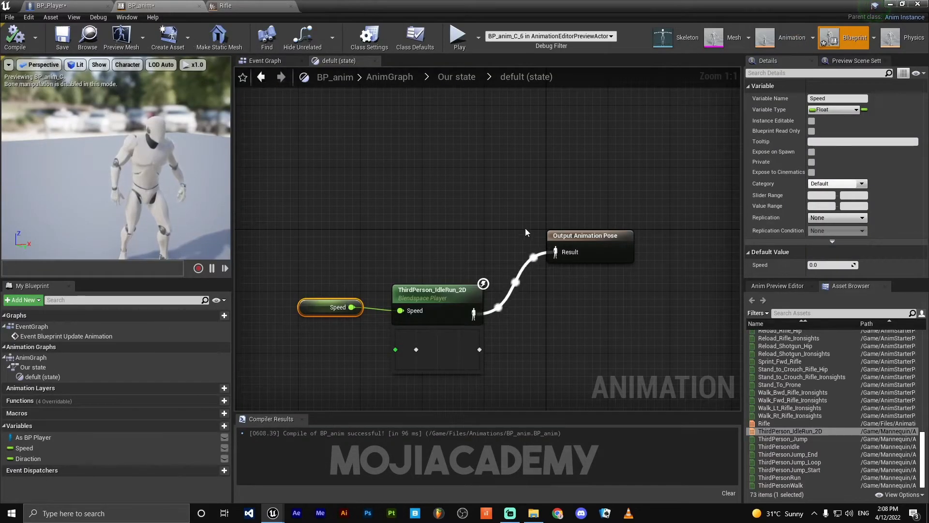
In Our state, add a Rifle state with transitions to and from defult.
{"action": "left_click", "coordinate": [456, 76]}
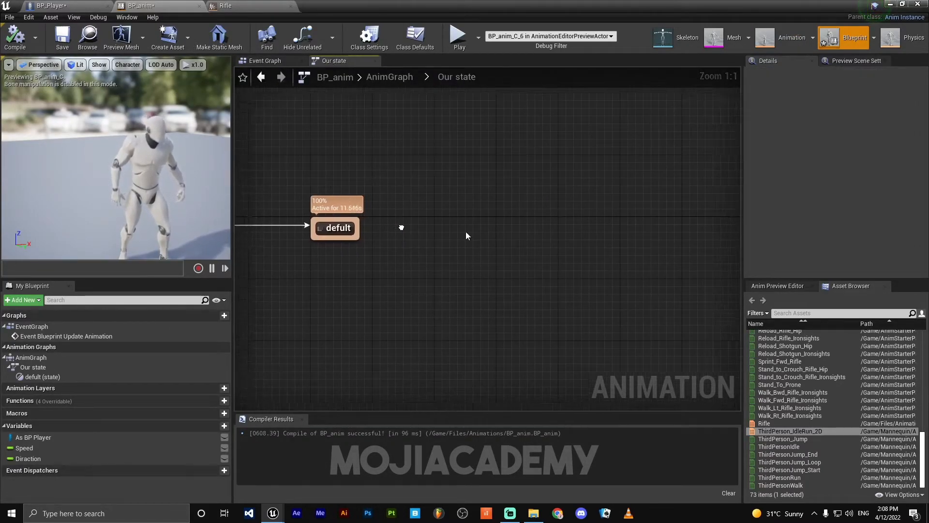
{"action": "left_click_drag", "start_coordinate": [335, 227], "coordinate": [492, 227]}
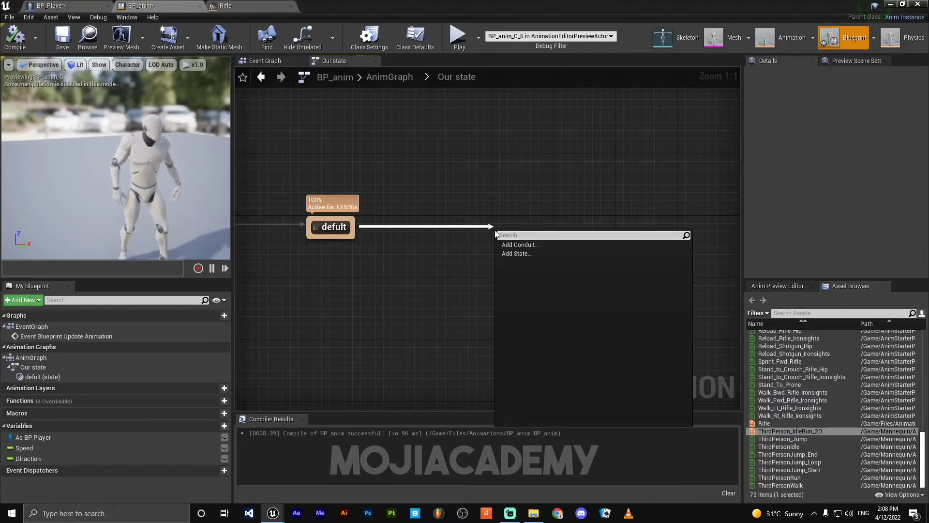
{"action": "mouse_move", "coordinate": [515, 253]}
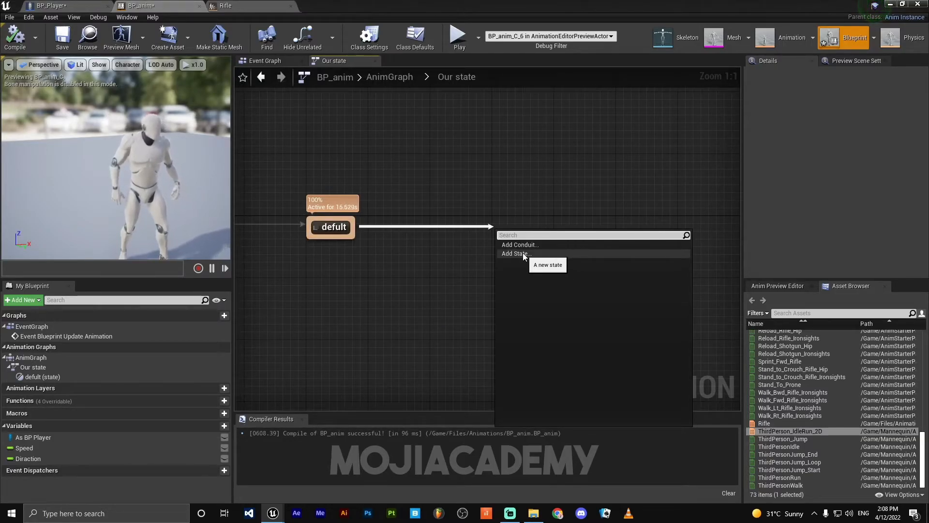
{"action": "left_click", "coordinate": [515, 254]}
{"action": "type", "text": "Rifle"}
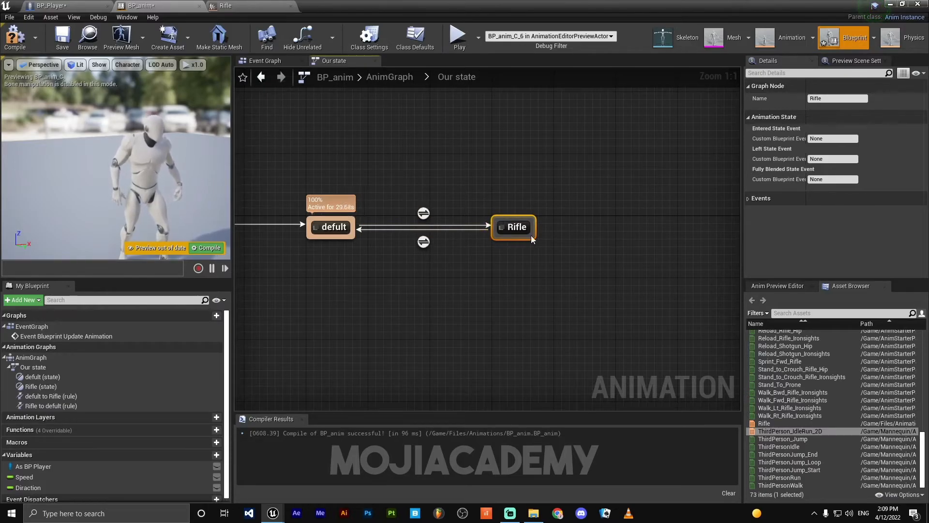
Place the Rifle blend space in the Rifle state, driving Output Animation Pose with Direction and Speed.
{"action": "left_click", "coordinate": [423, 213]}
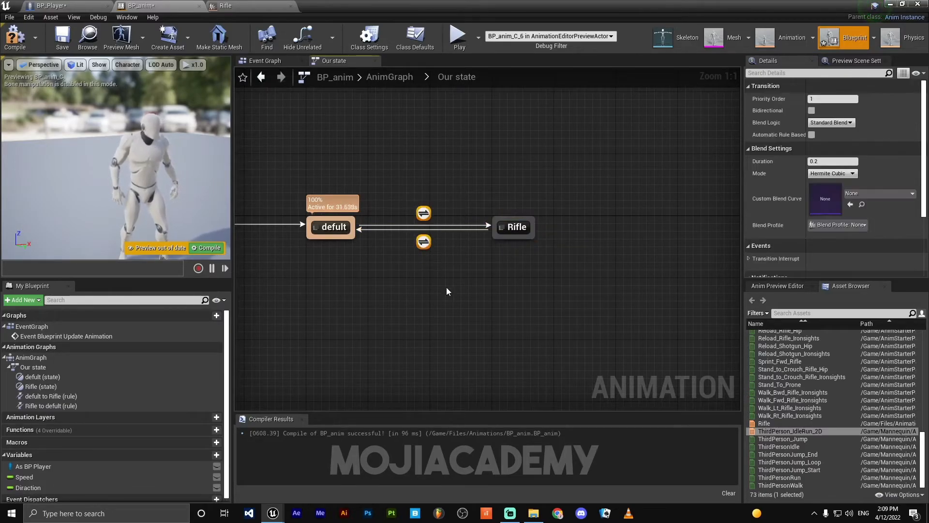
{"action": "mouse_move", "coordinate": [514, 227]}
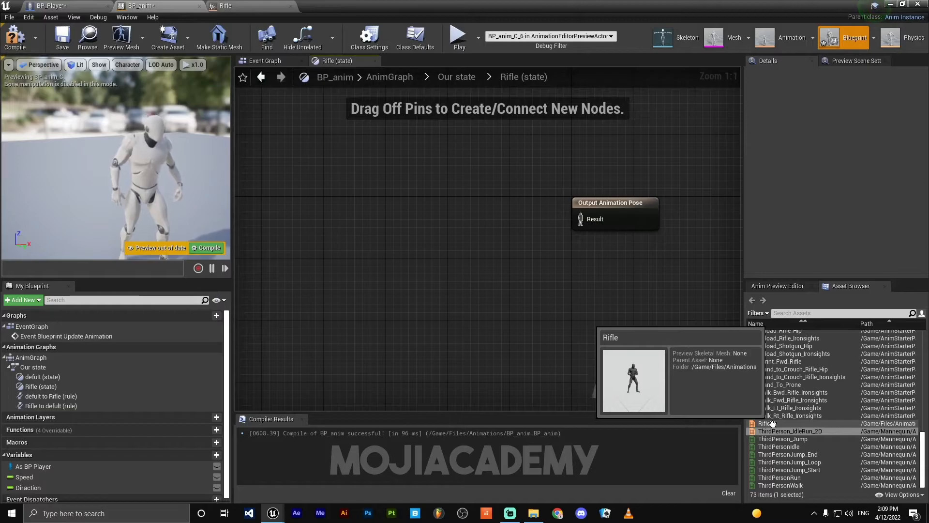
{"action": "left_click_drag", "start_coordinate": [771, 423], "coordinate": [522, 303]}
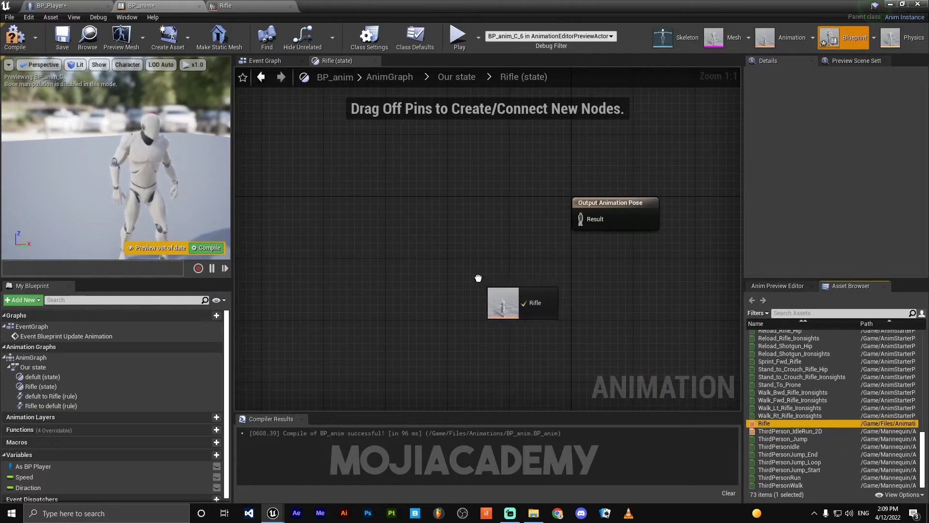
{"action": "left_click", "coordinate": [521, 302]}
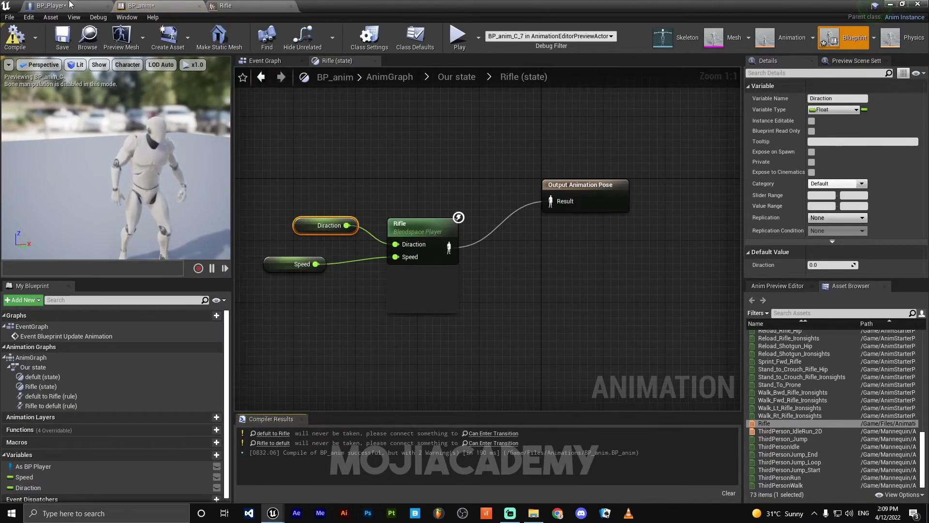
{"action": "left_click", "coordinate": [50, 5]}
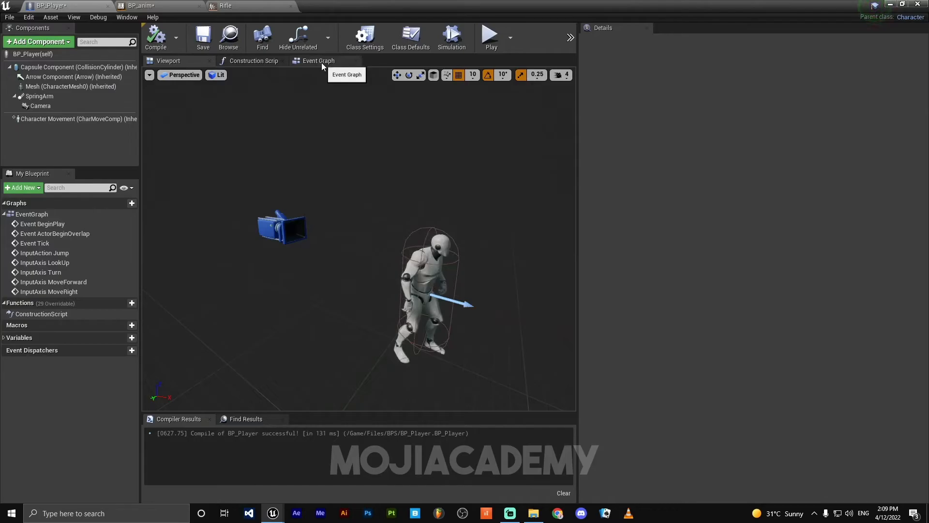
In BP_Player's event graph, add an 'Is rifle?' boolean and a key 1 event.
{"action": "left_click", "coordinate": [319, 60]}
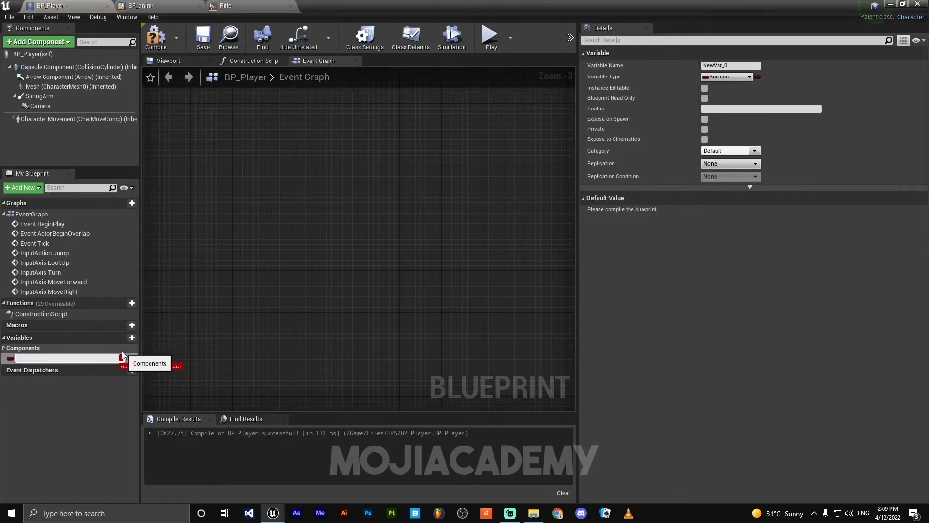
{"action": "type", "text": "IS"}
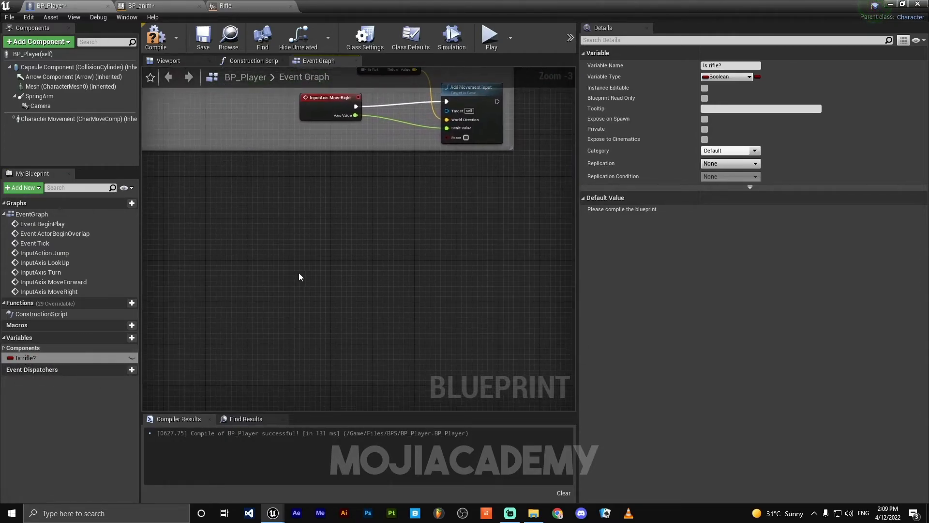
{"action": "right_click", "coordinate": [299, 277]}
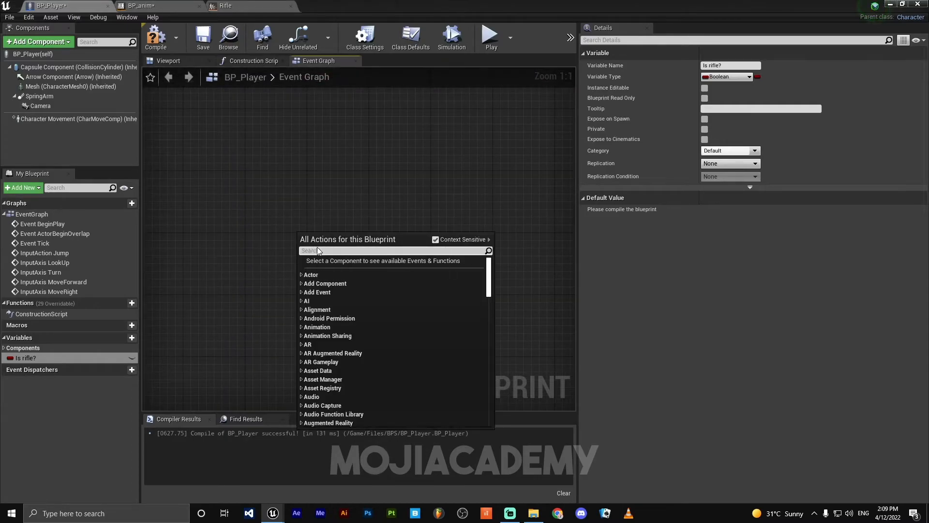
{"action": "type", "text": "1"}
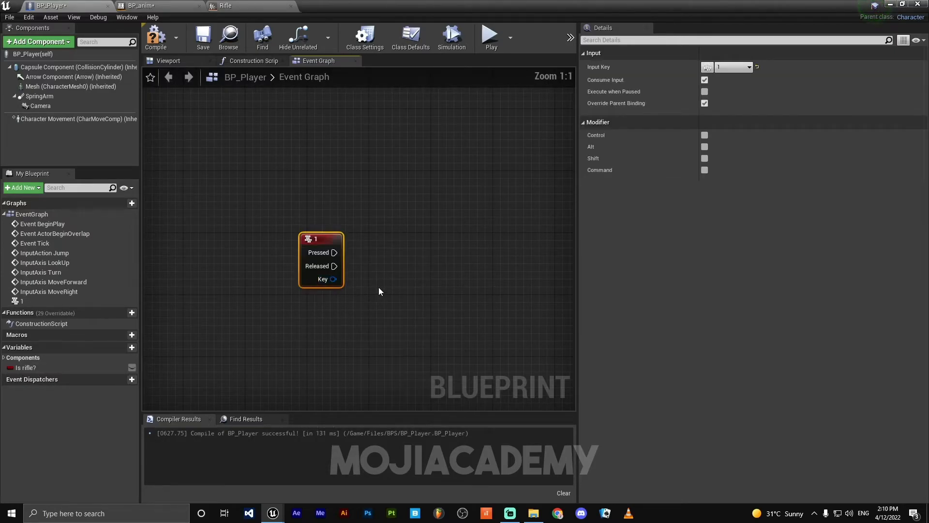
Route key 1 through a Flip Flop setting Is Rifle? true on A, false on B.
{"action": "left_click_drag", "start_coordinate": [335, 251], "coordinate": [417, 290]}
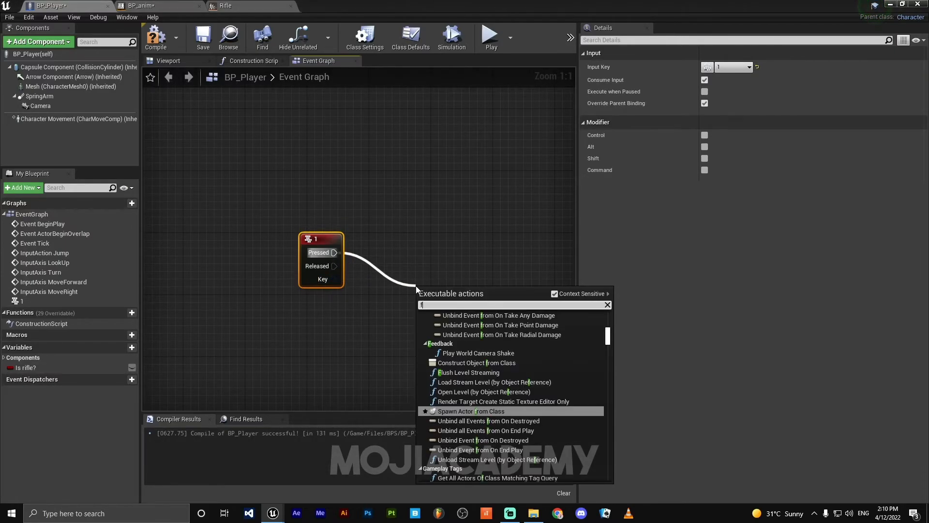
{"action": "type", "text": "lip"}
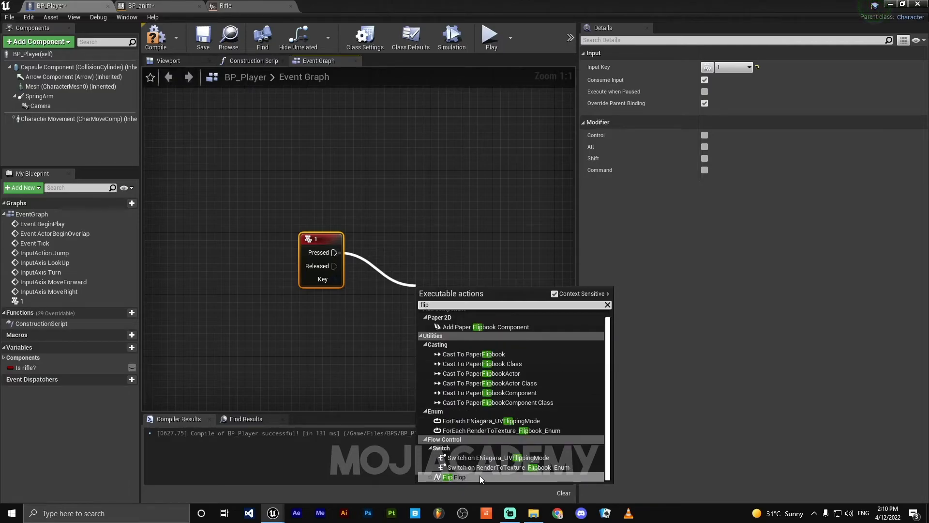
{"action": "left_click", "coordinate": [454, 476]}
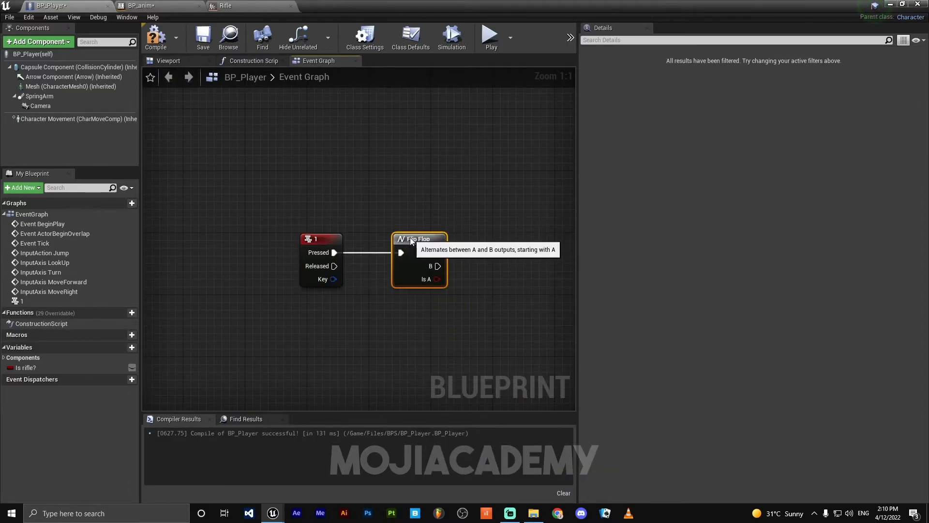
{"action": "left_click", "coordinate": [27, 367]}
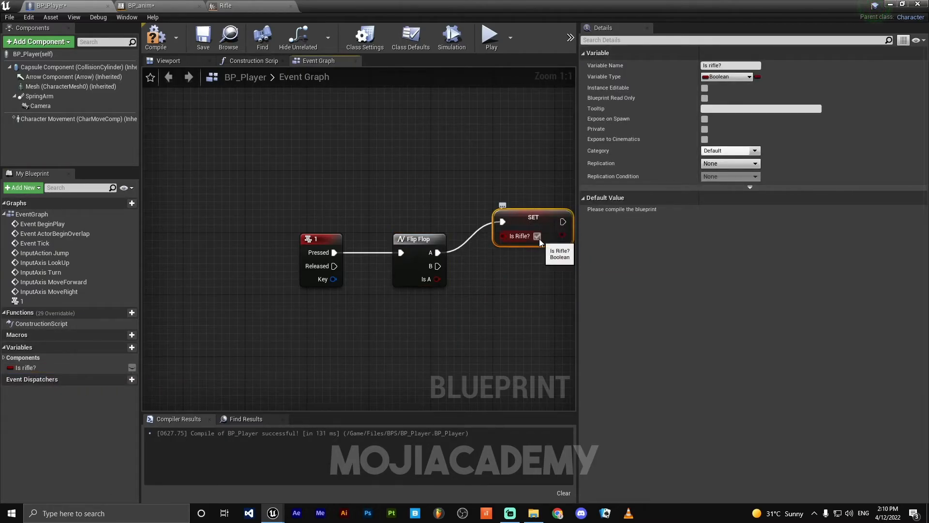
{"action": "left_click_drag", "start_coordinate": [533, 228], "coordinate": [544, 296]}
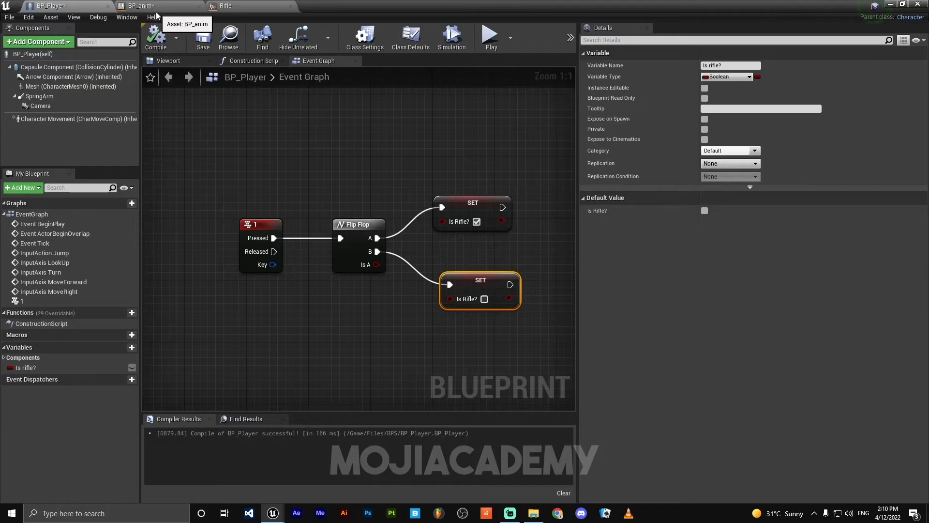
{"action": "left_click", "coordinate": [139, 6]}
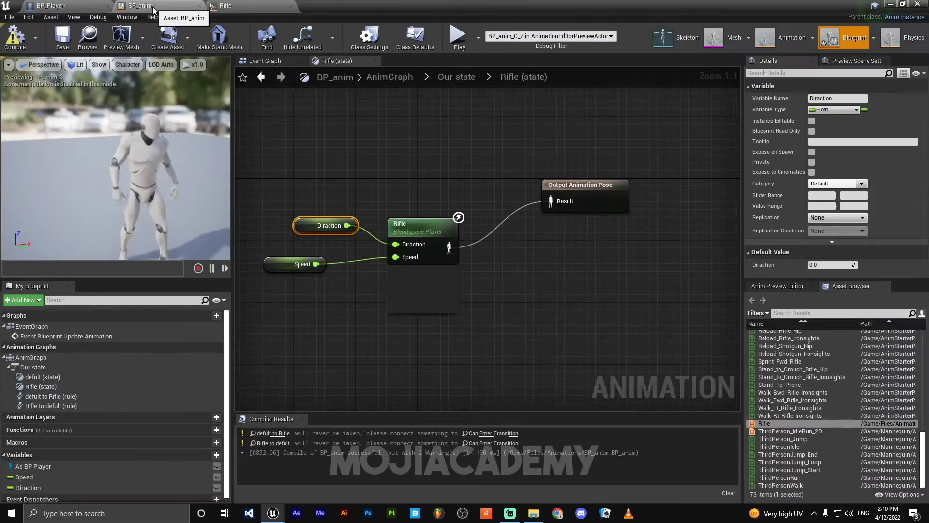
In BP_anim's event graph, get Is Rifle? from As BP Player and promote it to an Is Rifle? variable.
{"action": "left_click", "coordinate": [267, 61]}
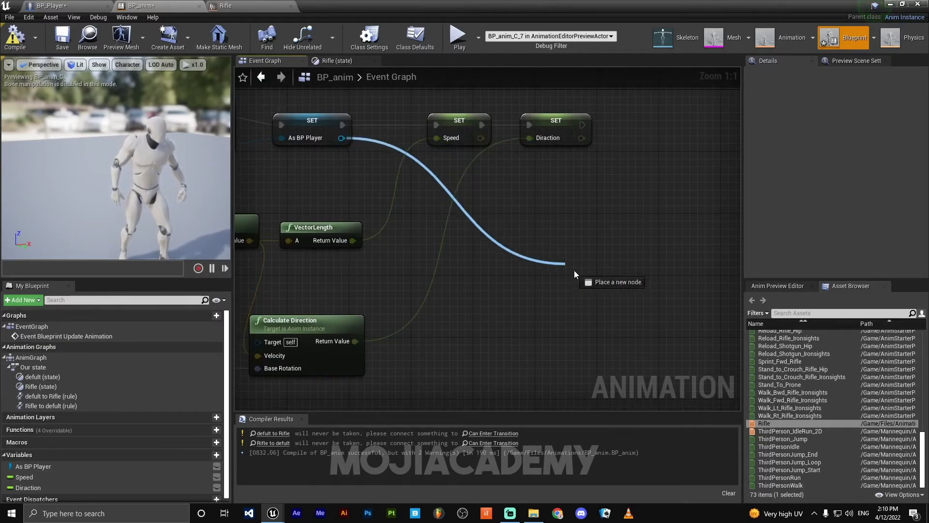
{"action": "left_click", "coordinate": [575, 273]}
{"action": "type", "text": "get is rif"}
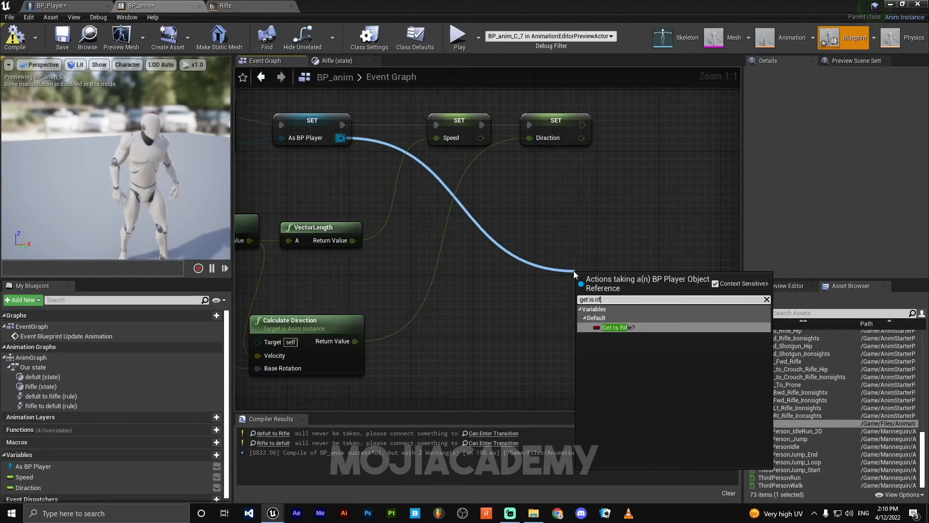
{"action": "left_click", "coordinate": [616, 327]}
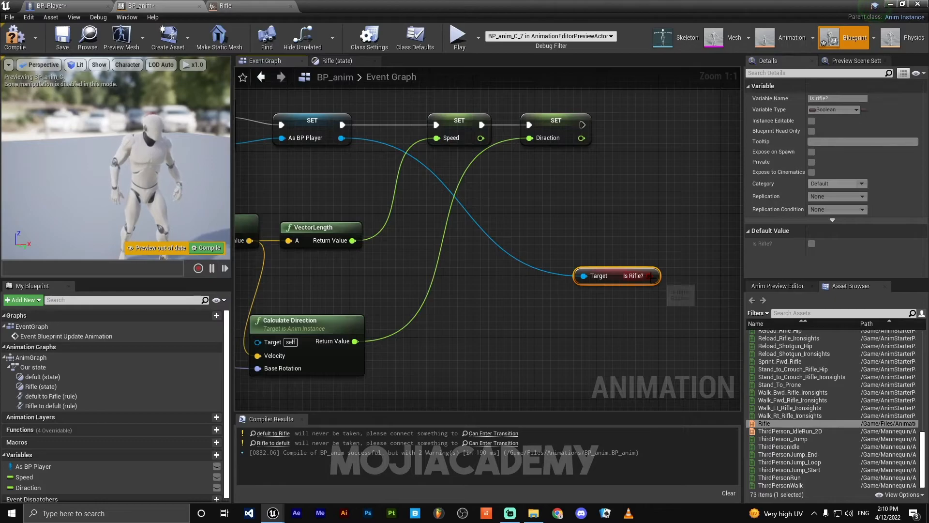
{"action": "left_click_drag", "start_coordinate": [616, 275], "coordinate": [562, 267]}
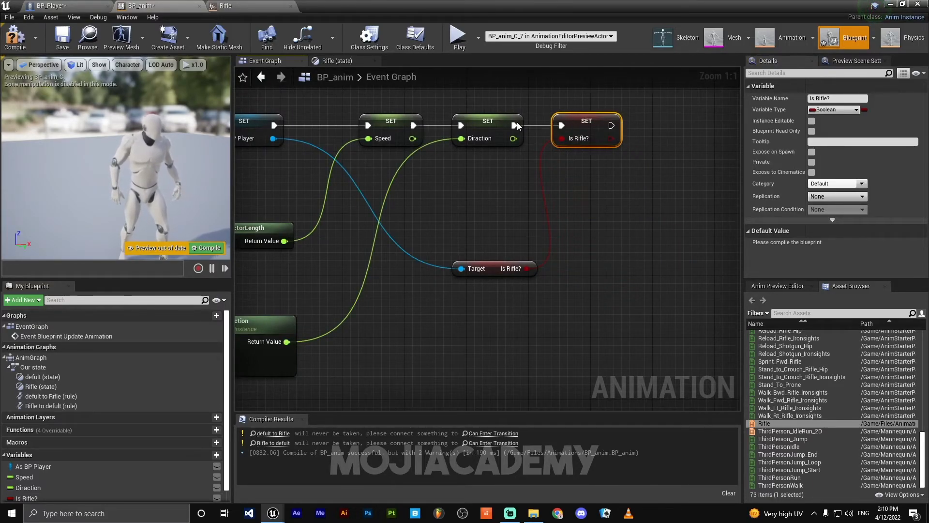
{"action": "left_click", "coordinate": [336, 60]}
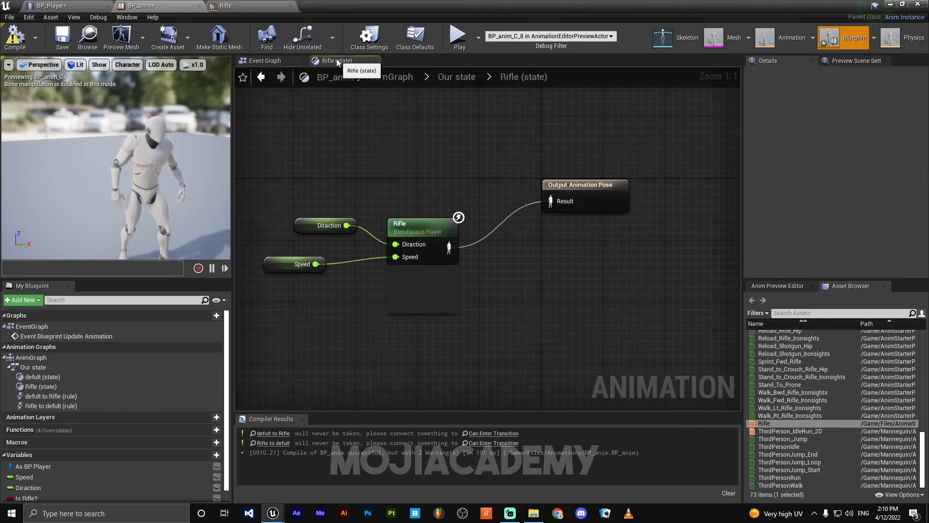
Make the defult-to-Rifle transition's Can Enter Transition use Is Rifle?
{"action": "left_click", "coordinate": [456, 77]}
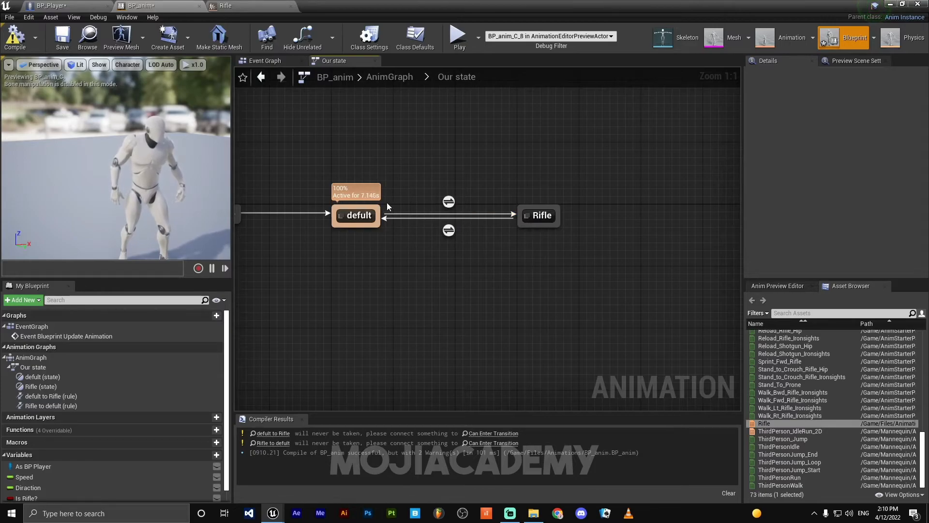
{"action": "mouse_move", "coordinate": [541, 214]}
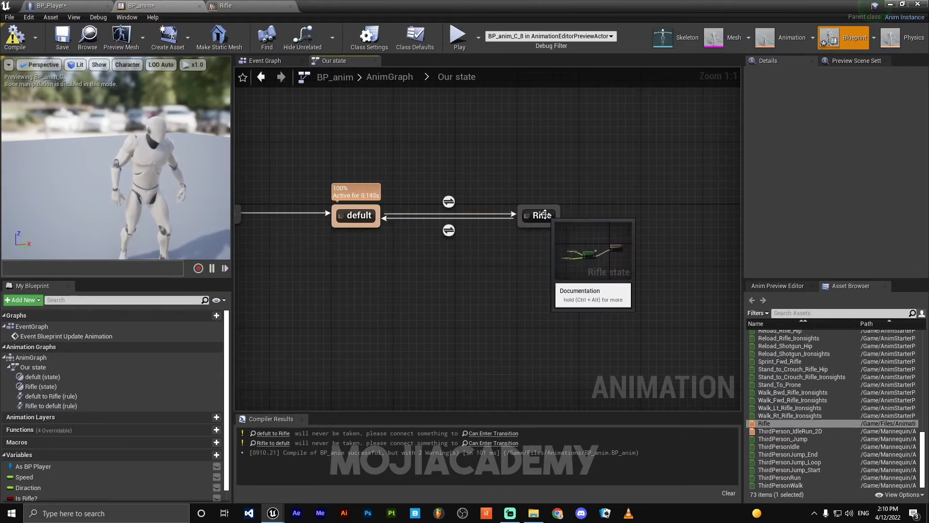
{"action": "double_click", "coordinate": [449, 202]}
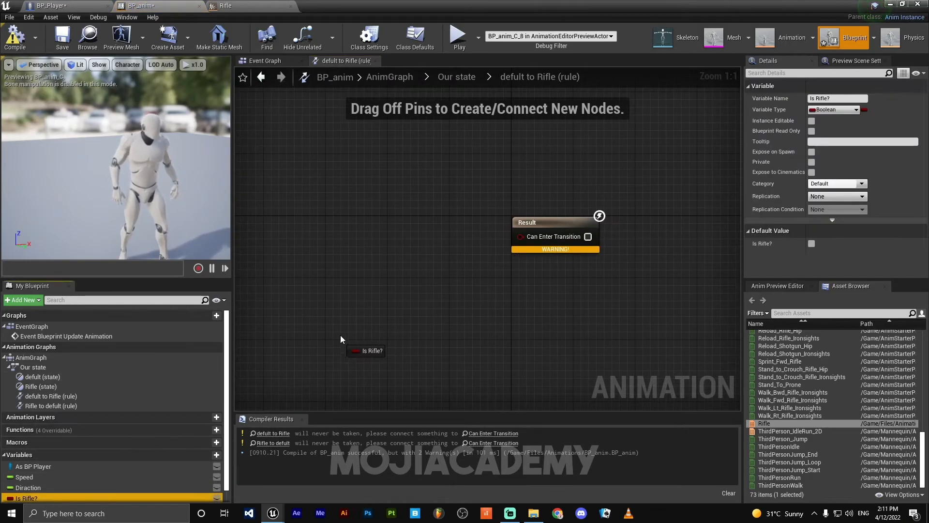
{"action": "left_click_drag", "start_coordinate": [365, 350], "coordinate": [388, 278]}
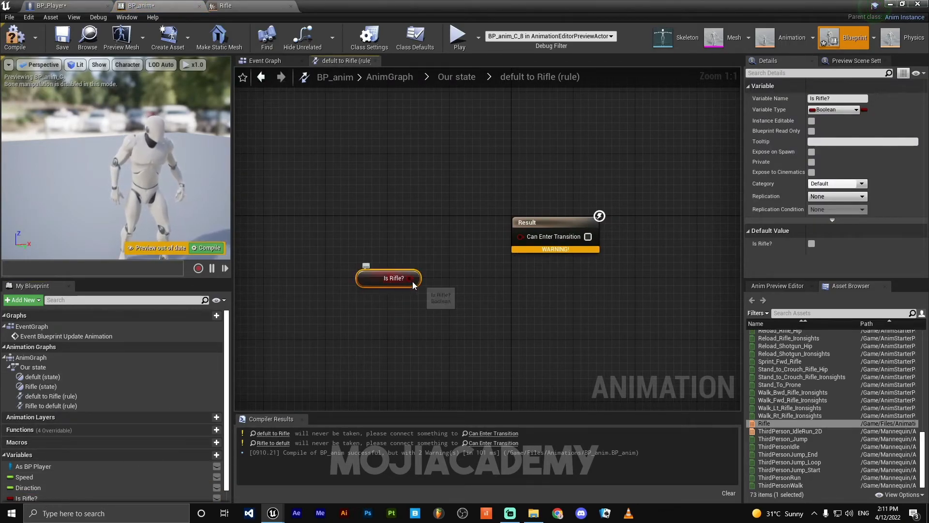
{"action": "left_click_drag", "start_coordinate": [413, 278], "coordinate": [520, 235]}
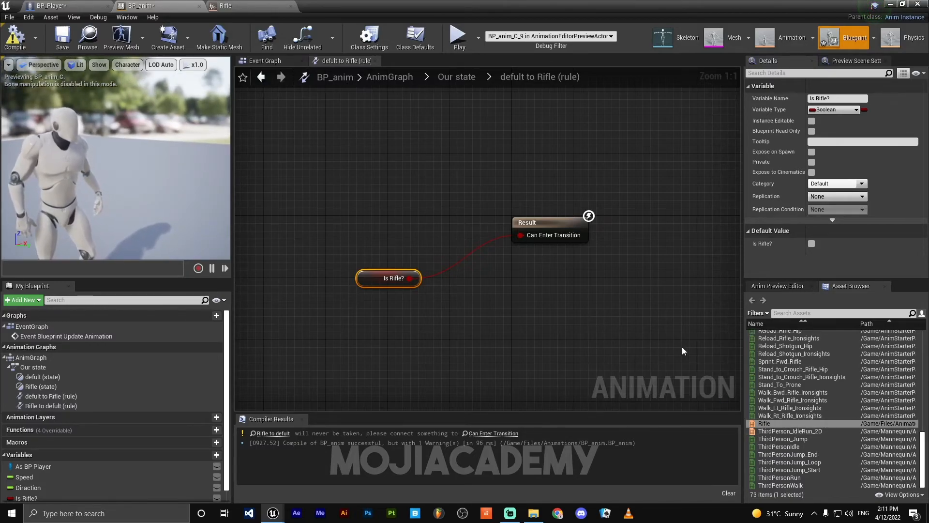
In the Rifle-to-default transition rule, add a NOT node off Is Rifle?
{"action": "left_click", "coordinate": [456, 76]}
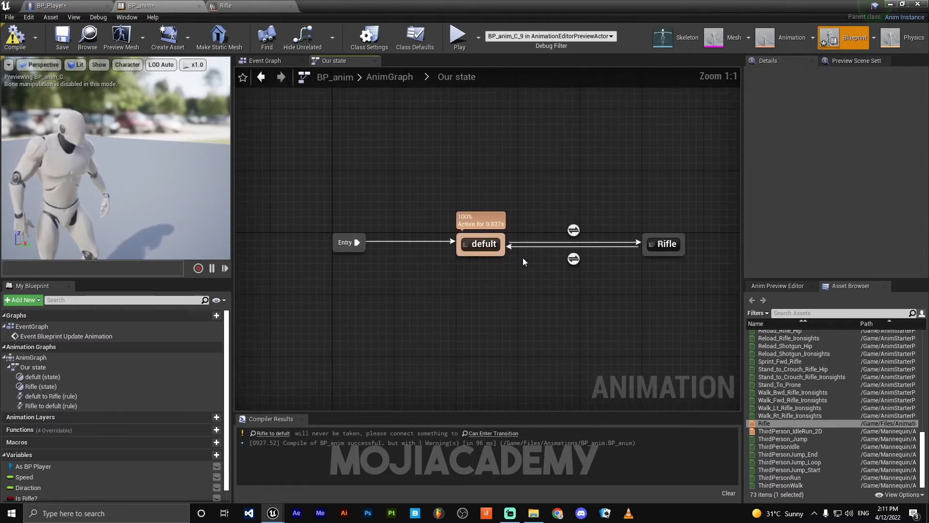
{"action": "left_click", "coordinate": [665, 244]}
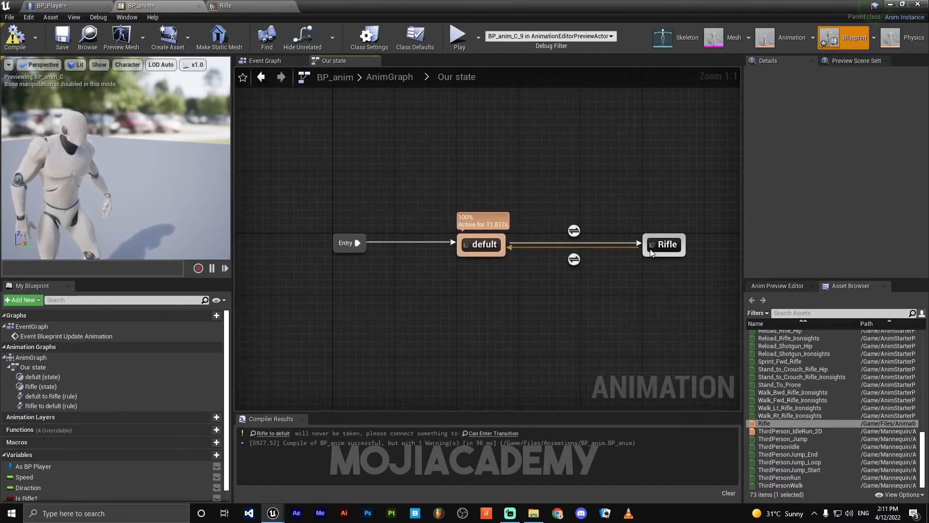
{"action": "mouse_move", "coordinate": [664, 244]}
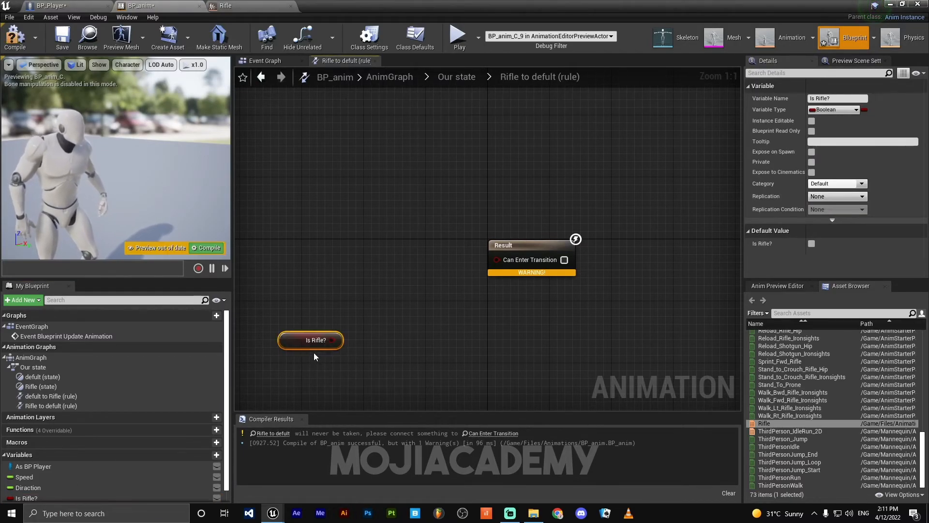
{"action": "left_click_drag", "start_coordinate": [339, 340], "coordinate": [378, 309]}
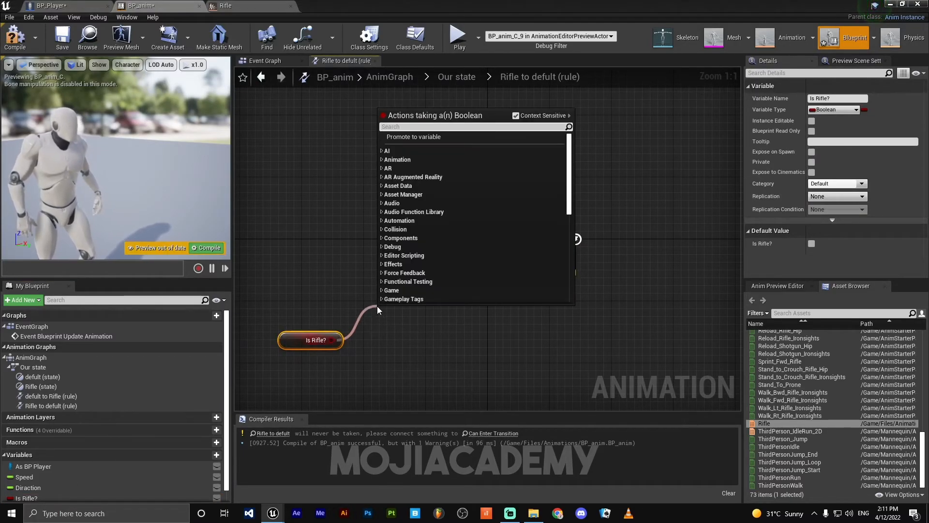
{"action": "left_click", "coordinate": [435, 158]}
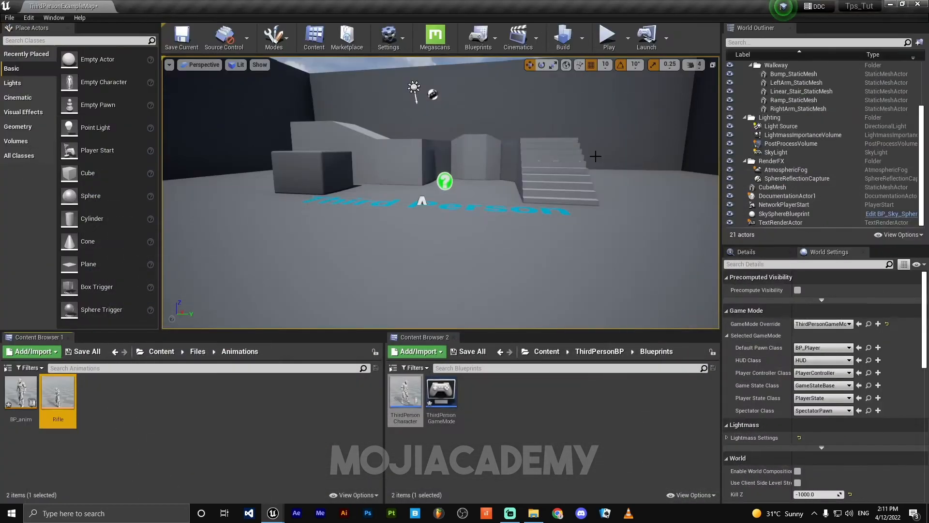
{"action": "left_click", "coordinate": [608, 37]}
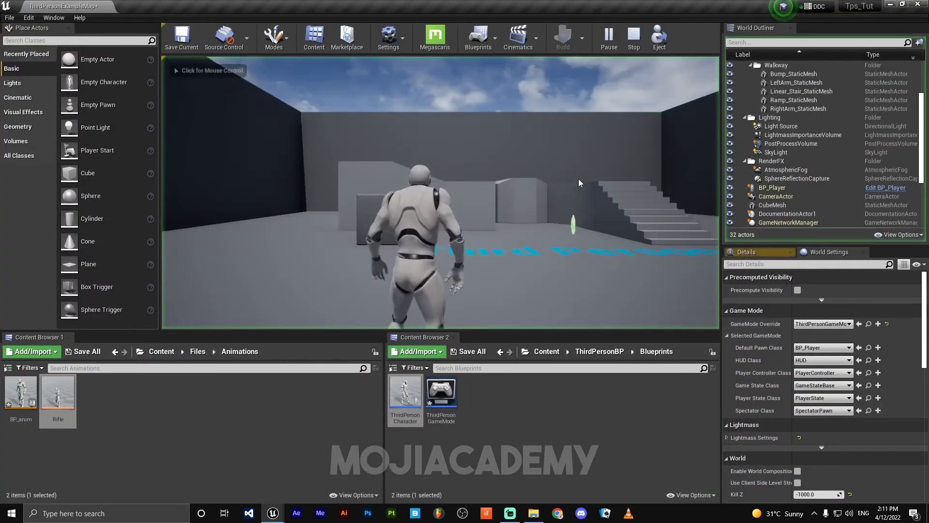
{"action": "left_click", "coordinate": [438, 190]}
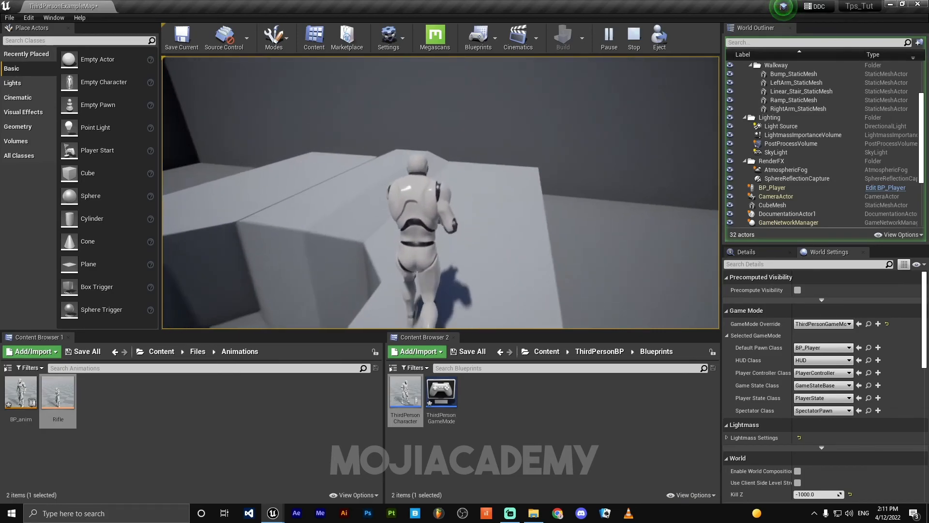
{"action": "left_click", "coordinate": [633, 37]}
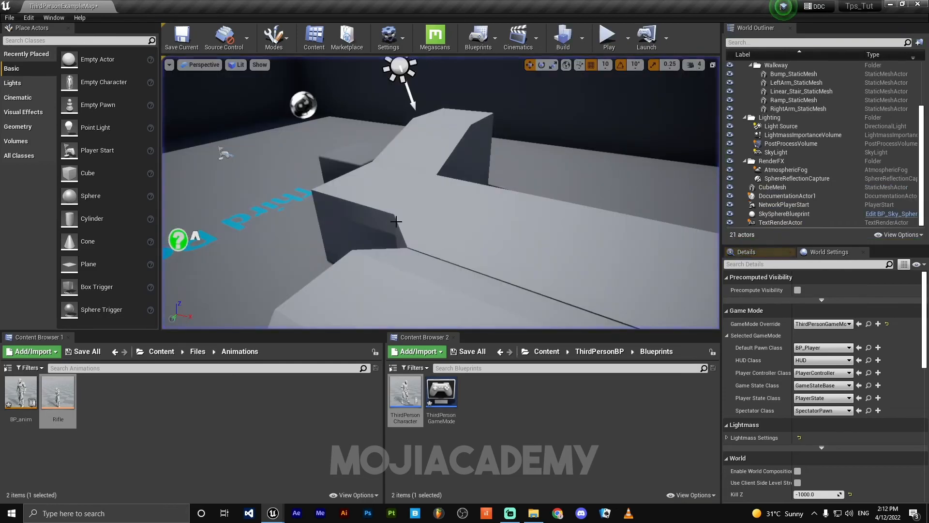
{"action": "mouse_move", "coordinate": [57, 391]}
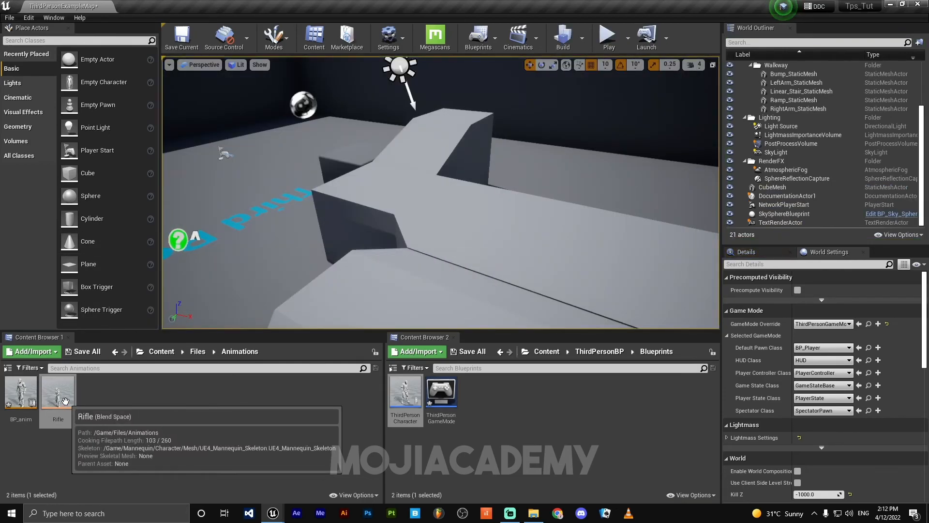
In the Rifle blend space, edit Target Weight Interpolation Speed under Sample Interpolation, aiming for 2.0.
{"action": "double_click", "coordinate": [58, 394]}
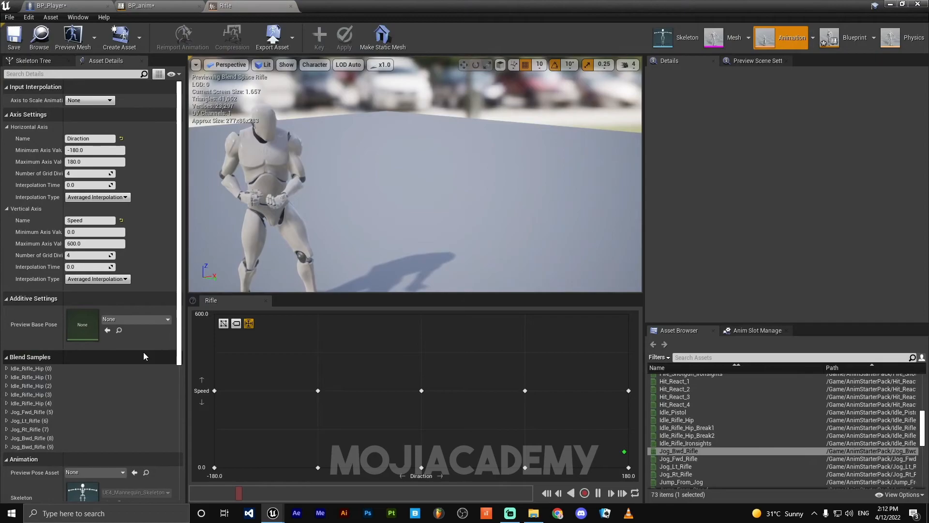
{"action": "scroll", "scroll_direction": "down", "scroll_amount": 3}
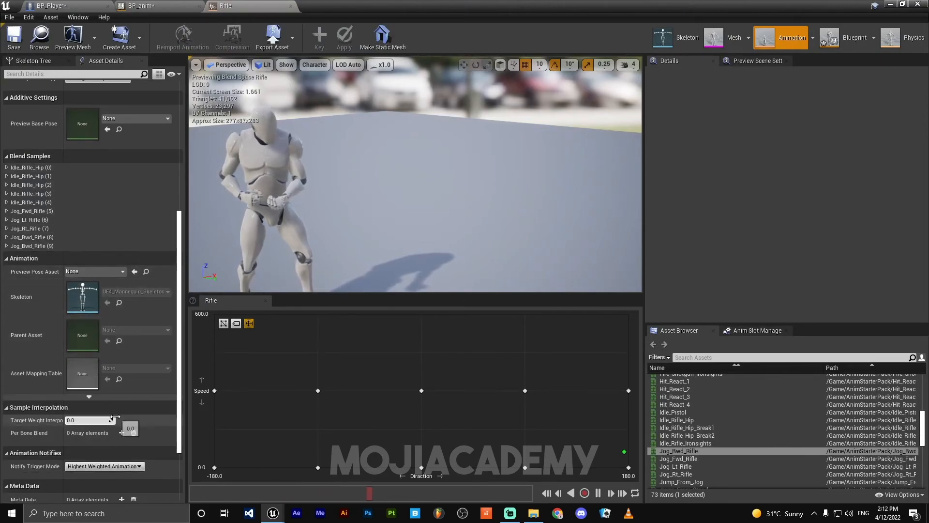
{"action": "mouse_move", "coordinate": [29, 433]}
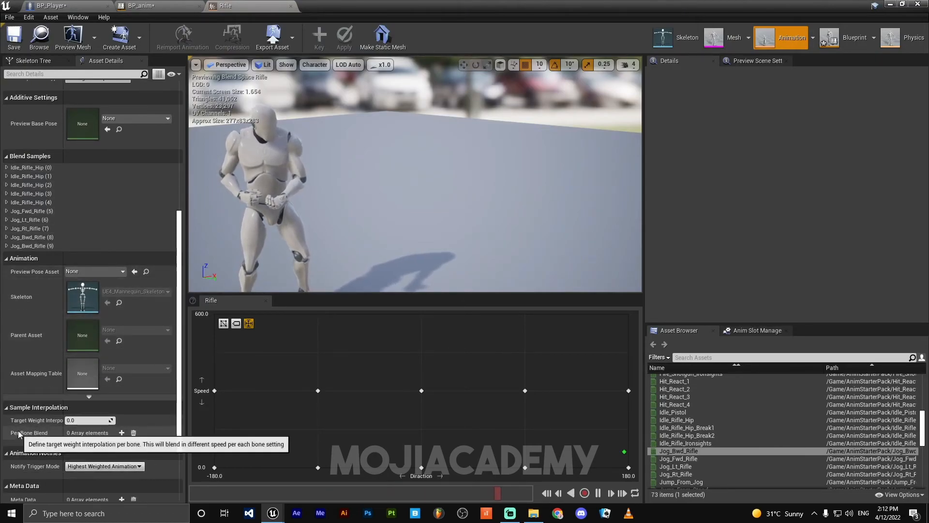
{"action": "left_click", "coordinate": [89, 420]}
{"action": "type", "text": "2"}
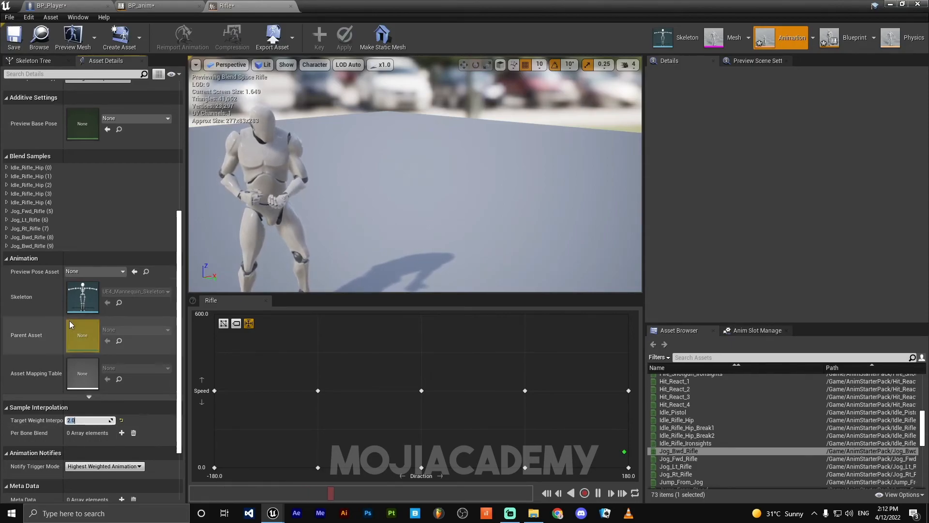
{"action": "mouse_move", "coordinate": [13, 37]}
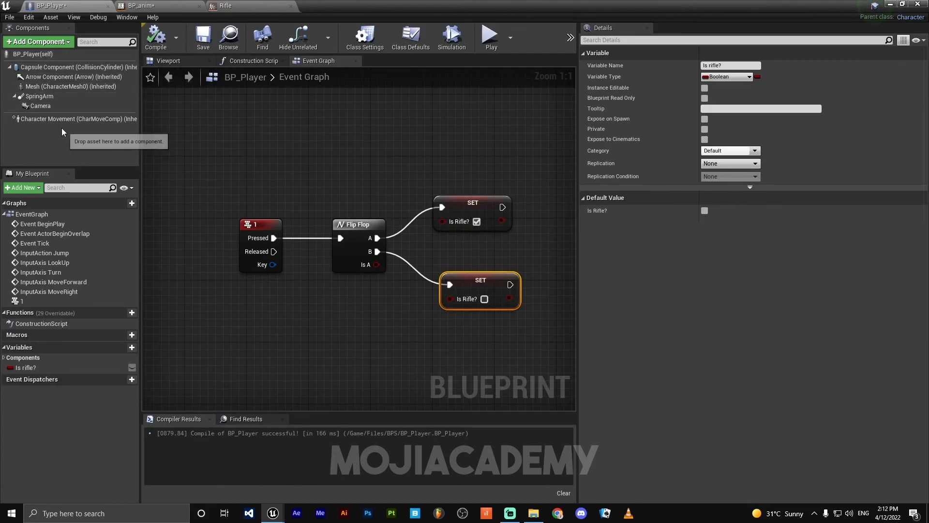
Select BP_Player's Character Movement component and scroll through its Details settings.
{"action": "left_click", "coordinate": [76, 119]}
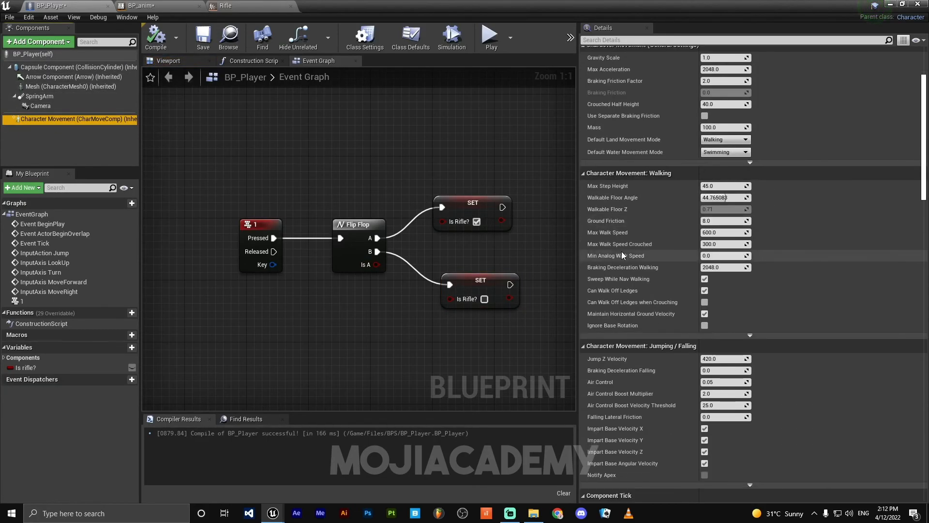
{"action": "scroll", "scroll_direction": "down", "scroll_amount": 3}
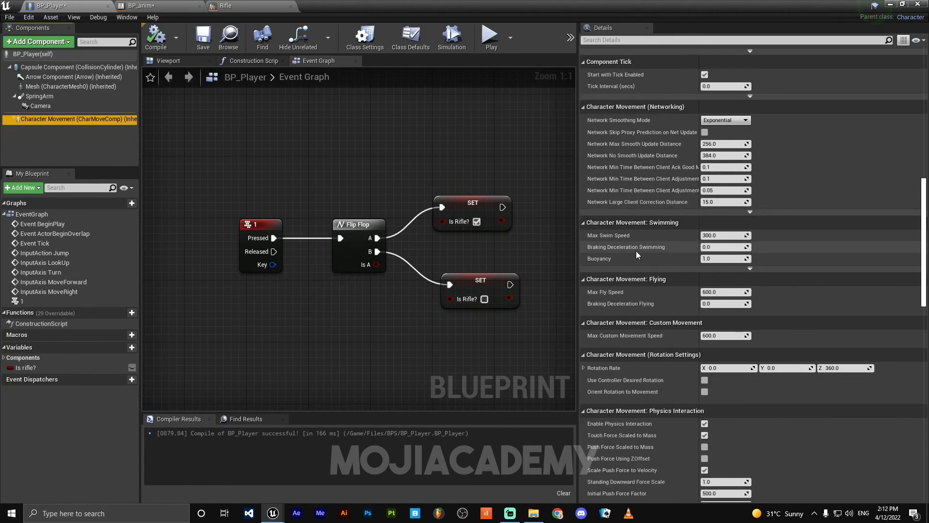